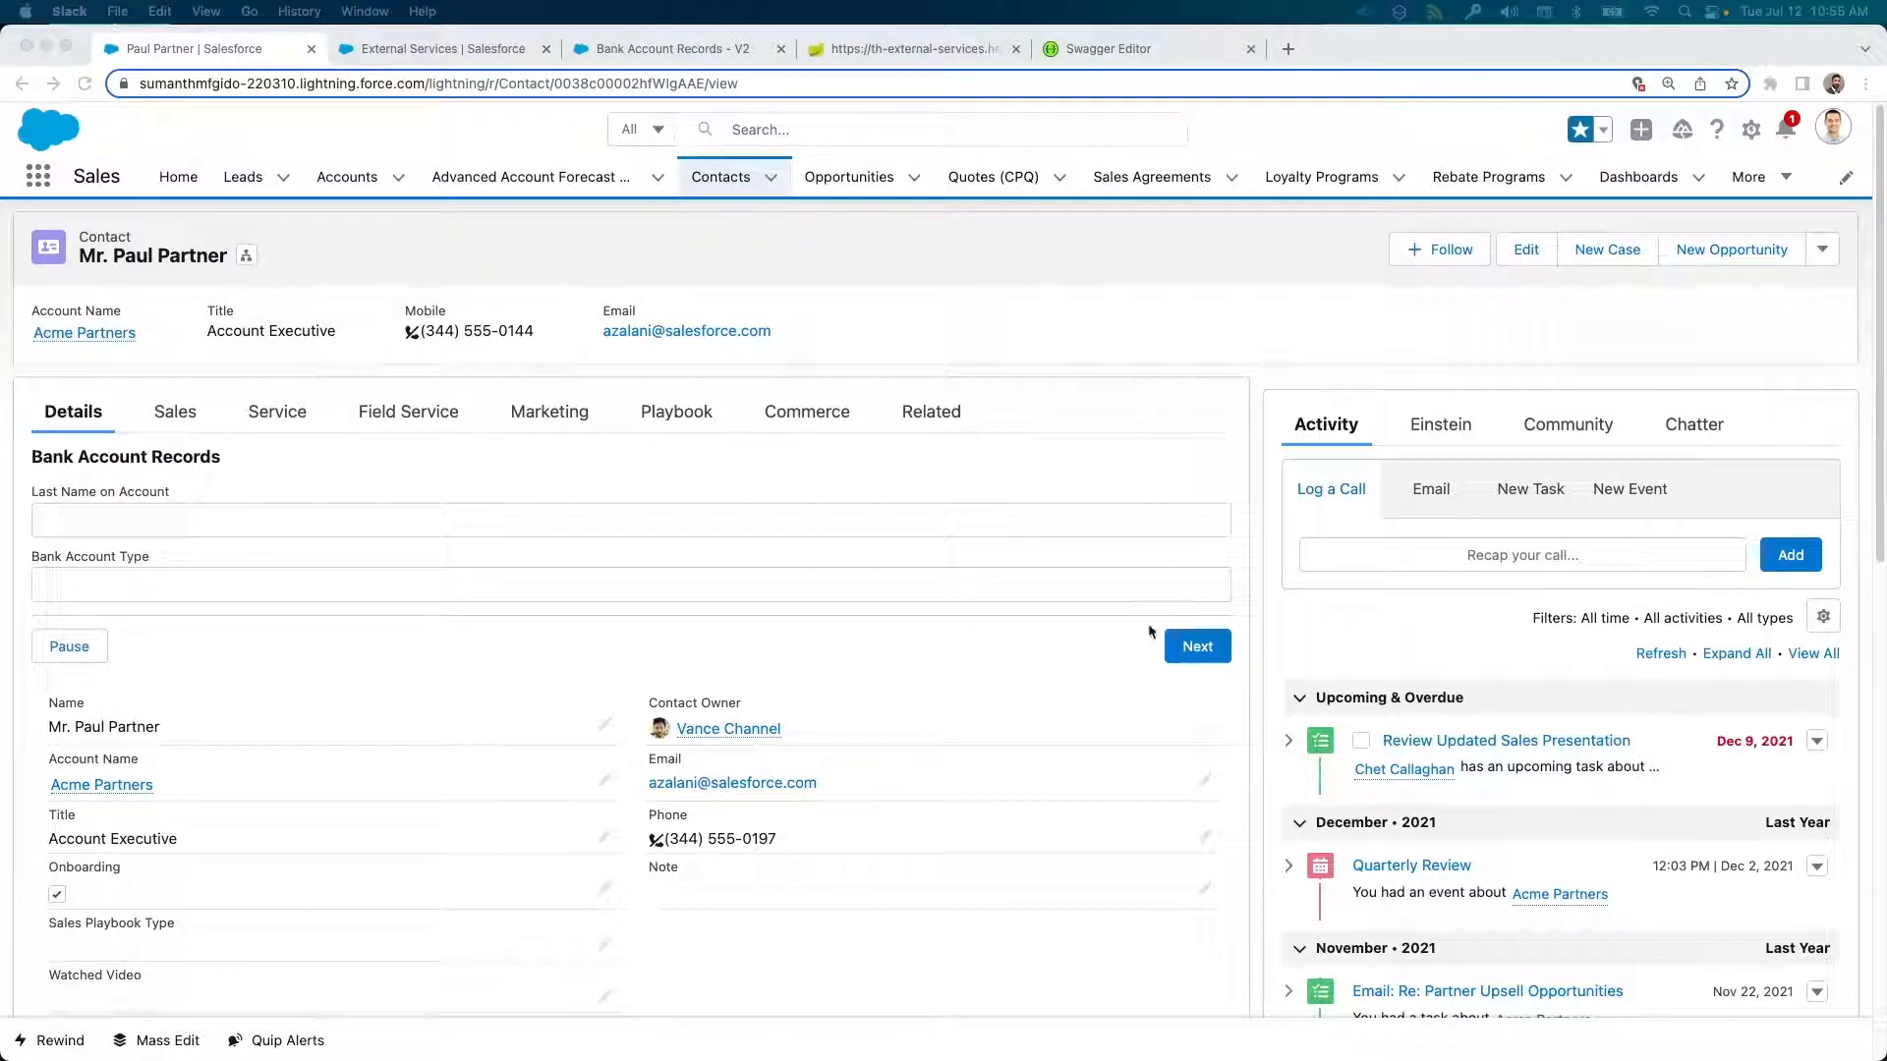
{"action": "mouse_move", "coordinate": [1097, 620]}
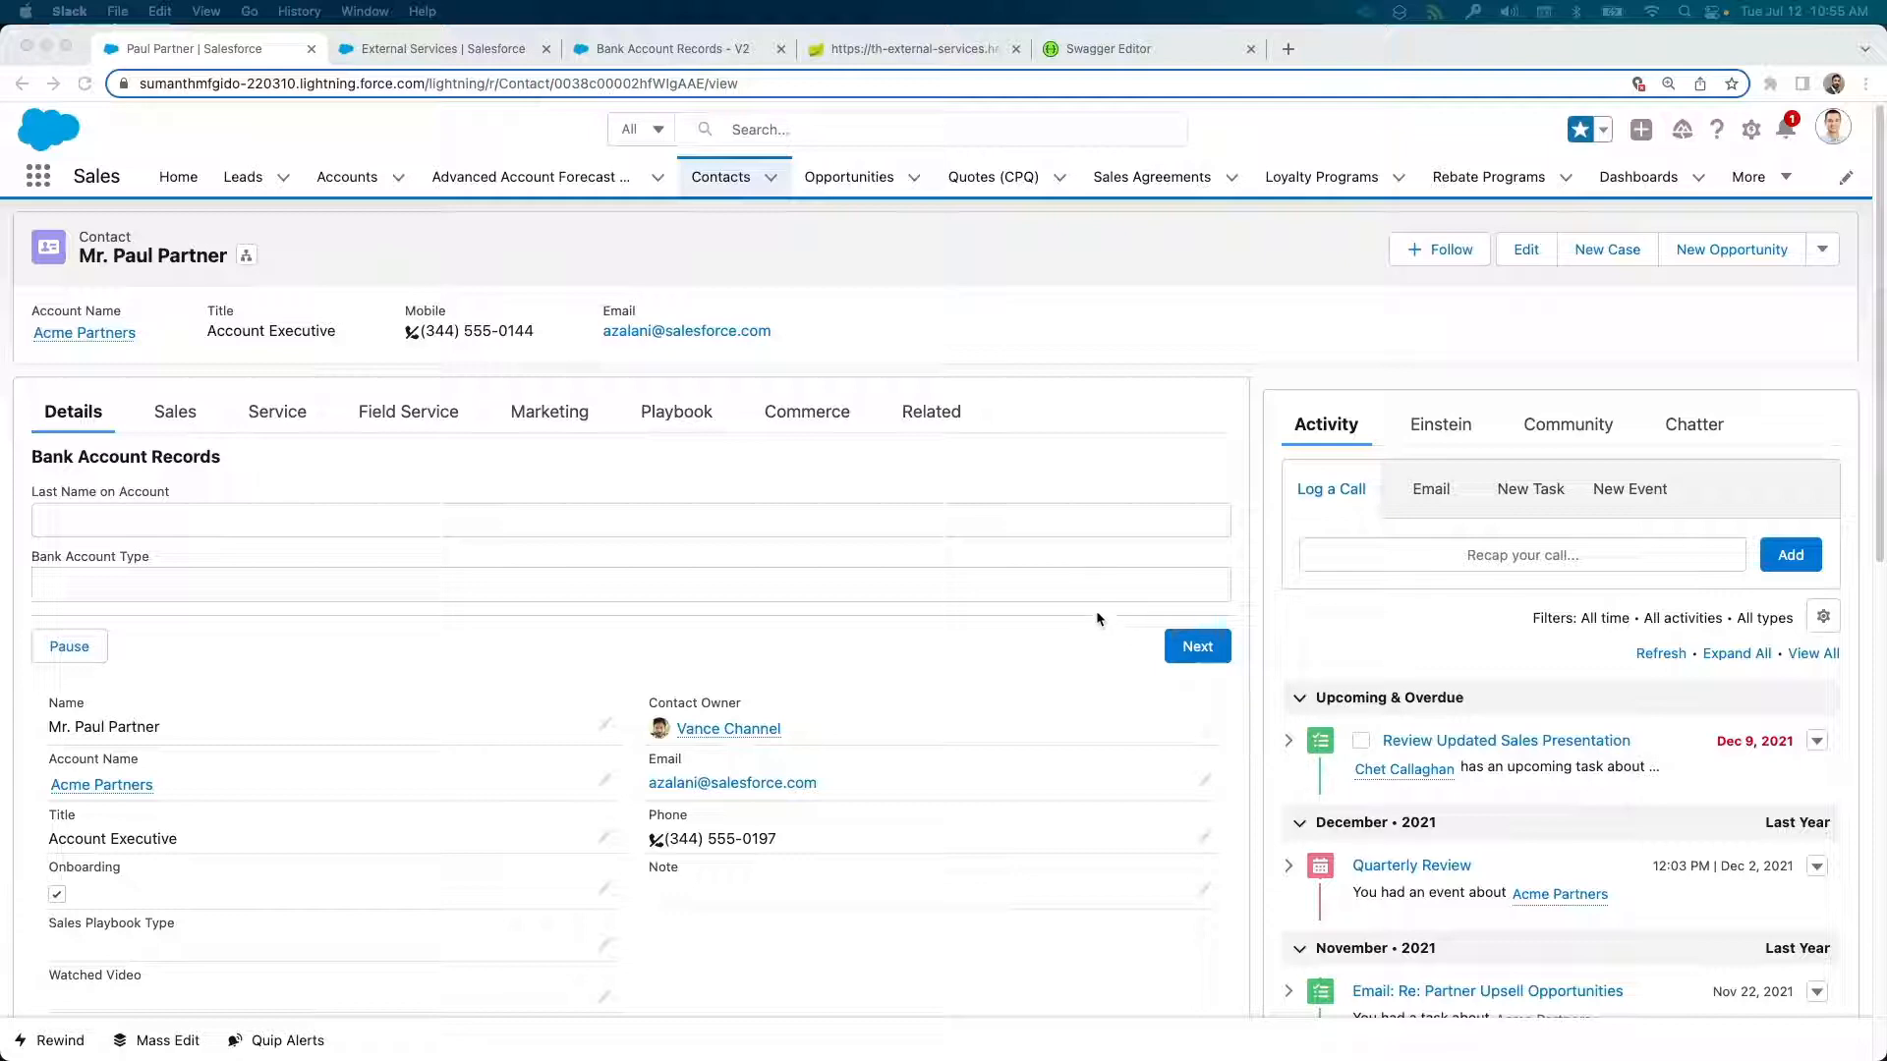
Review the demo bank API spec in Swagger Editor, then return to the External Services setup page
{"action": "scroll", "scroll_direction": "down", "scroll_amount": 3}
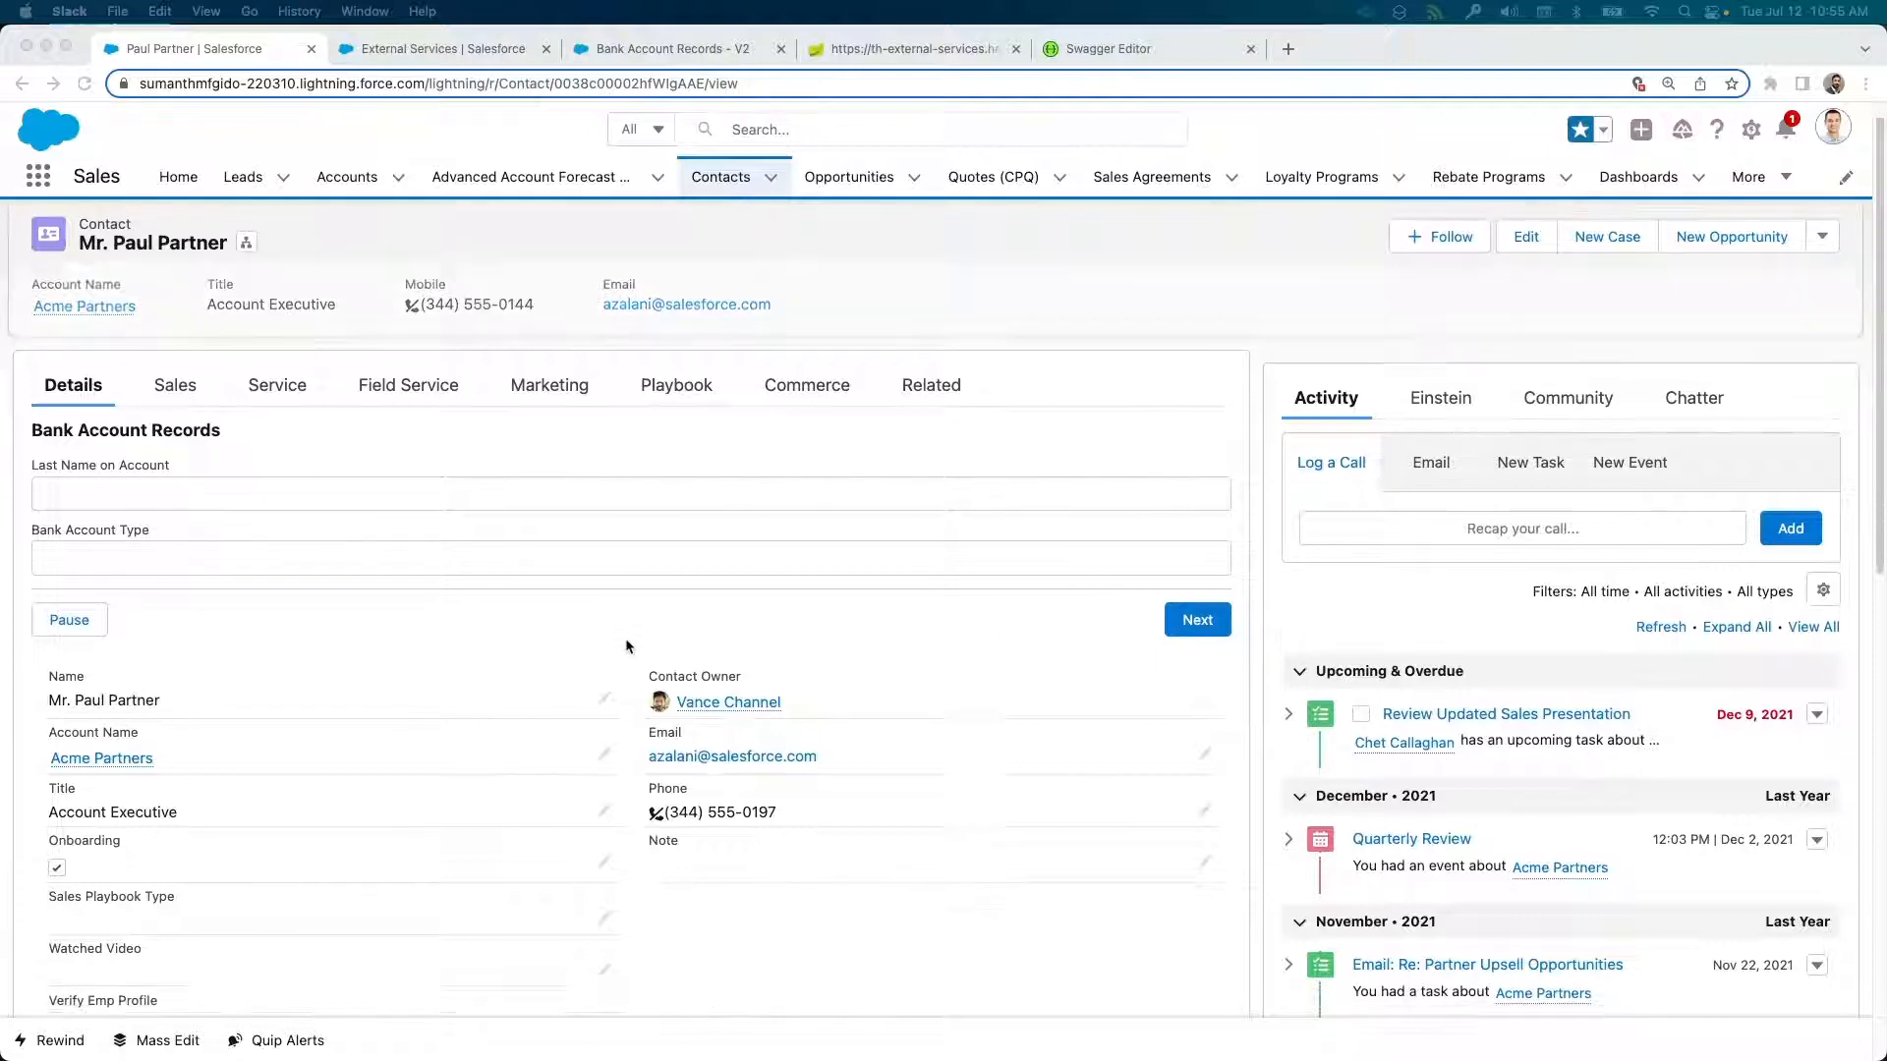
{"action": "scroll", "scroll_direction": "down", "scroll_amount": 3}
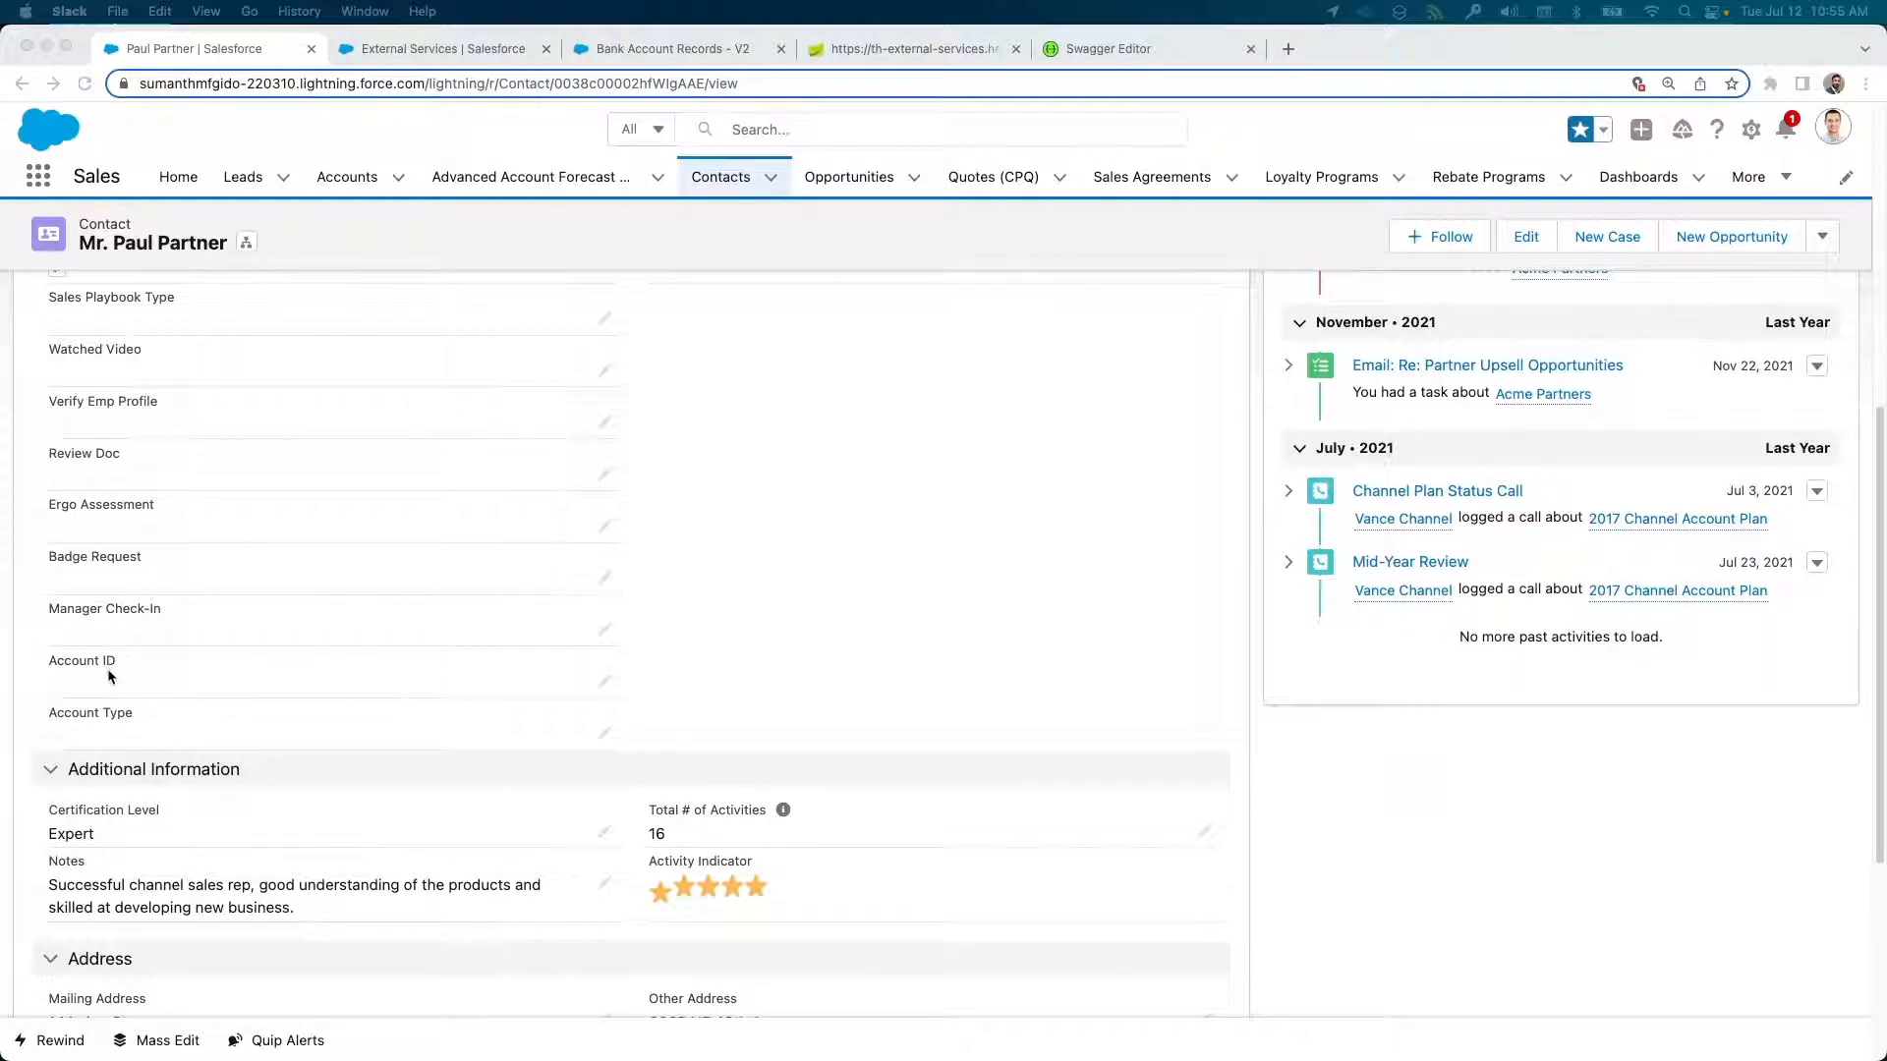
{"action": "mouse_move", "coordinate": [623, 619]}
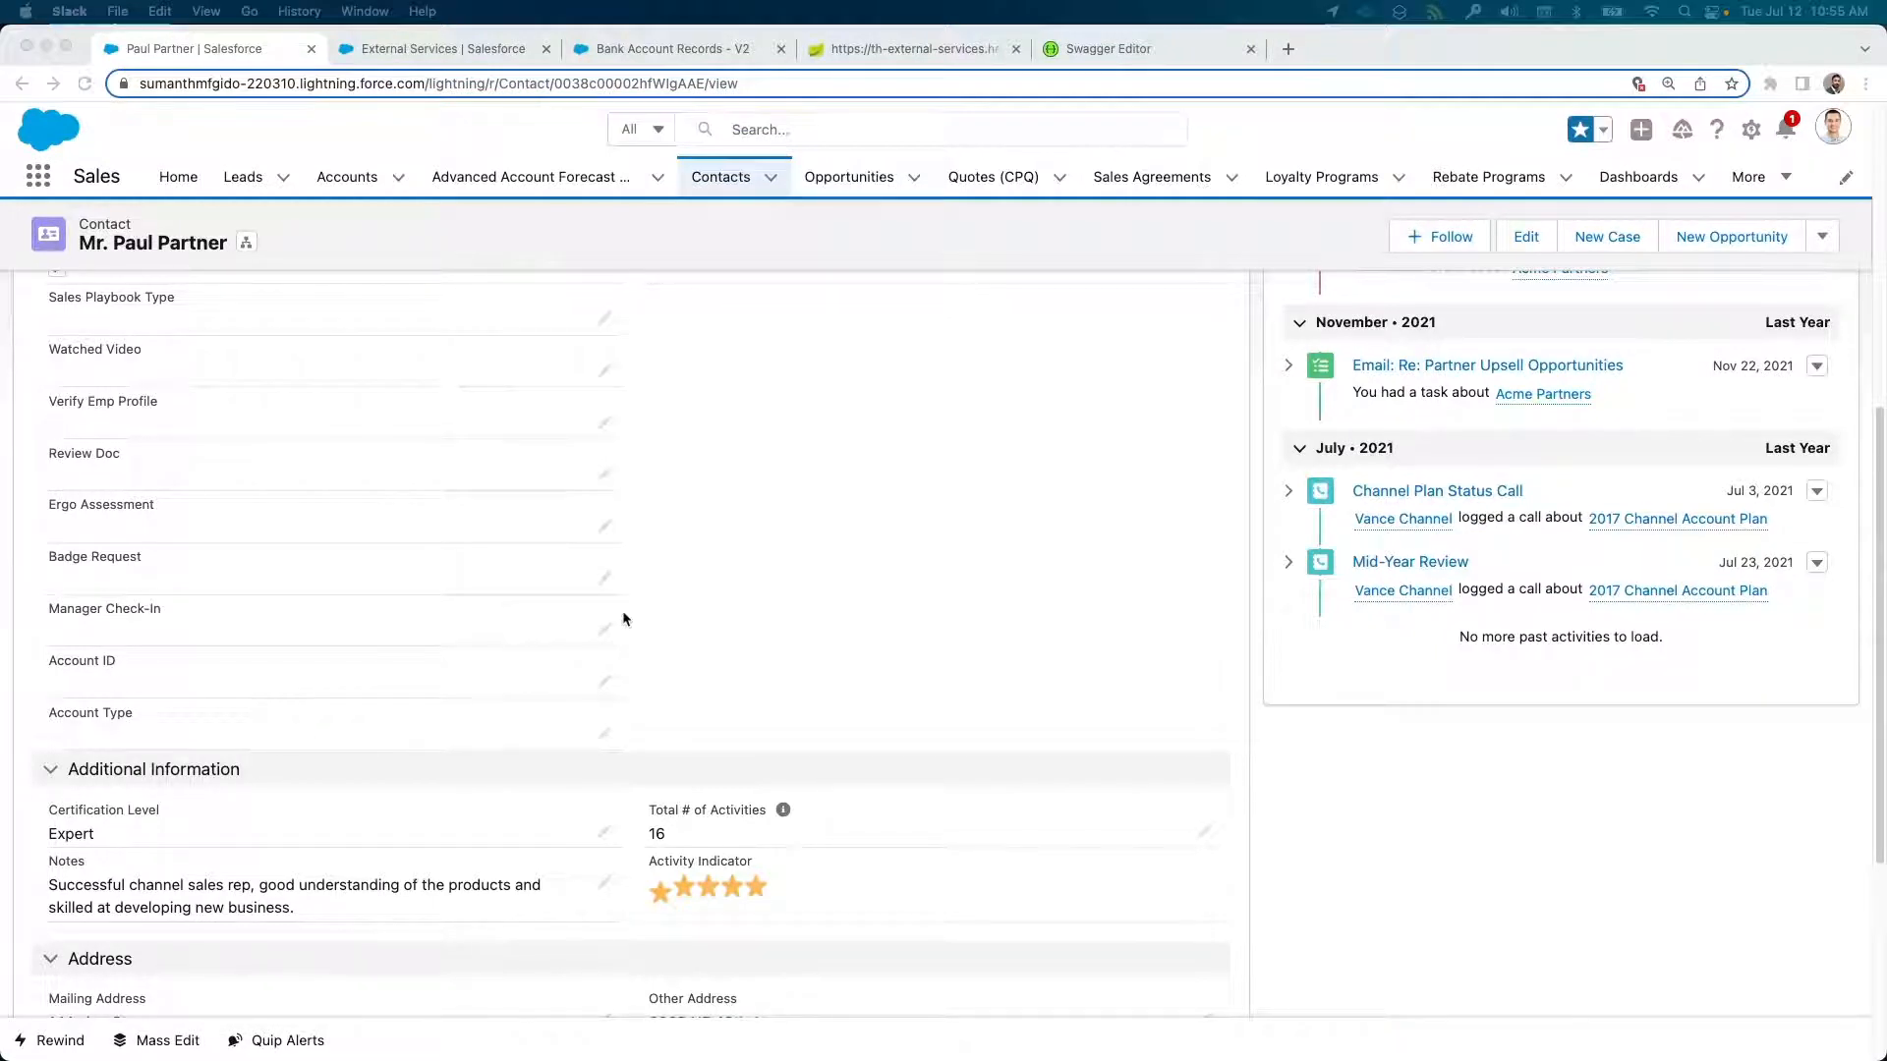
{"action": "mouse_move", "coordinate": [1022, 141]}
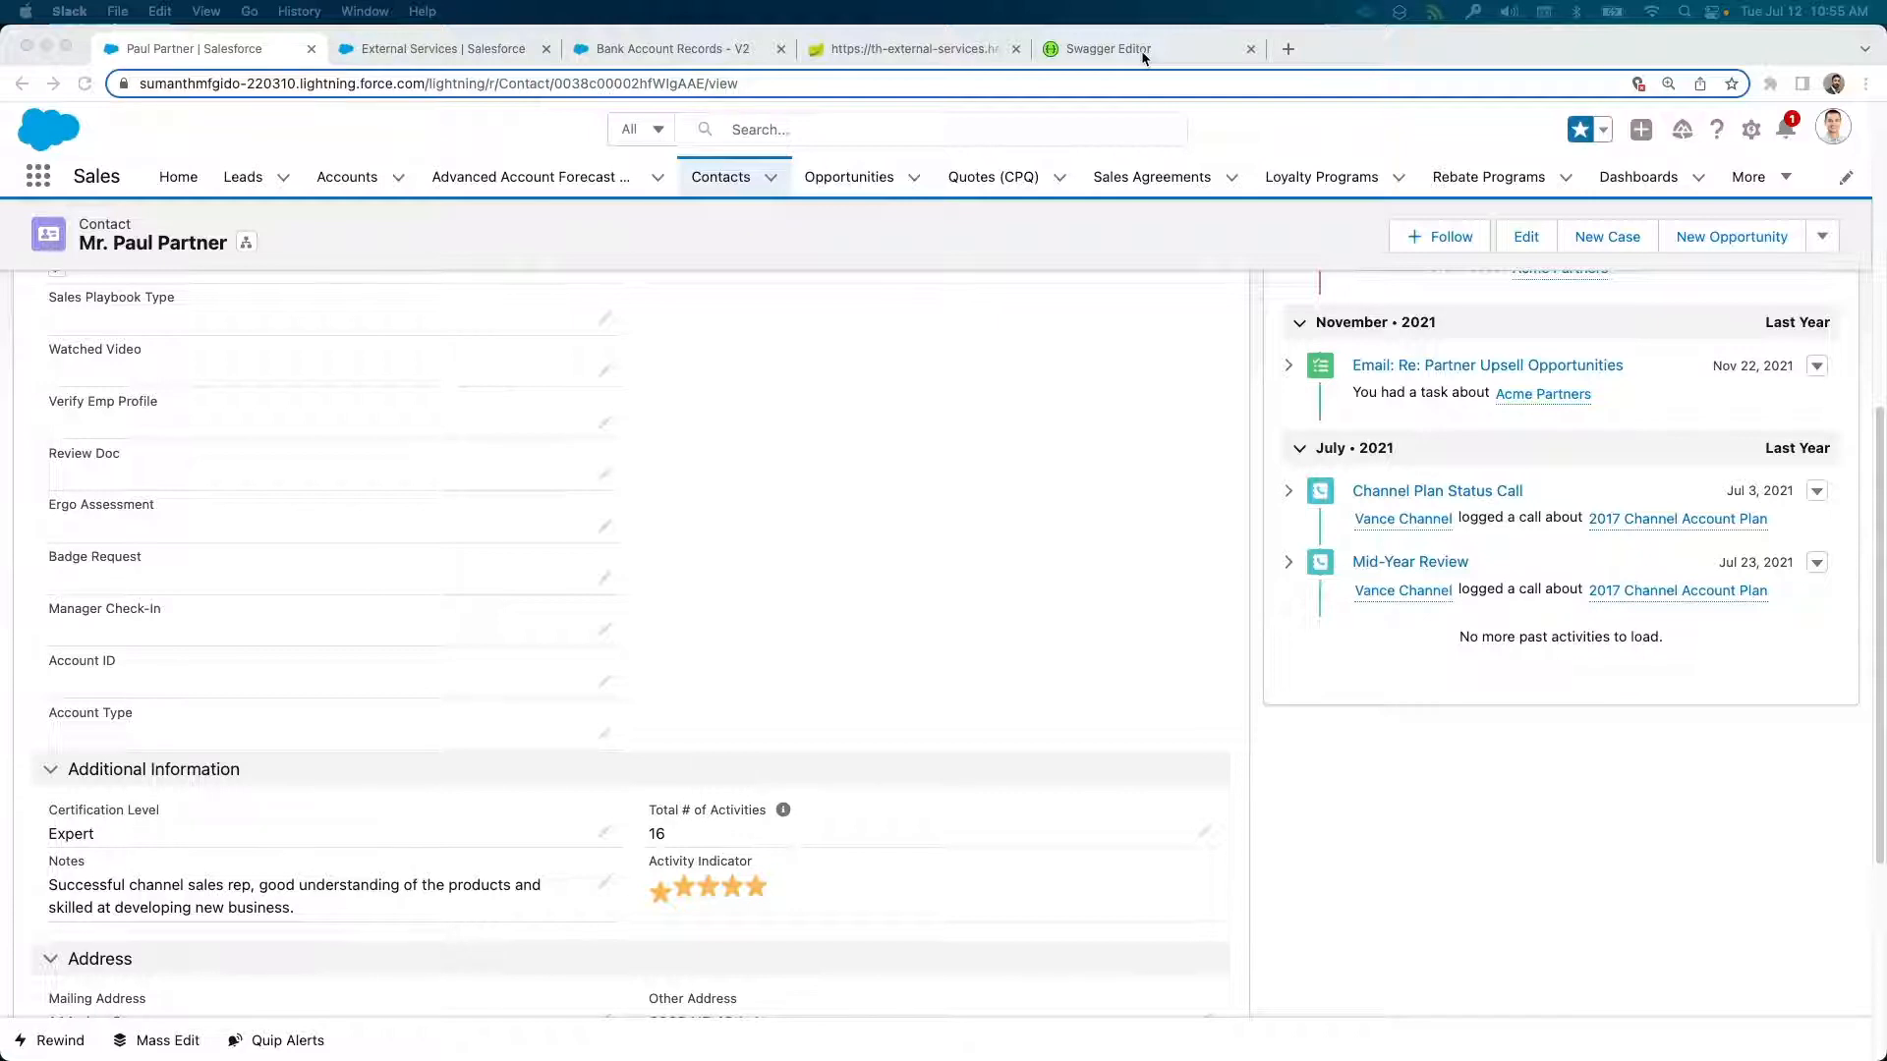
{"action": "left_click", "coordinate": [1103, 47]}
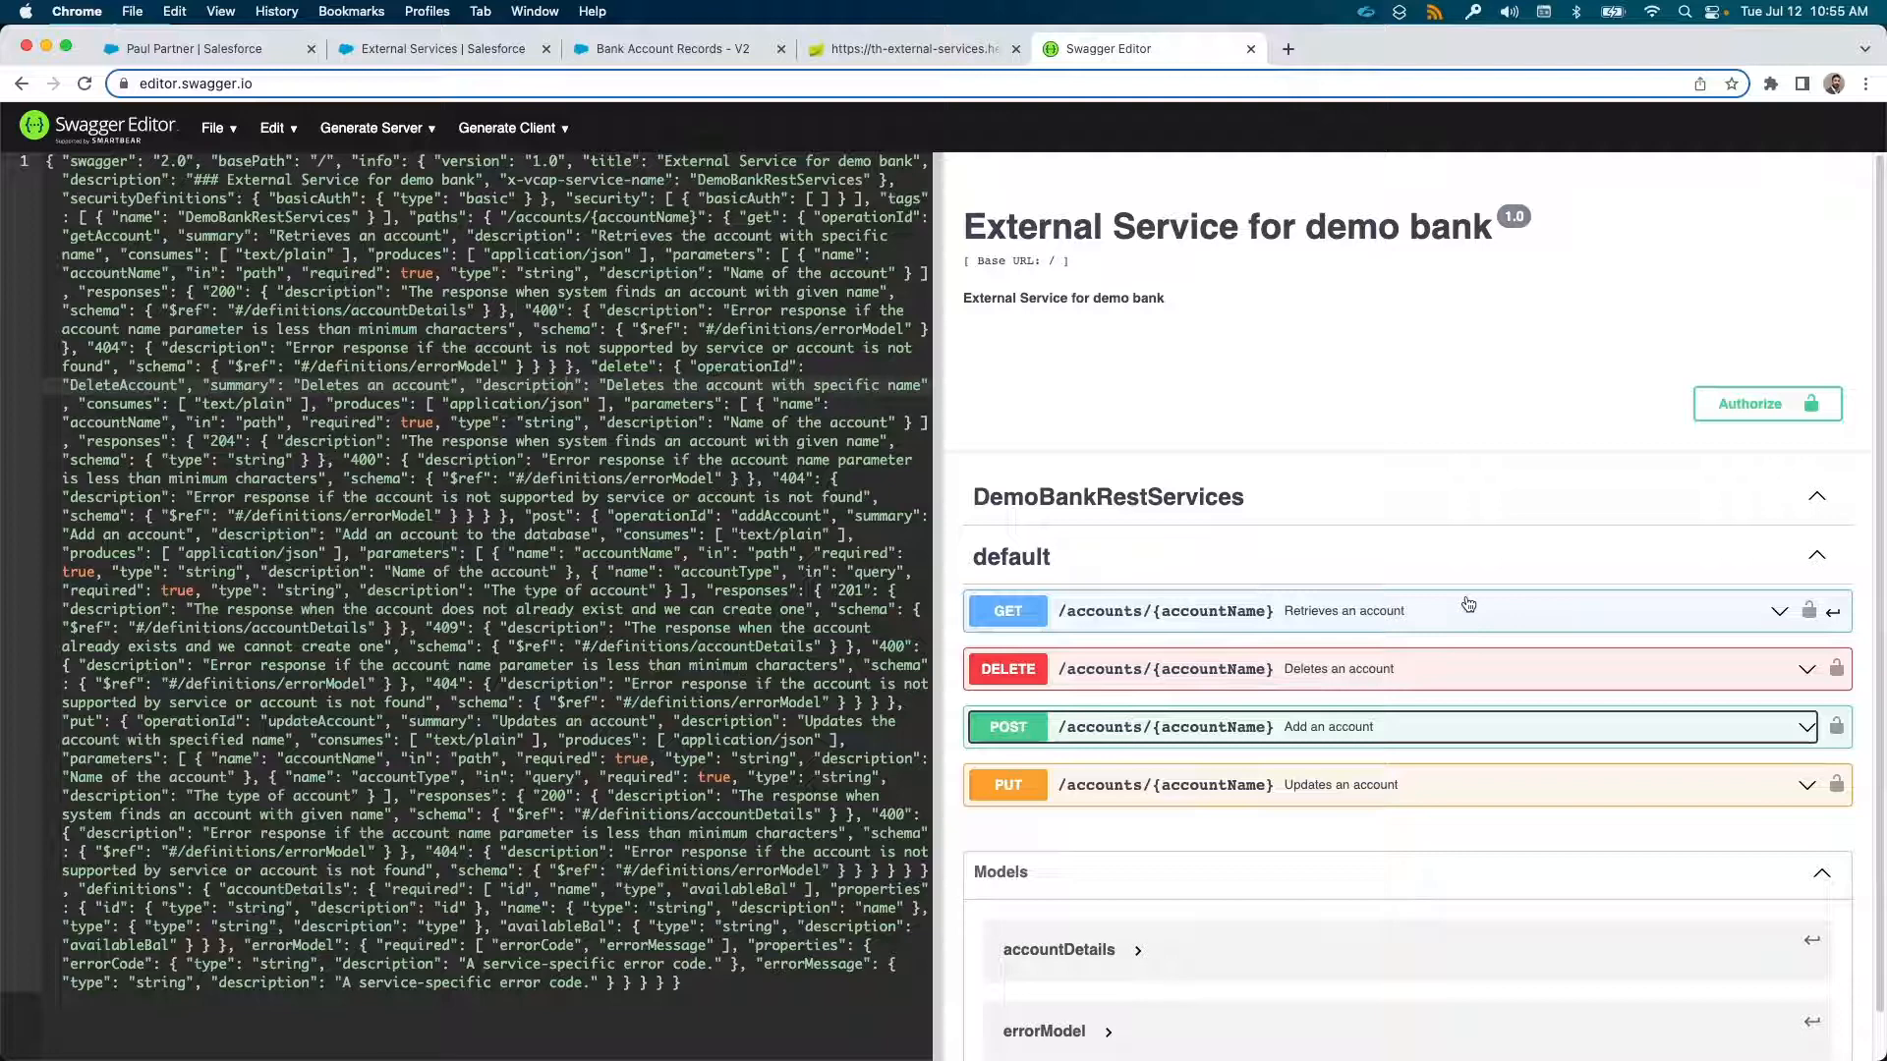
{"action": "mouse_move", "coordinate": [652, 130]}
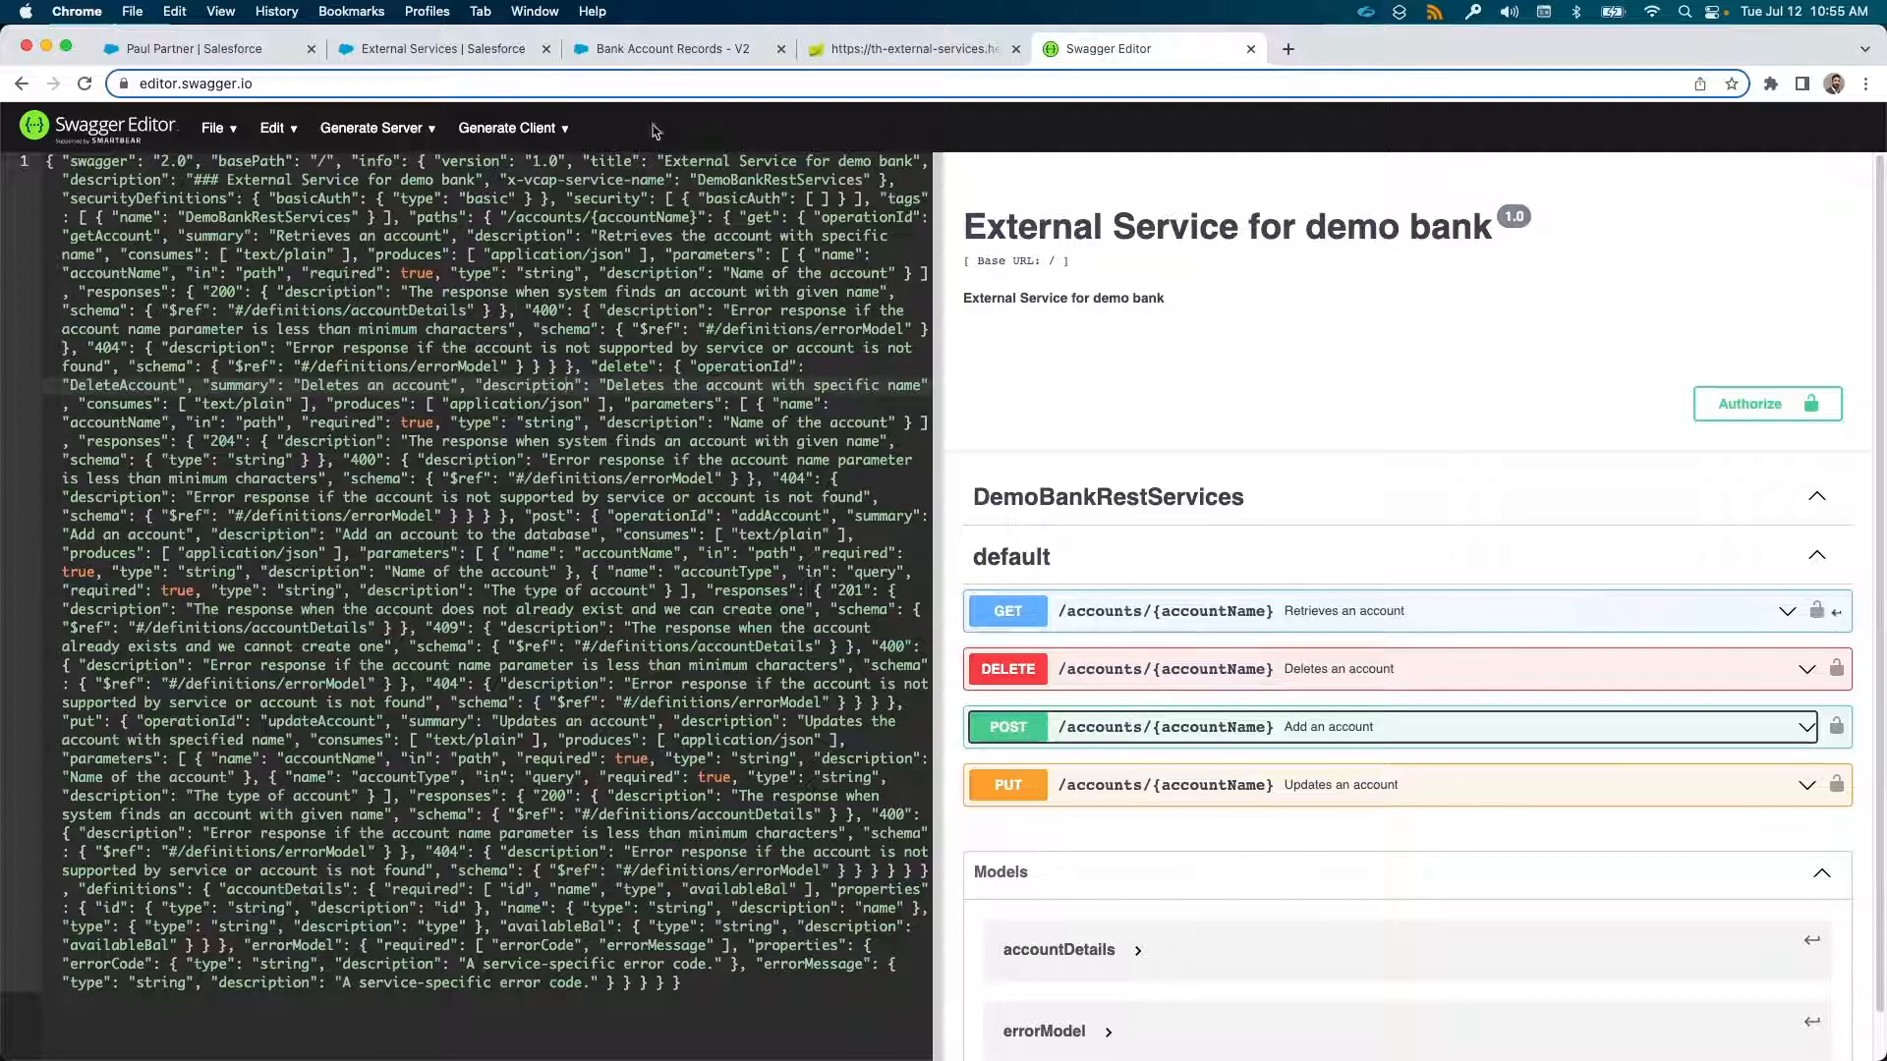
{"action": "left_click", "coordinate": [442, 47]}
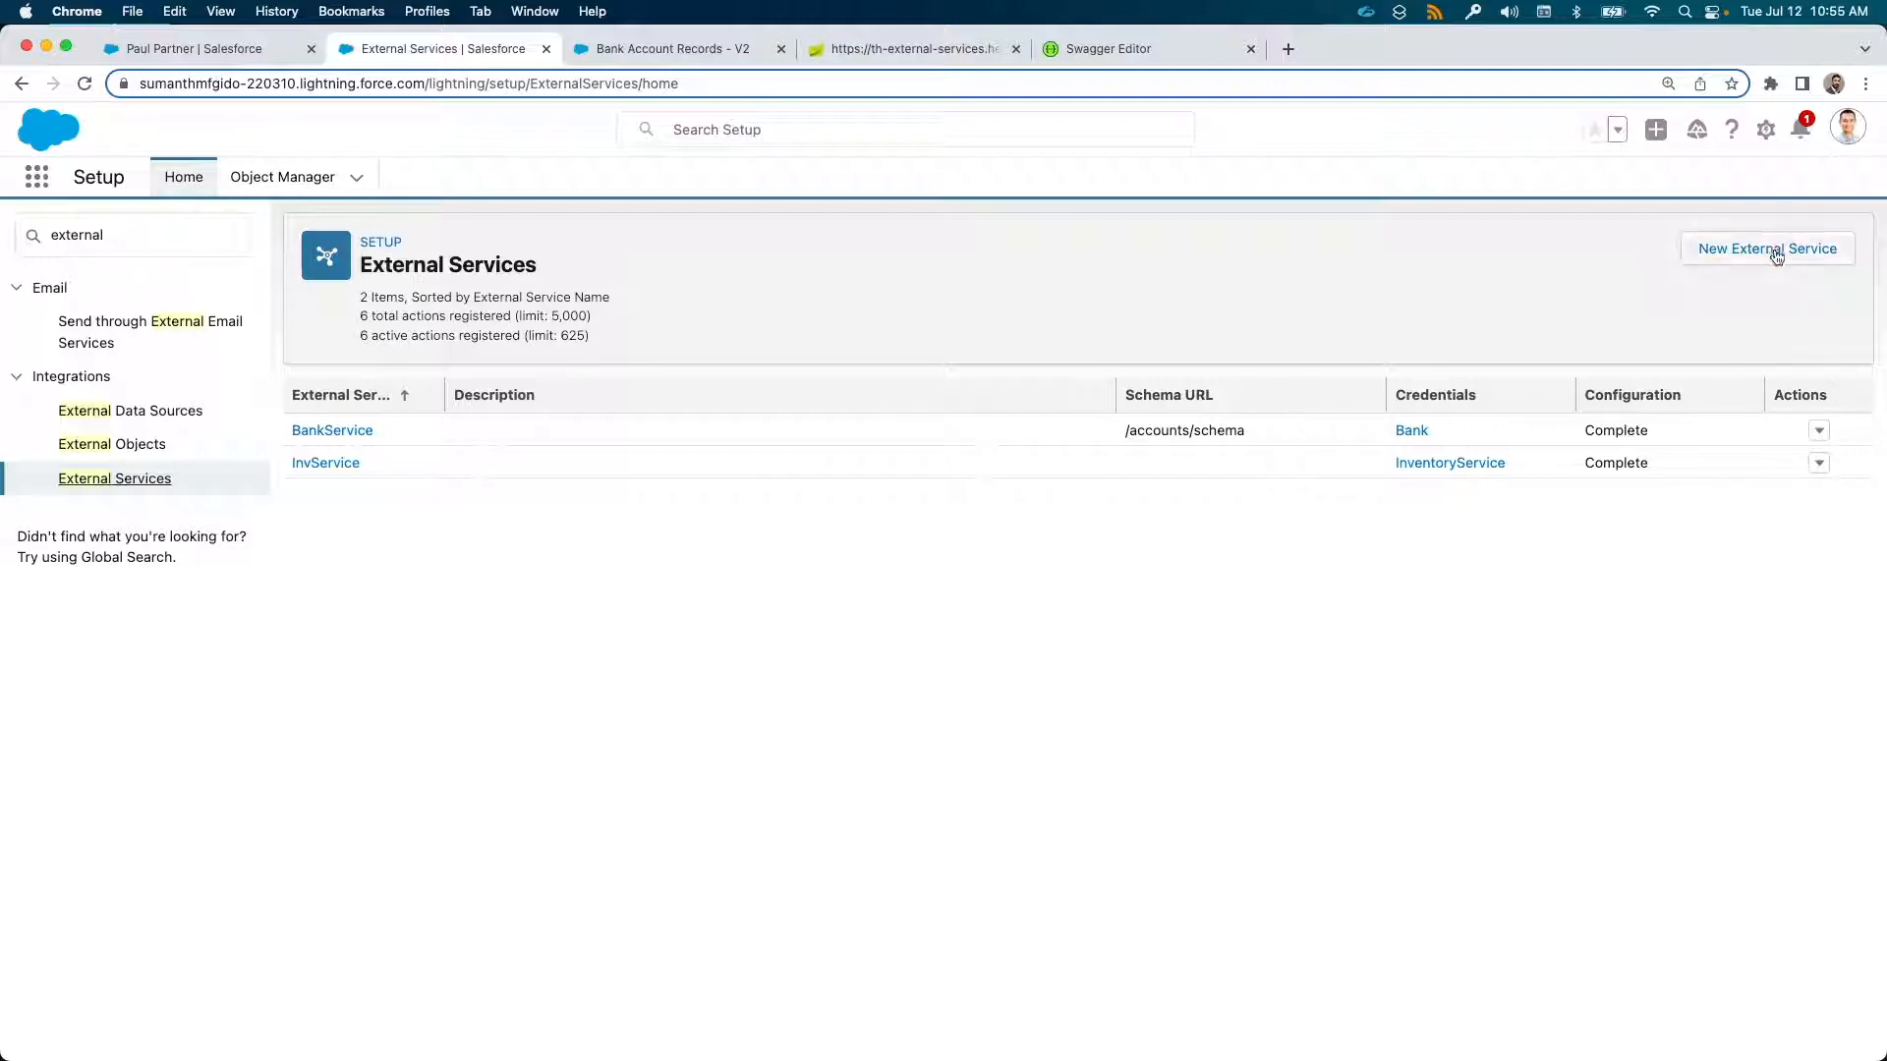
{"action": "left_click", "coordinate": [1765, 248]}
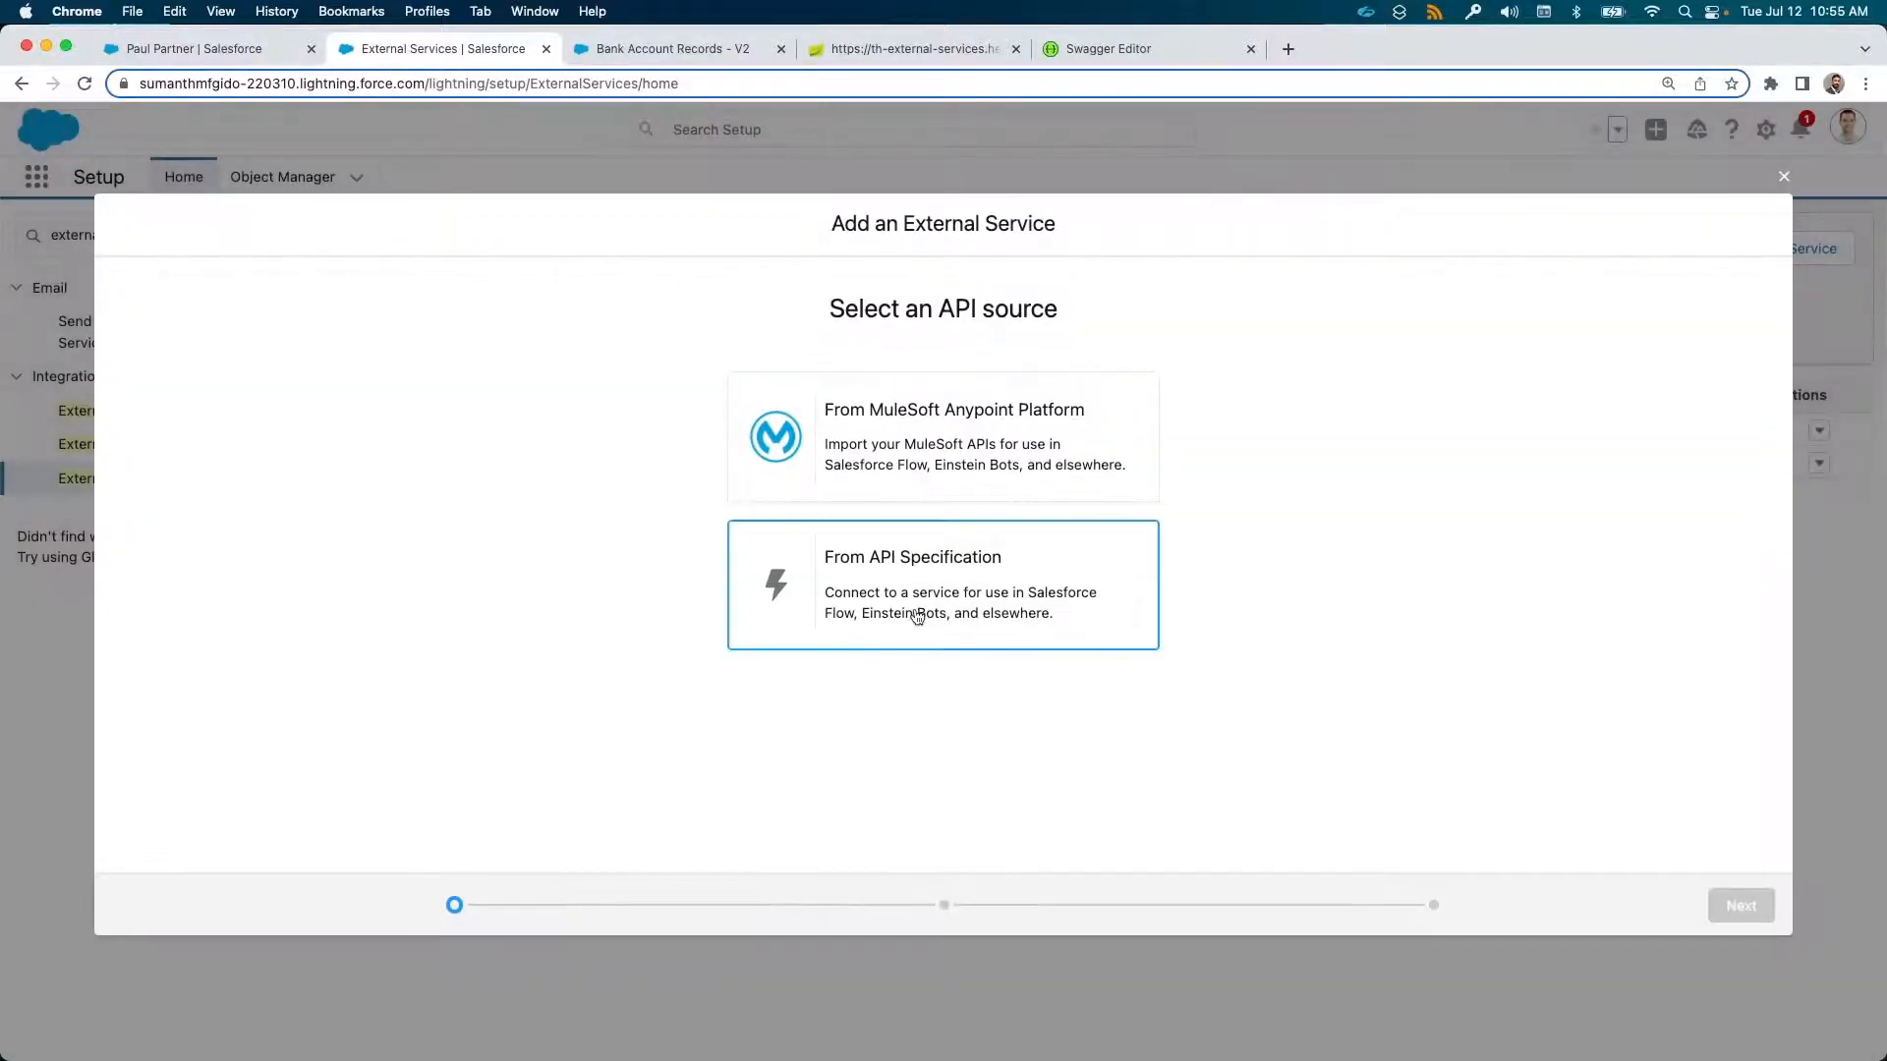
{"action": "left_click", "coordinate": [942, 586]}
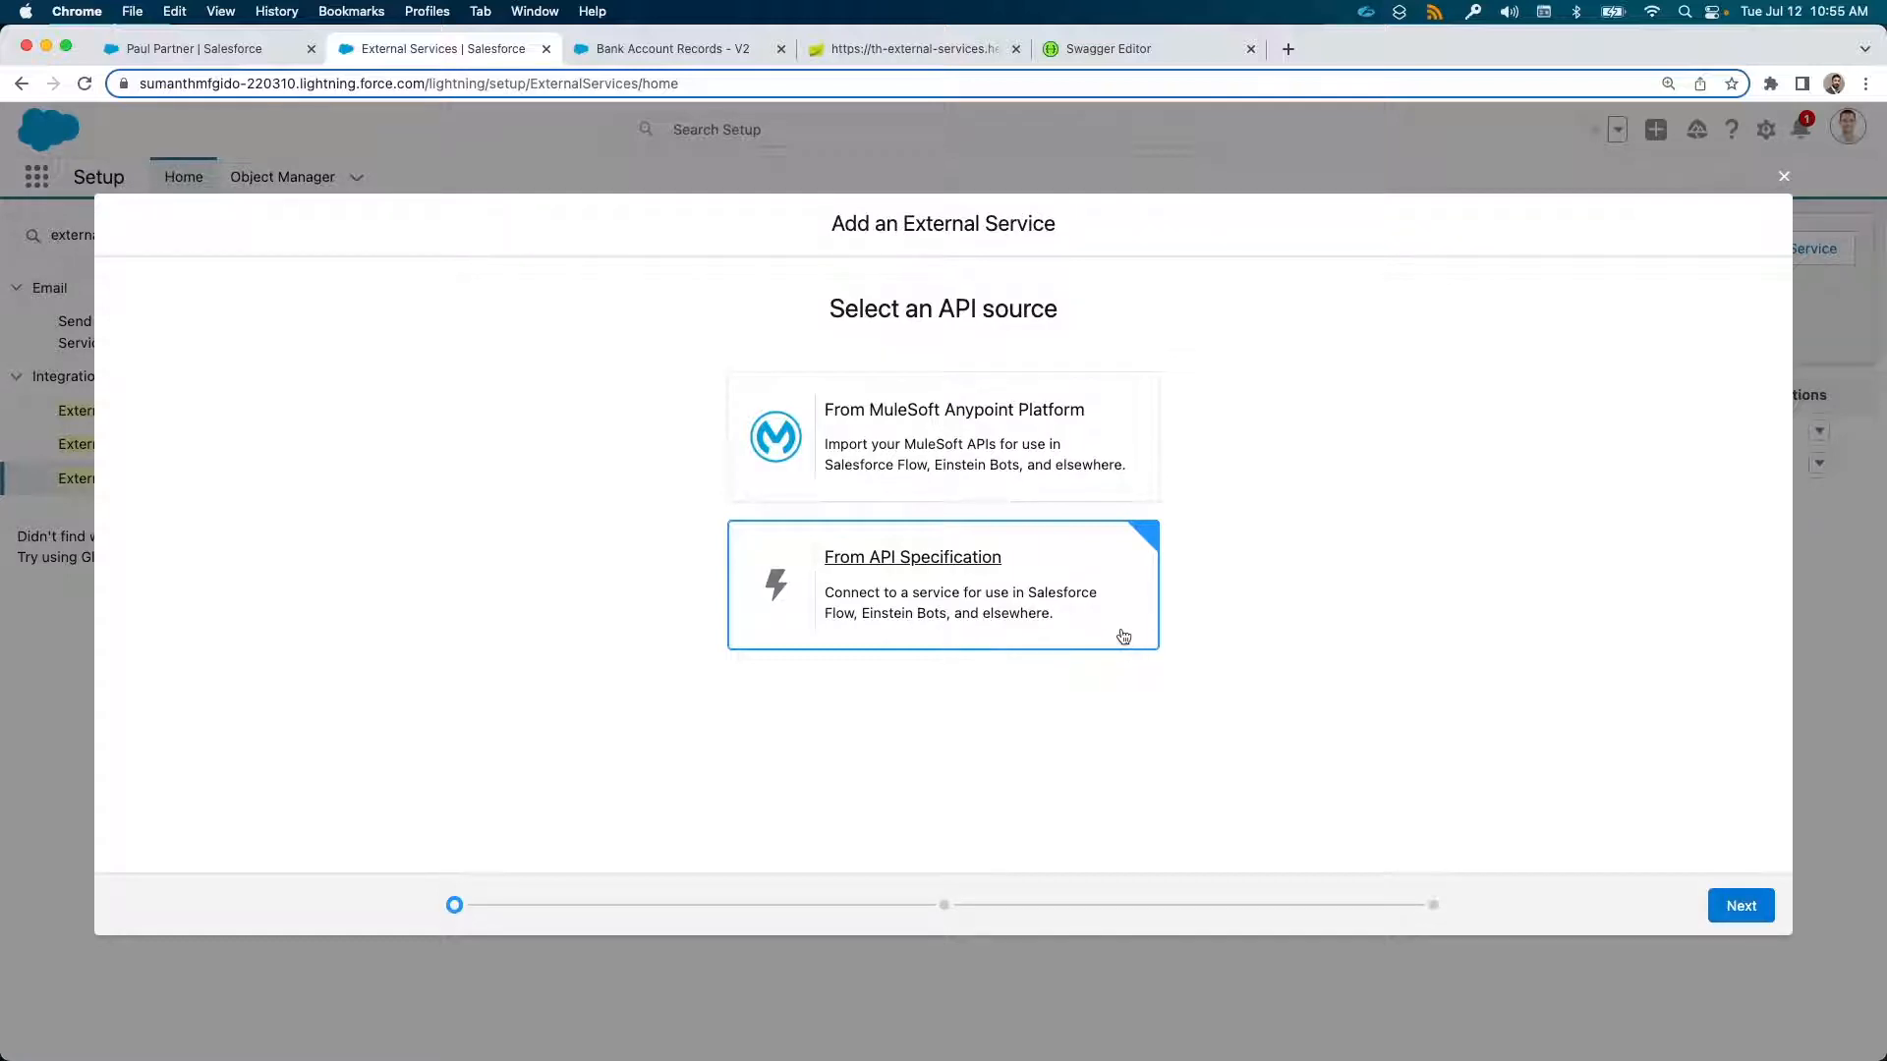
{"action": "mouse_move", "coordinate": [1511, 702]}
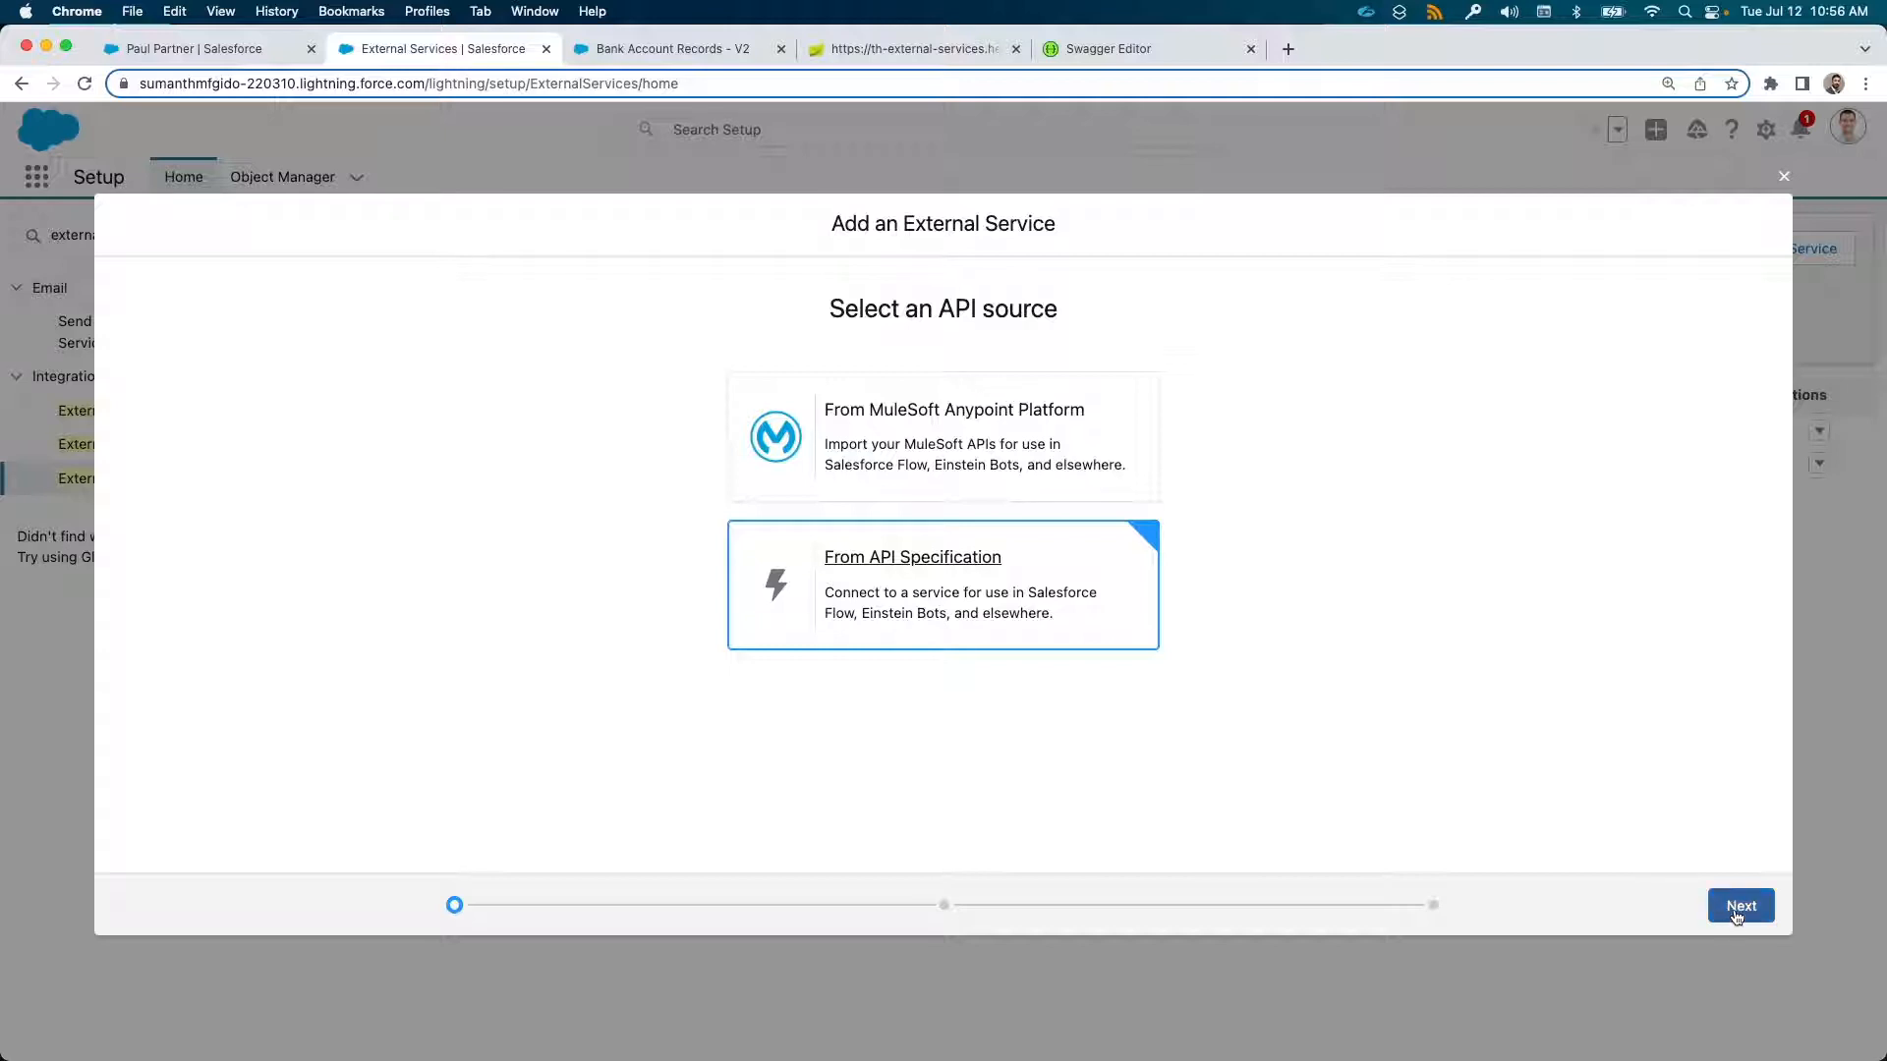
{"action": "left_click", "coordinate": [1740, 904]}
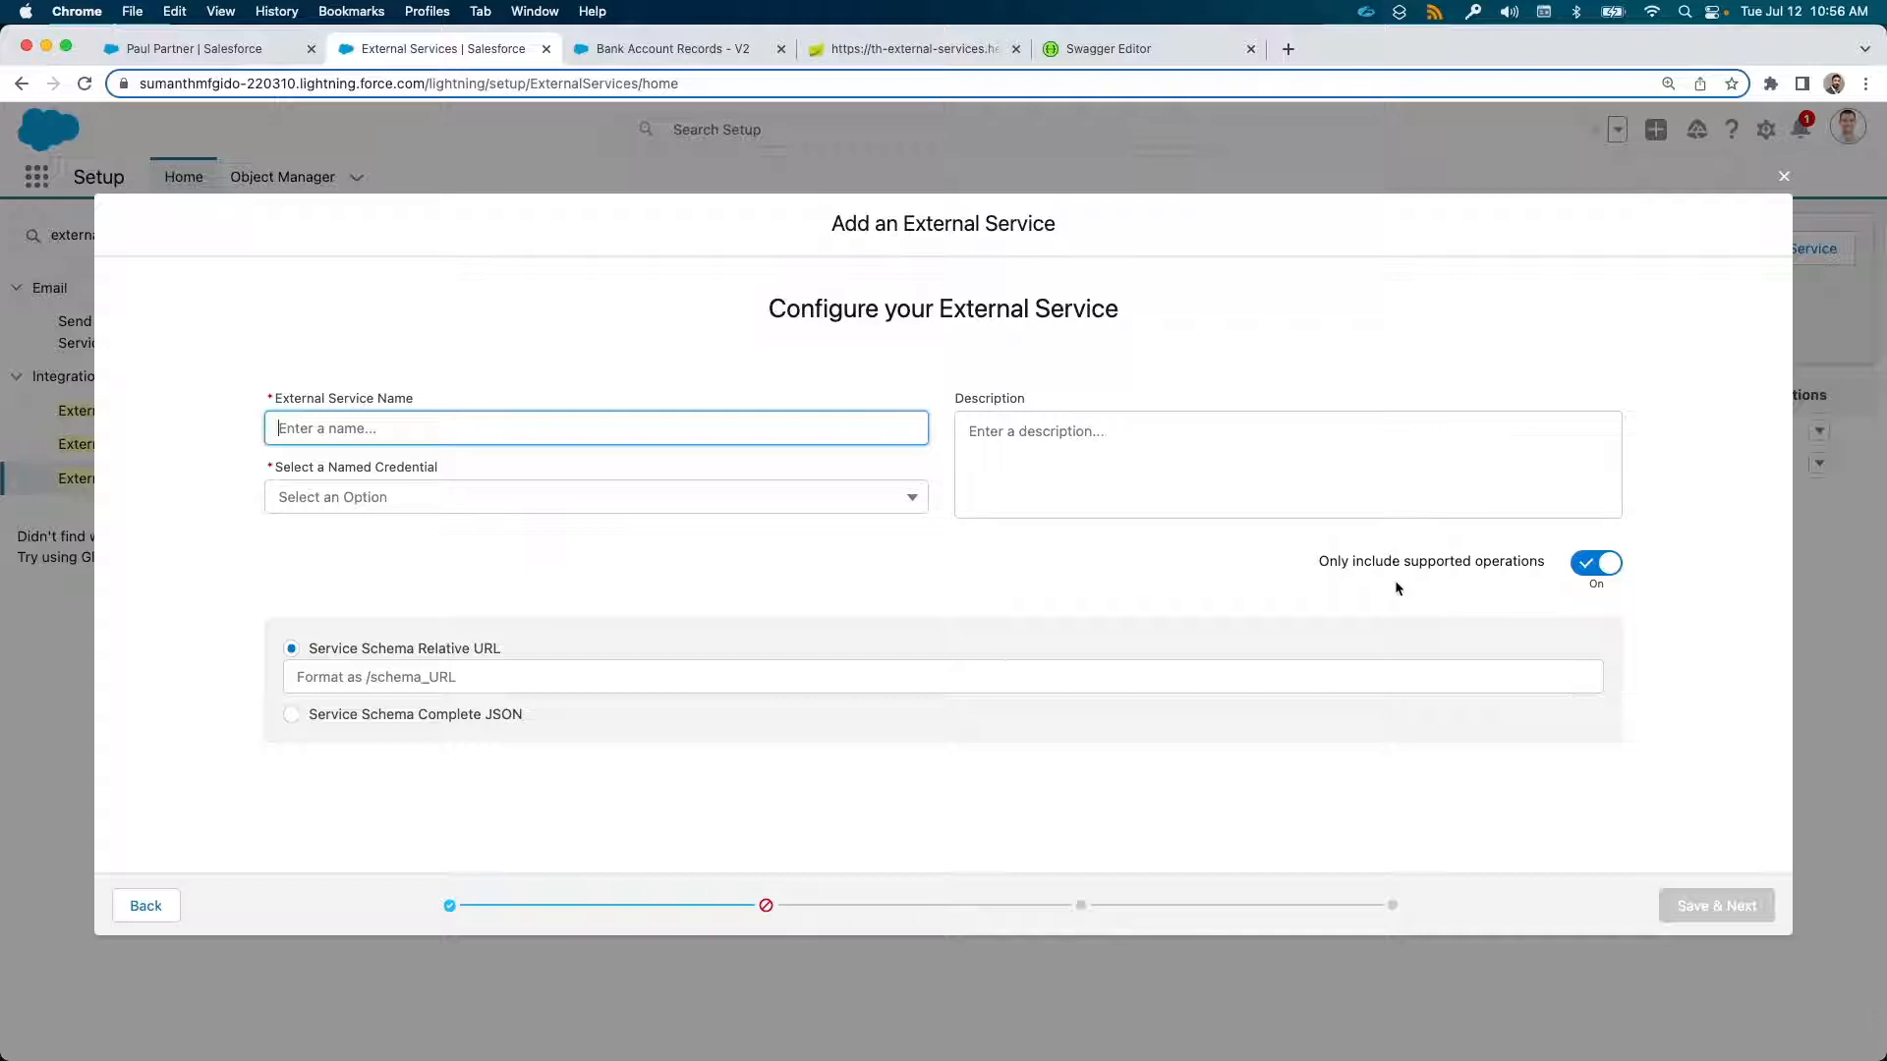
{"action": "mouse_move", "coordinate": [1360, 591]}
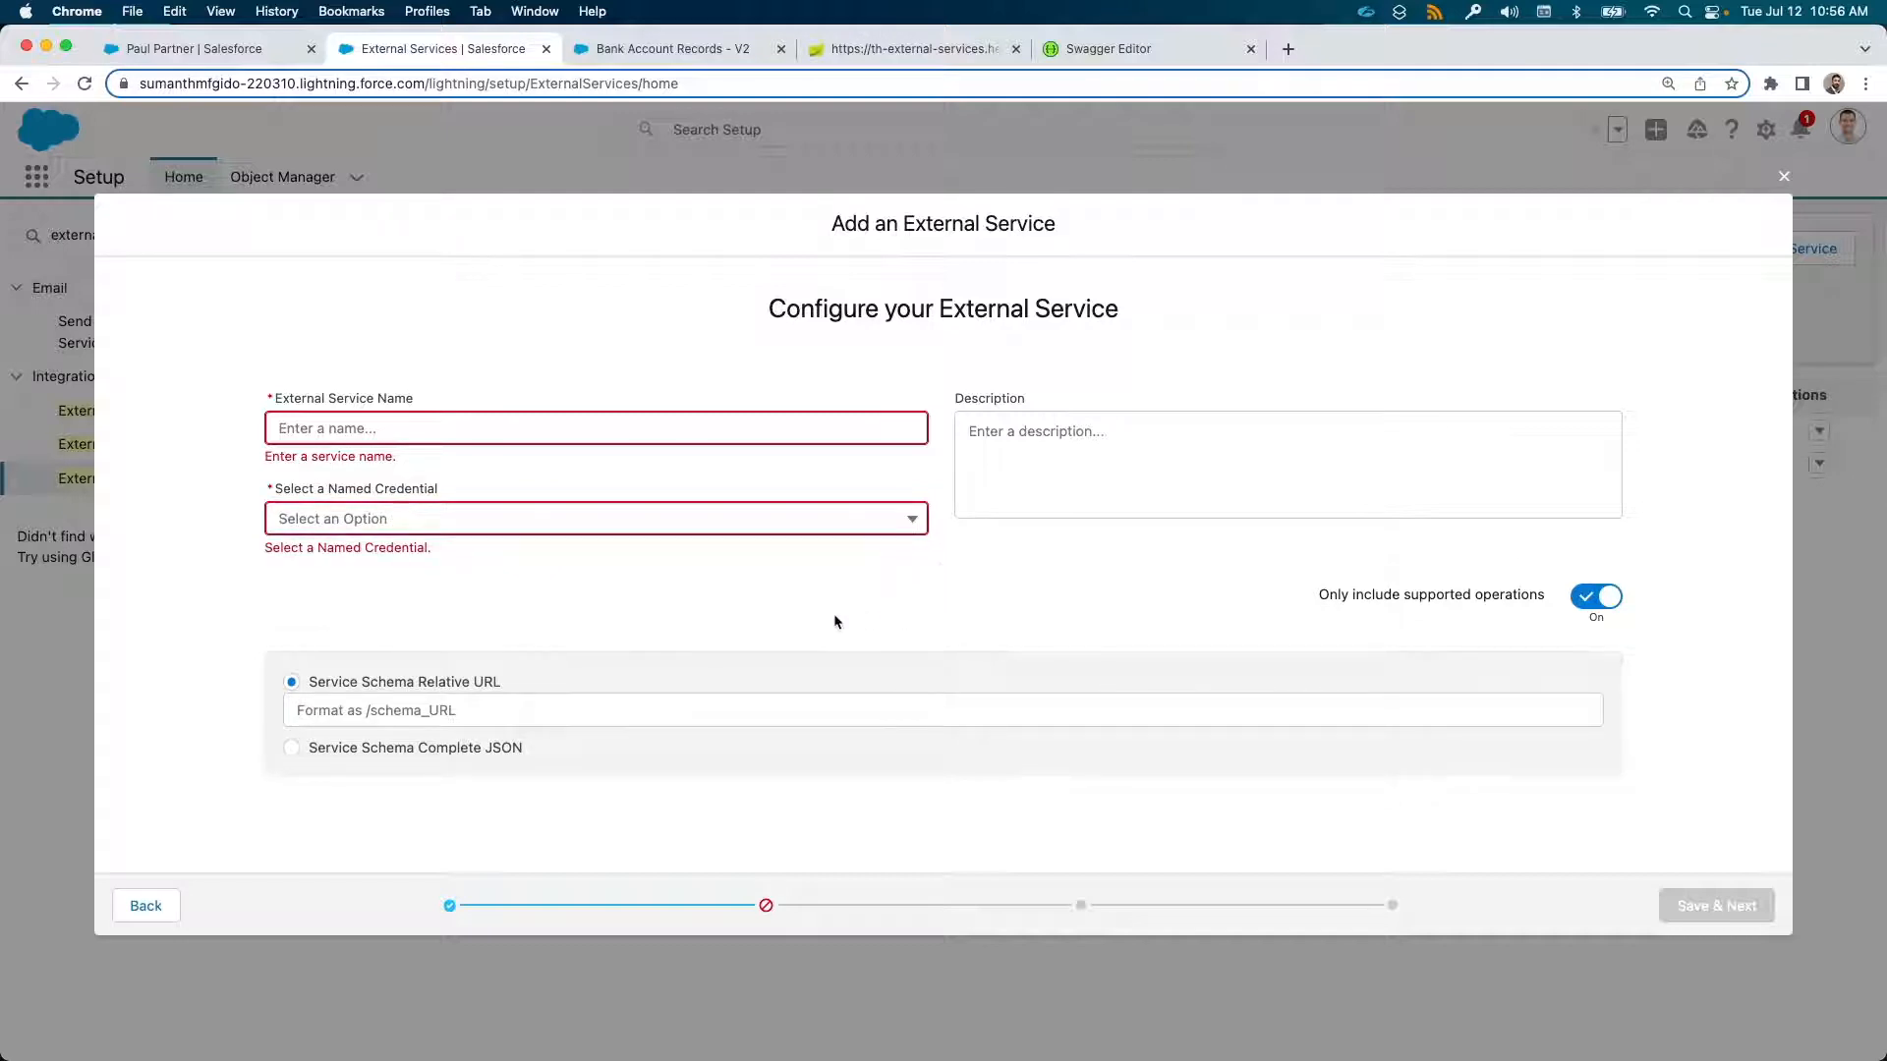
{"action": "mouse_move", "coordinate": [1333, 576]}
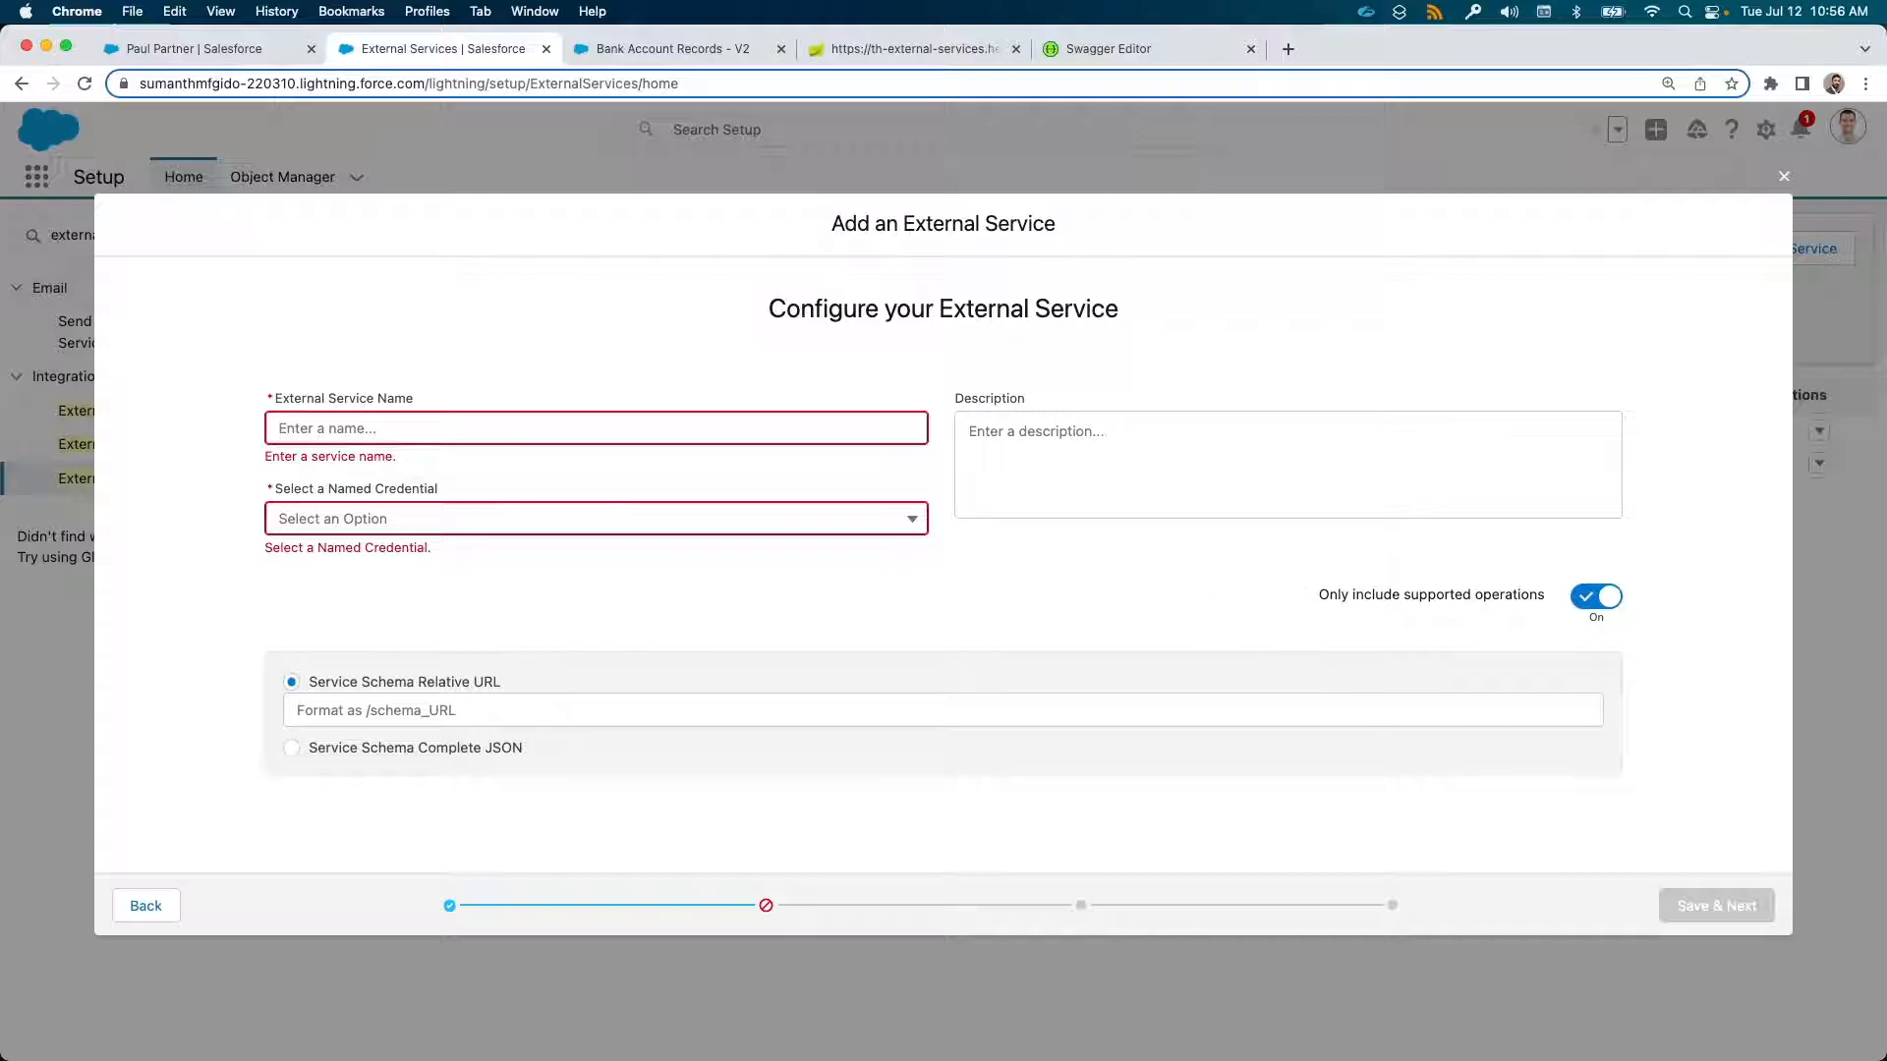
{"action": "left_click", "coordinate": [1783, 175]}
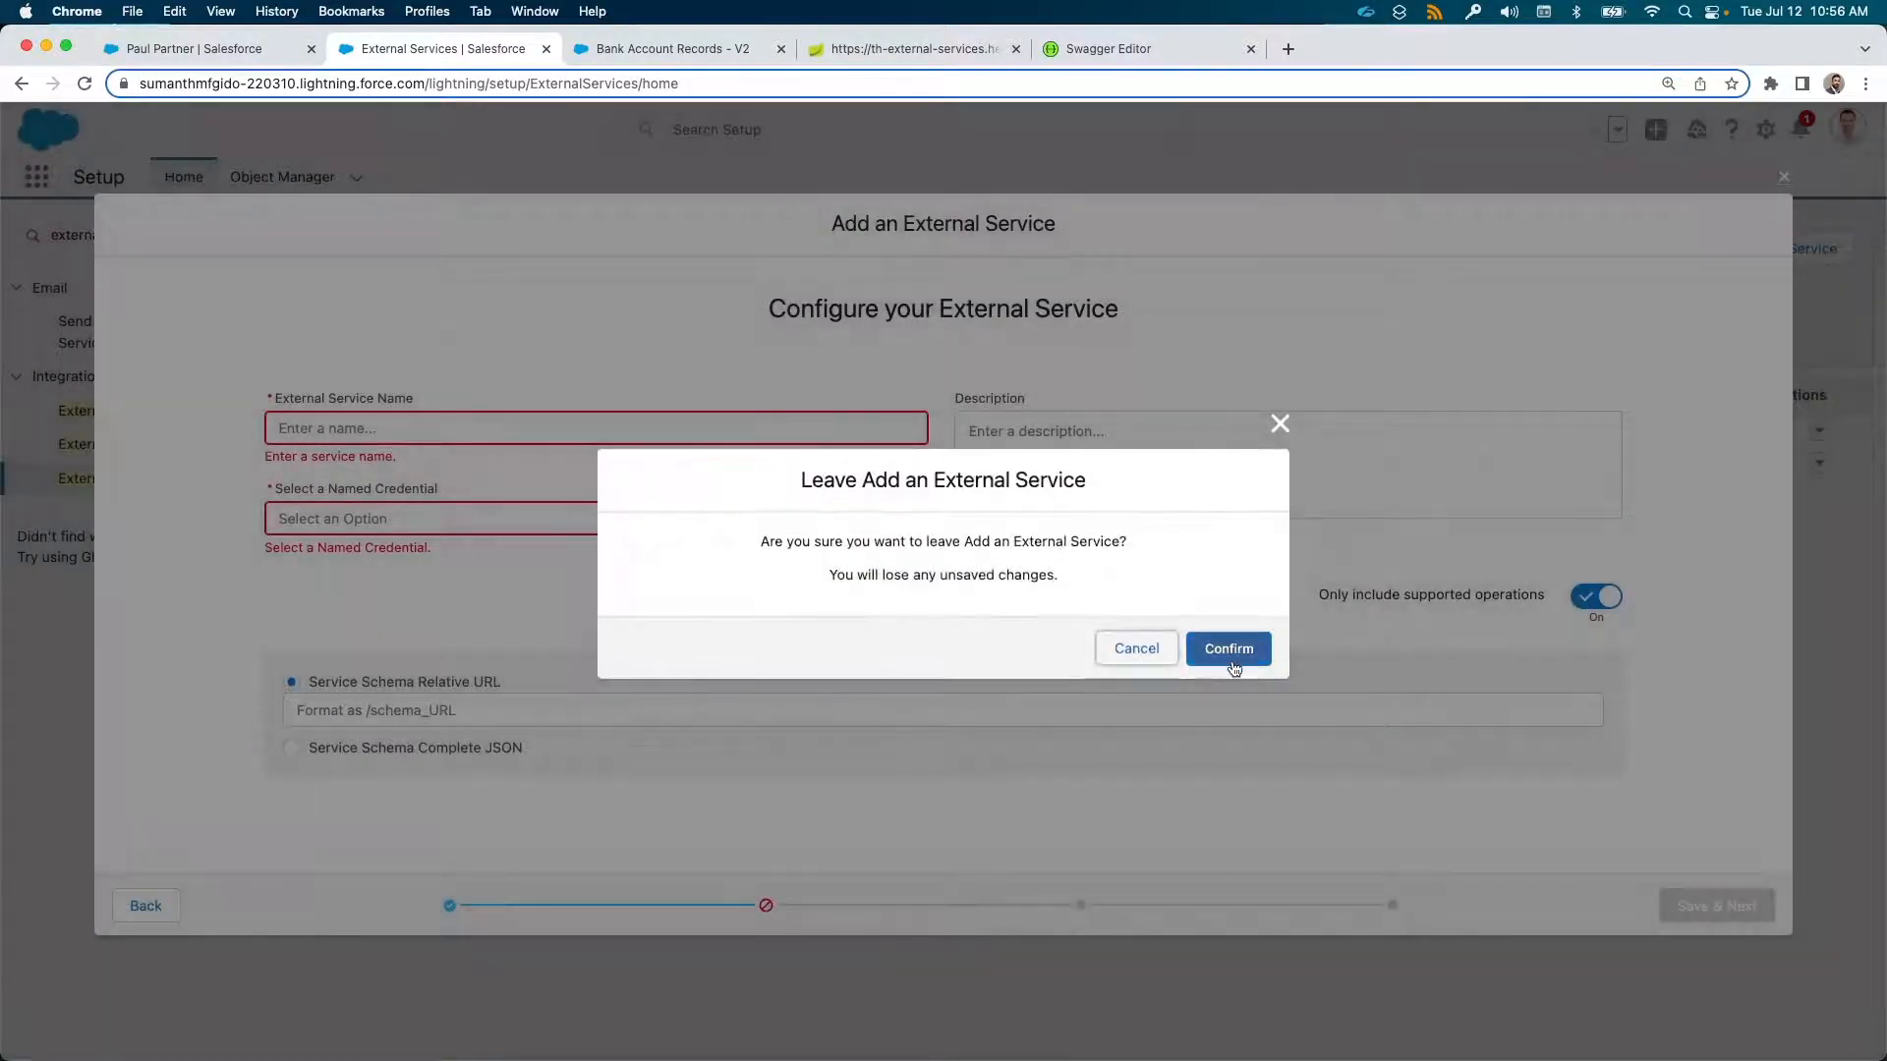
{"action": "left_click", "coordinate": [1226, 647]}
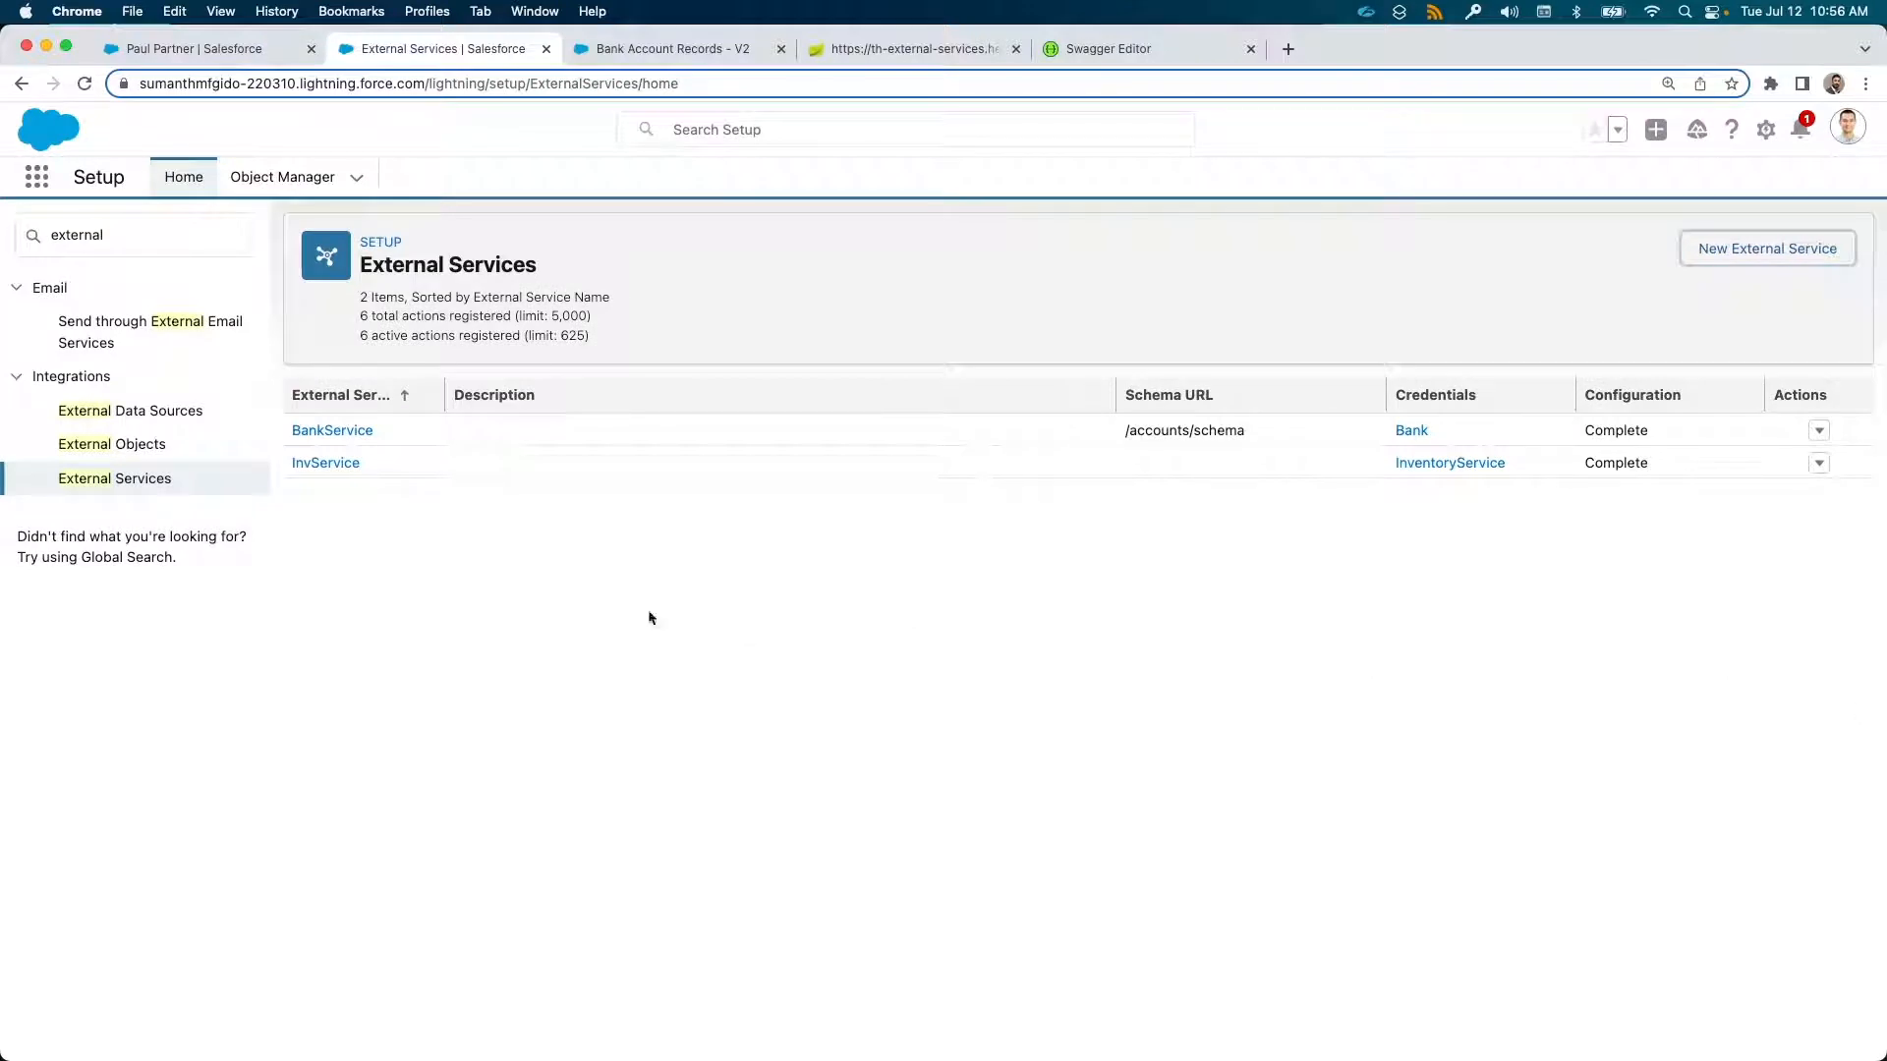
View BankService's four account actions, then switch to the Bank Account Records - V2 flow in Flow Builder
{"action": "left_click", "coordinate": [332, 430]}
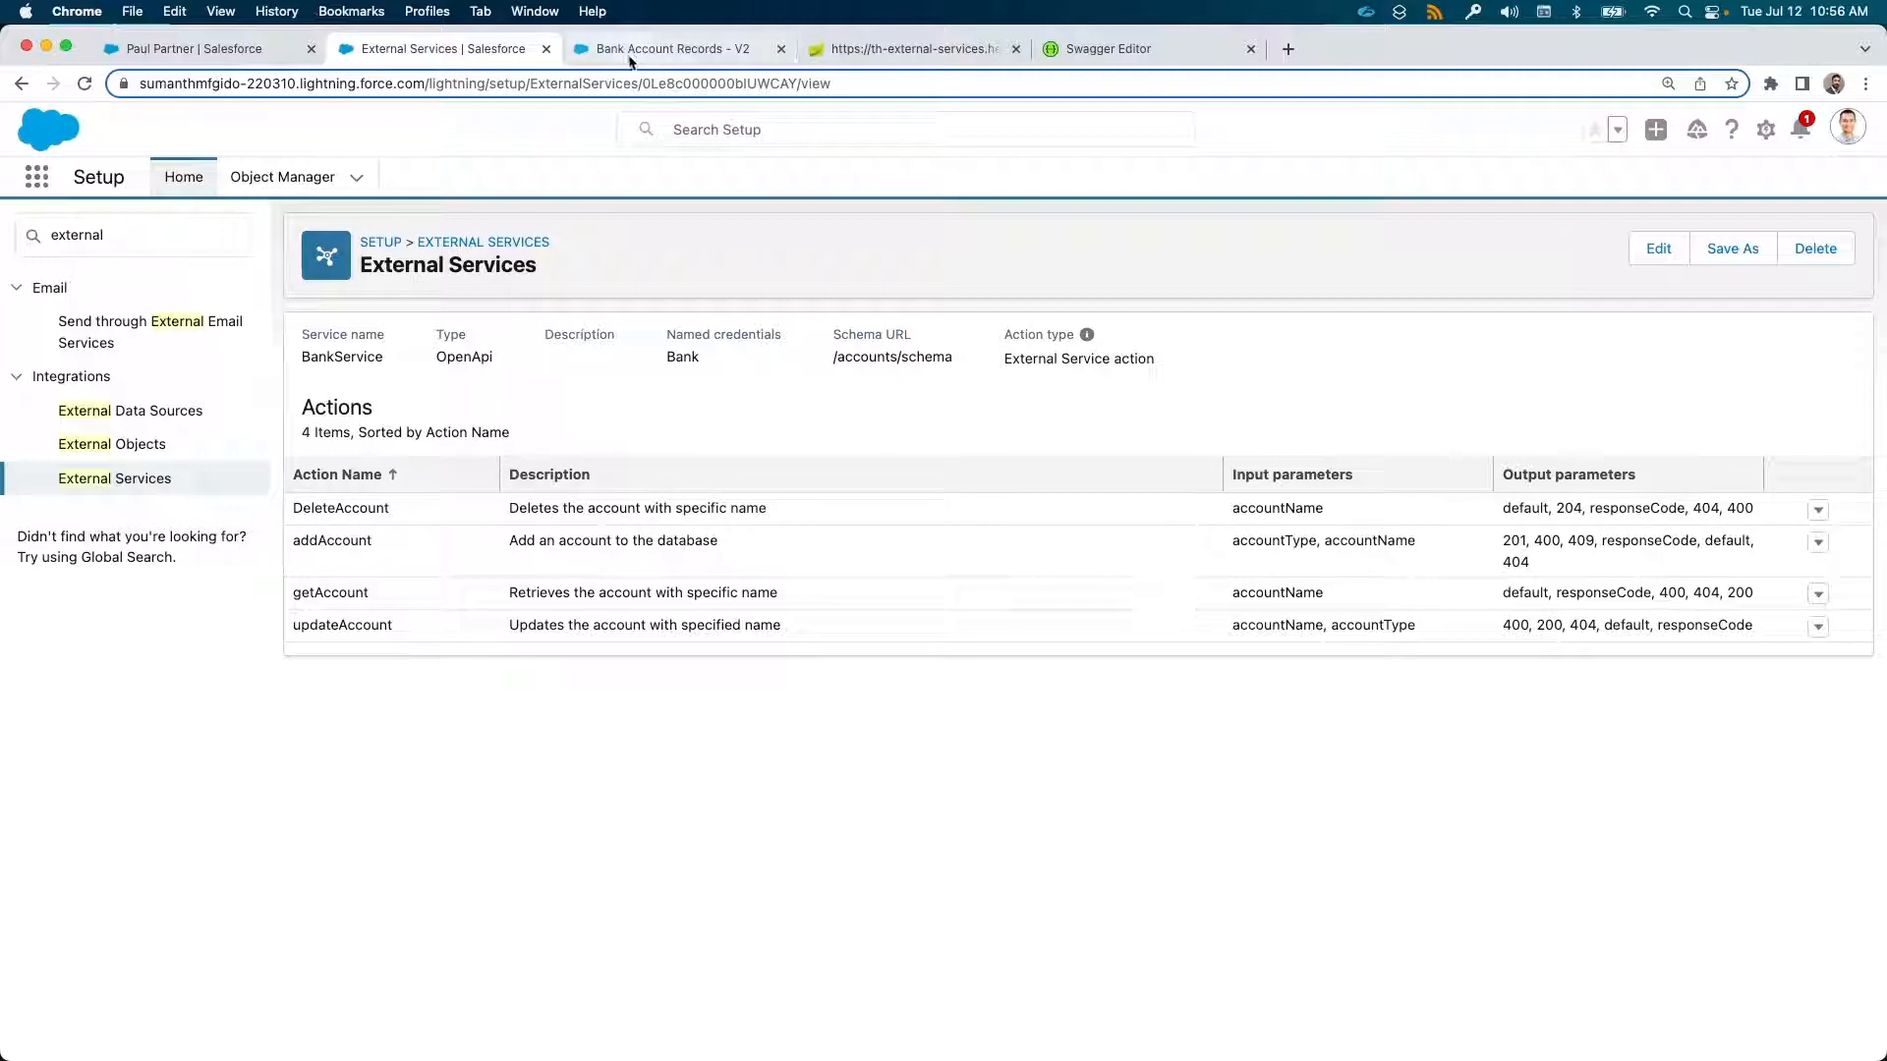
{"action": "left_click", "coordinate": [674, 47]}
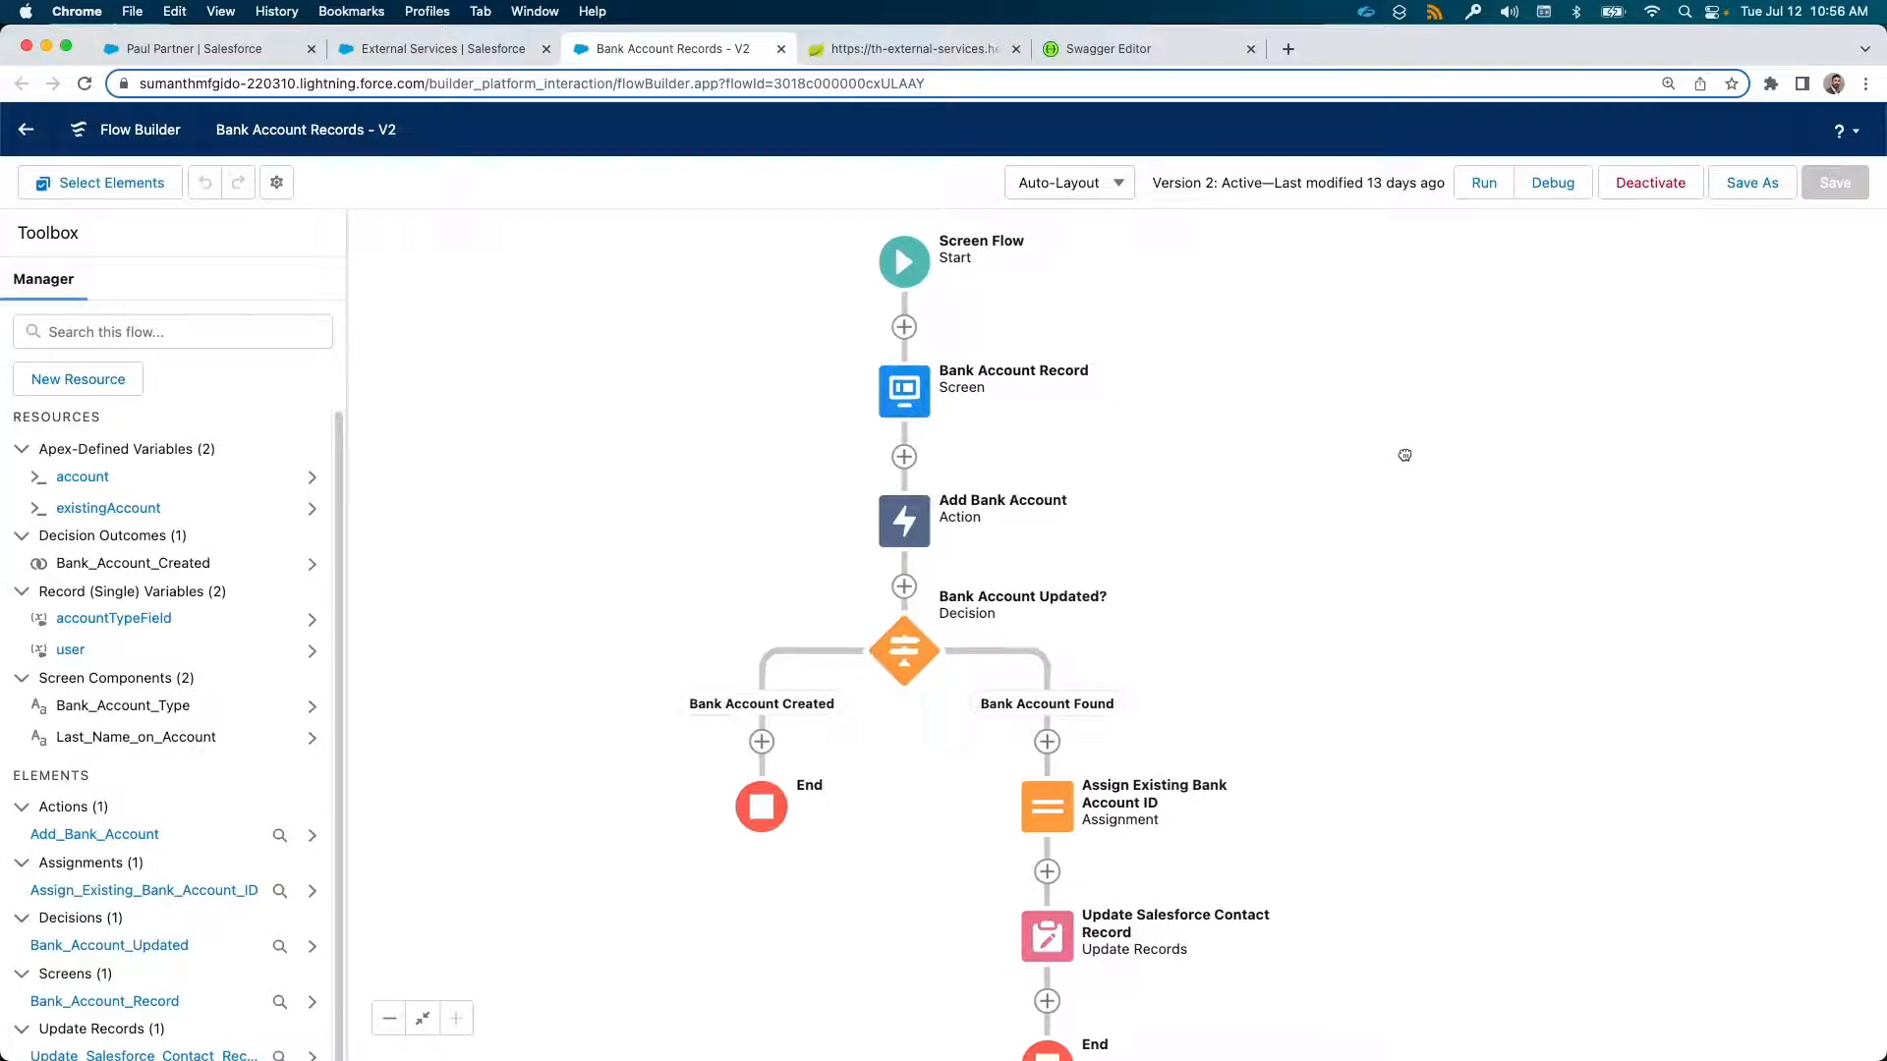
Shift the flow diagram on the canvas, then switch to the demo bank spec in Swagger Editor
{"action": "left_click_drag", "start_coordinate": [1403, 454], "coordinate": [1562, 684]}
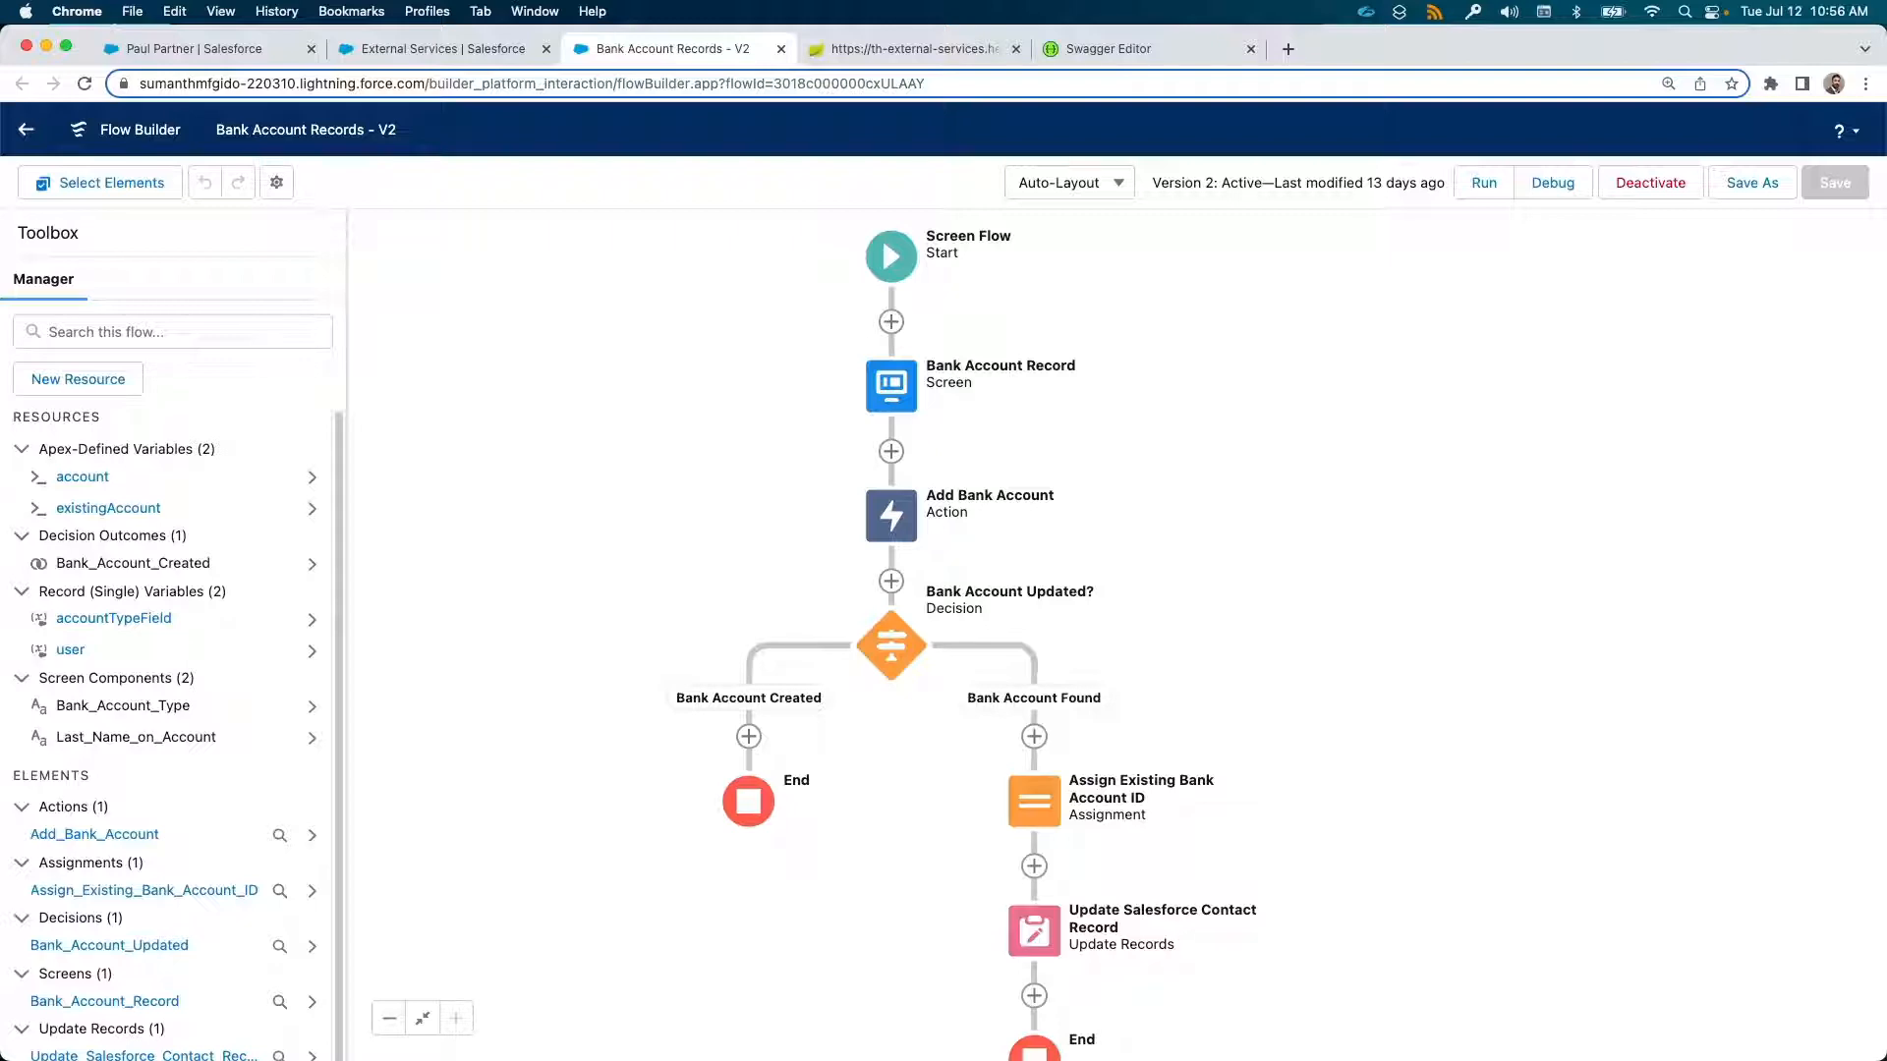
{"action": "left_click", "coordinate": [1103, 47]}
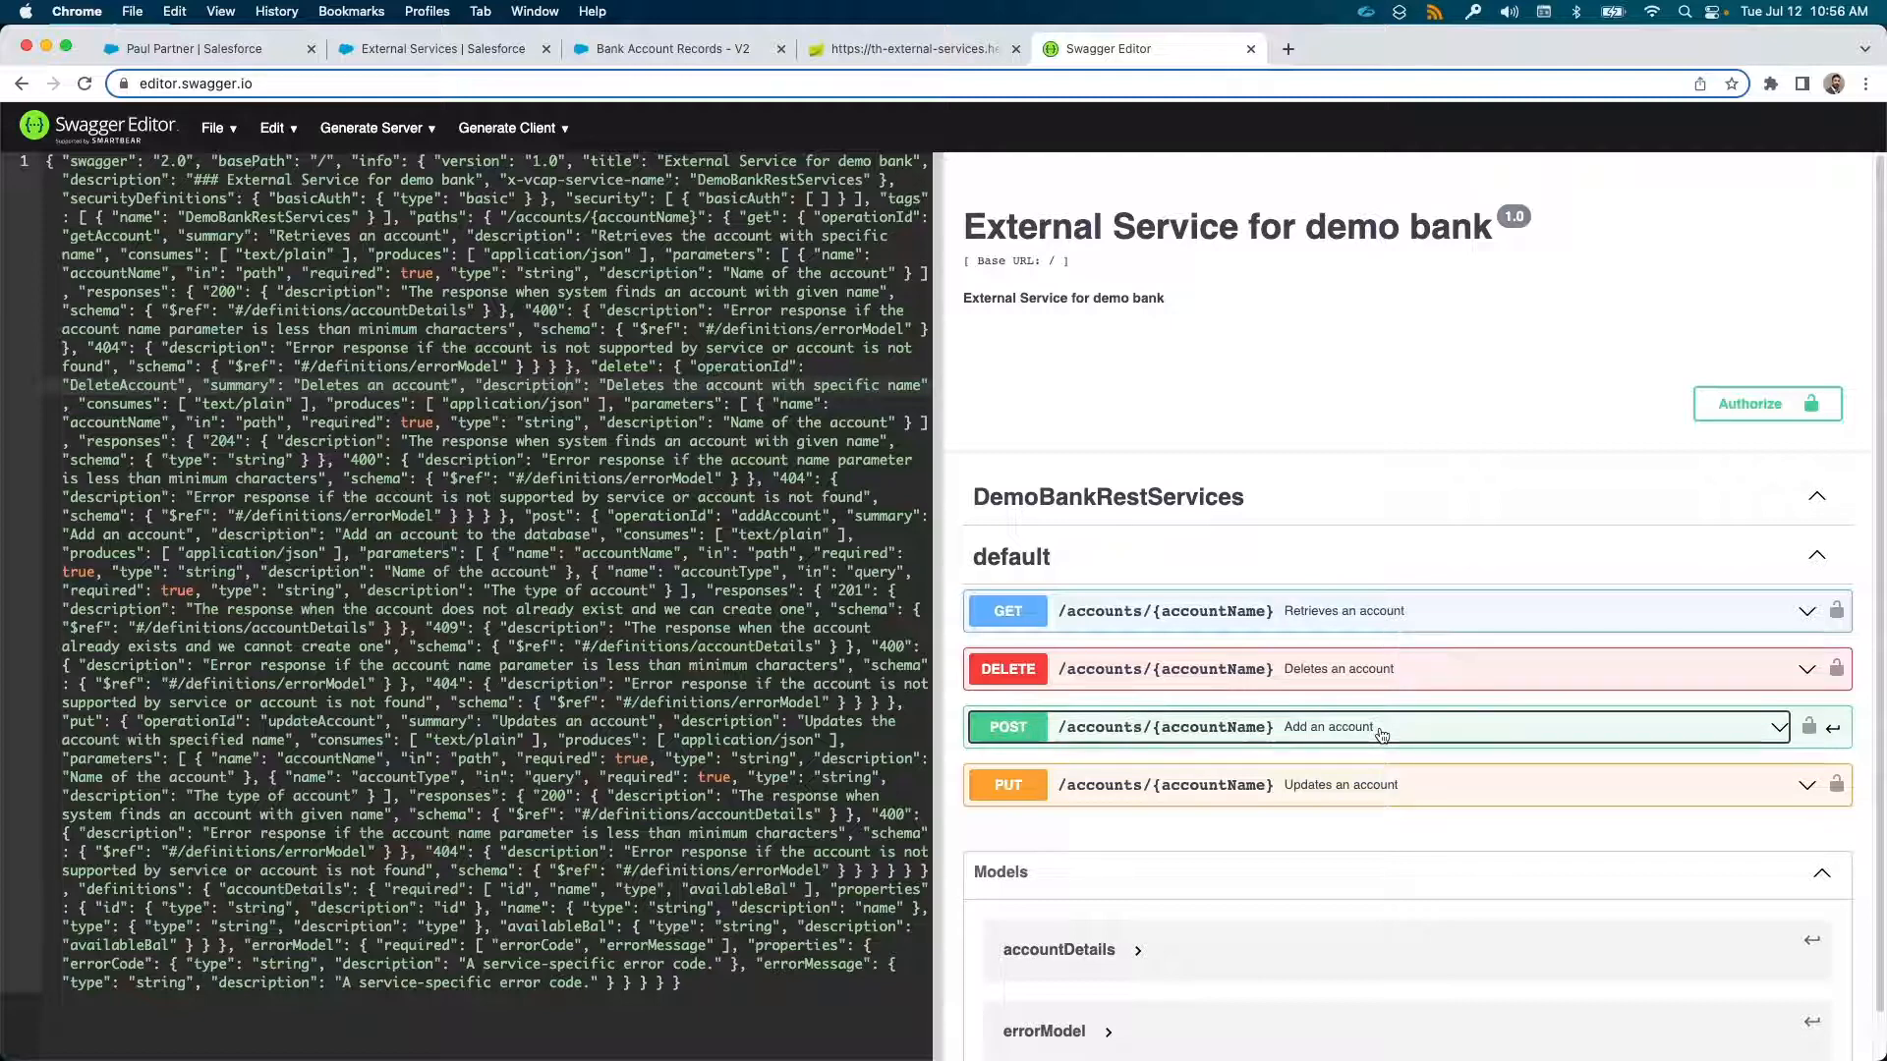
Expand POST /accounts/{accountName} to see accountName, accountType and 201/400/404/409 responses, then return to the flow
{"action": "left_click", "coordinate": [1329, 727]}
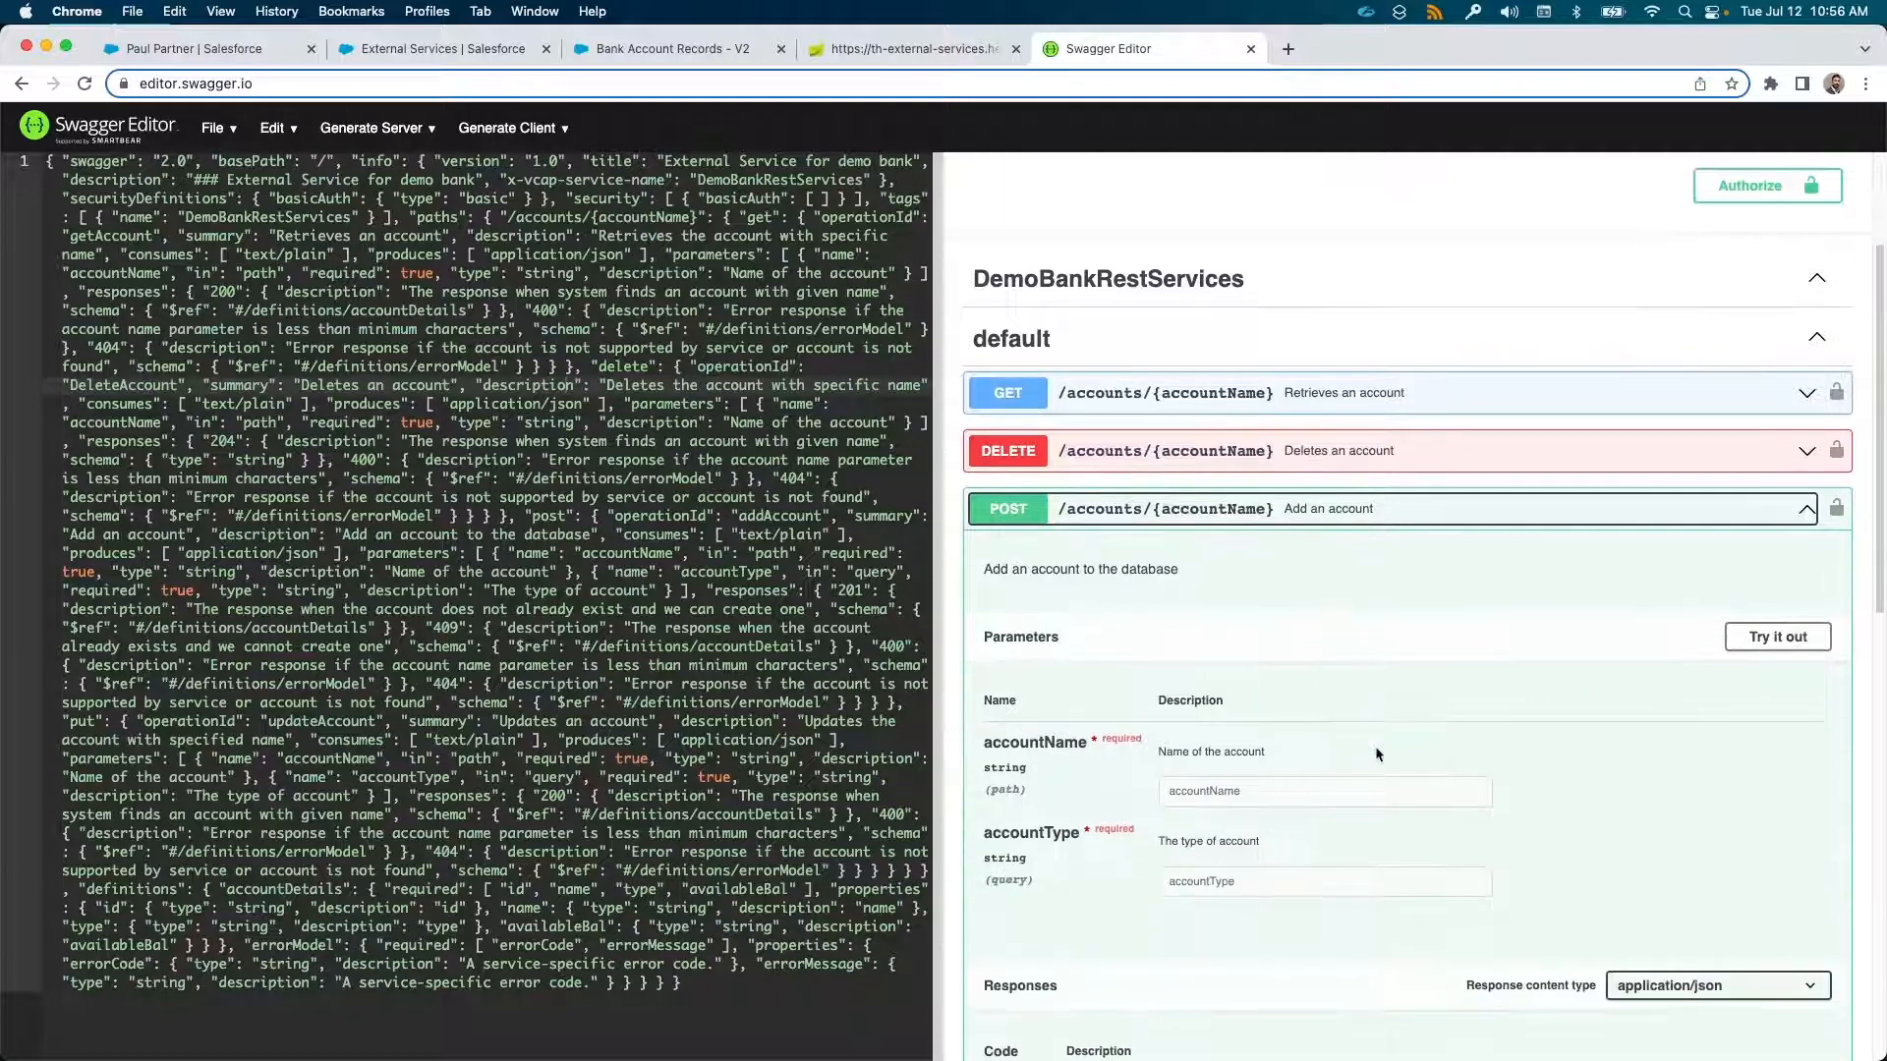
{"action": "scroll", "scroll_direction": "down", "scroll_amount": 3}
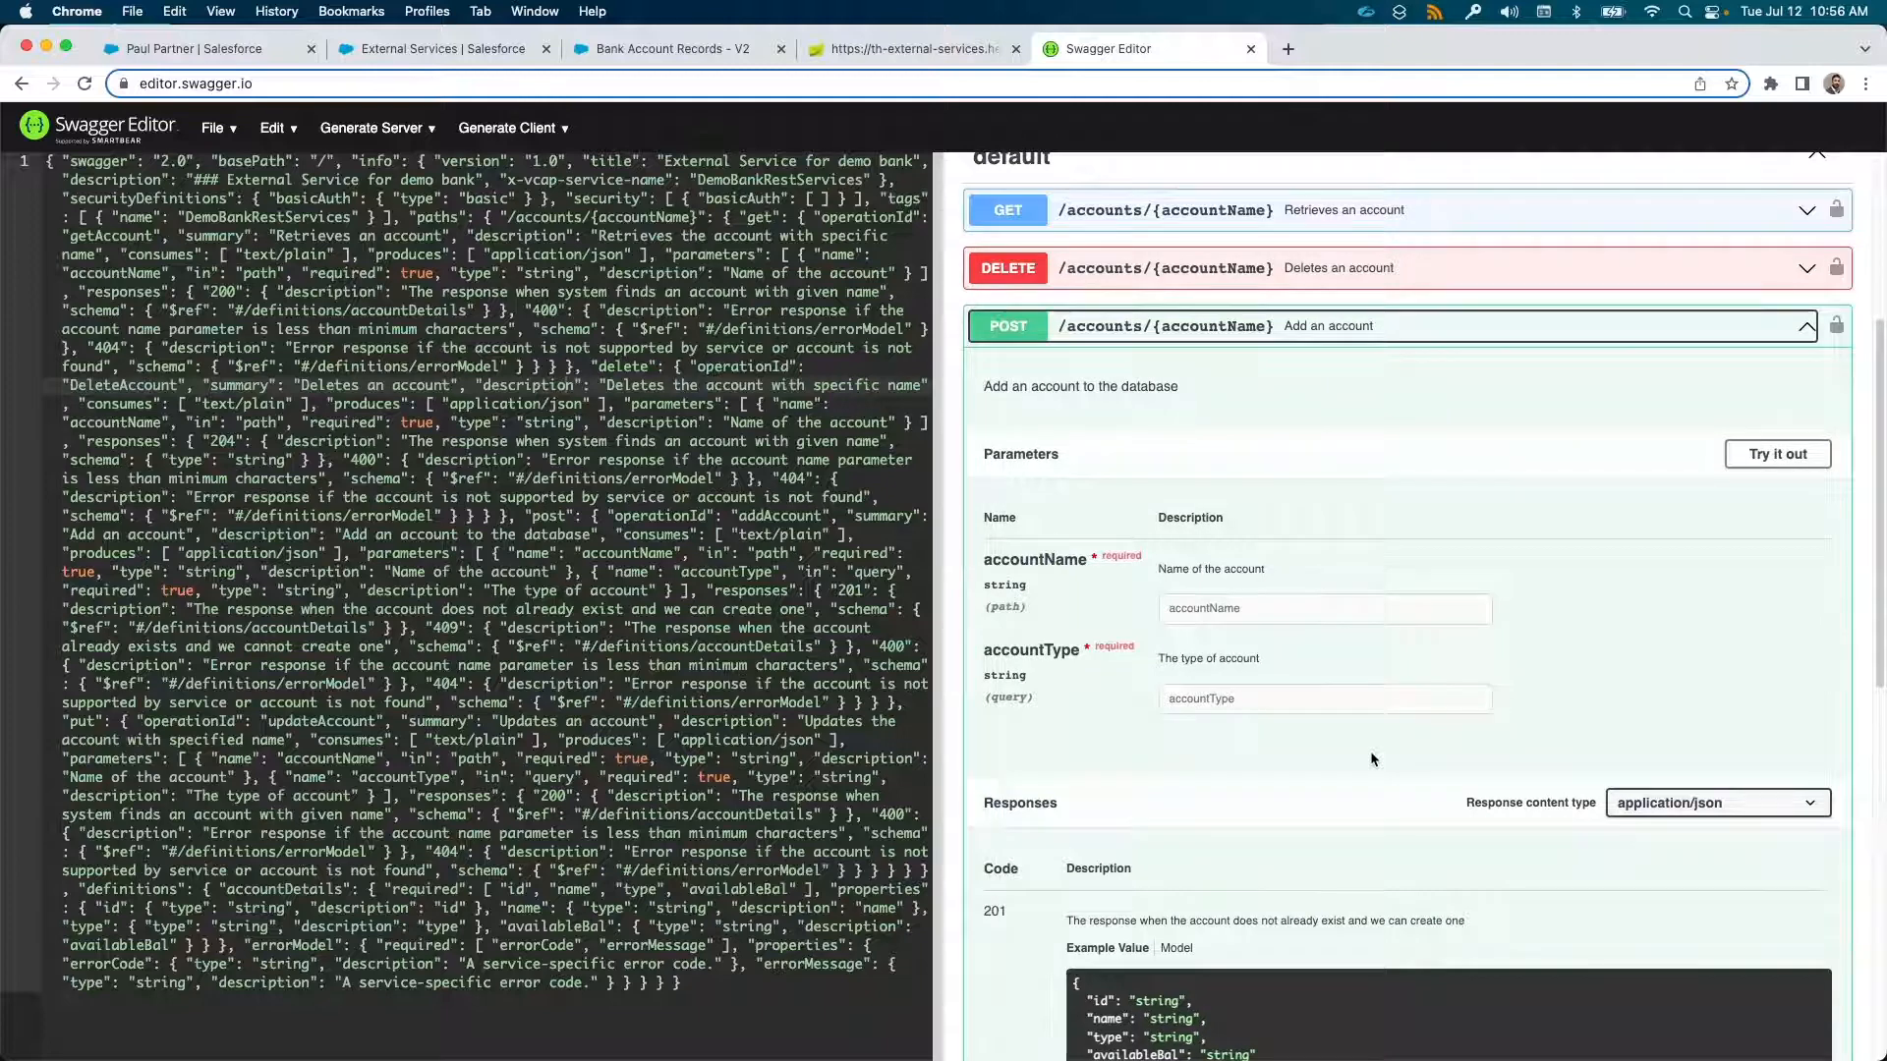
{"action": "scroll", "scroll_direction": "down", "scroll_amount": 3}
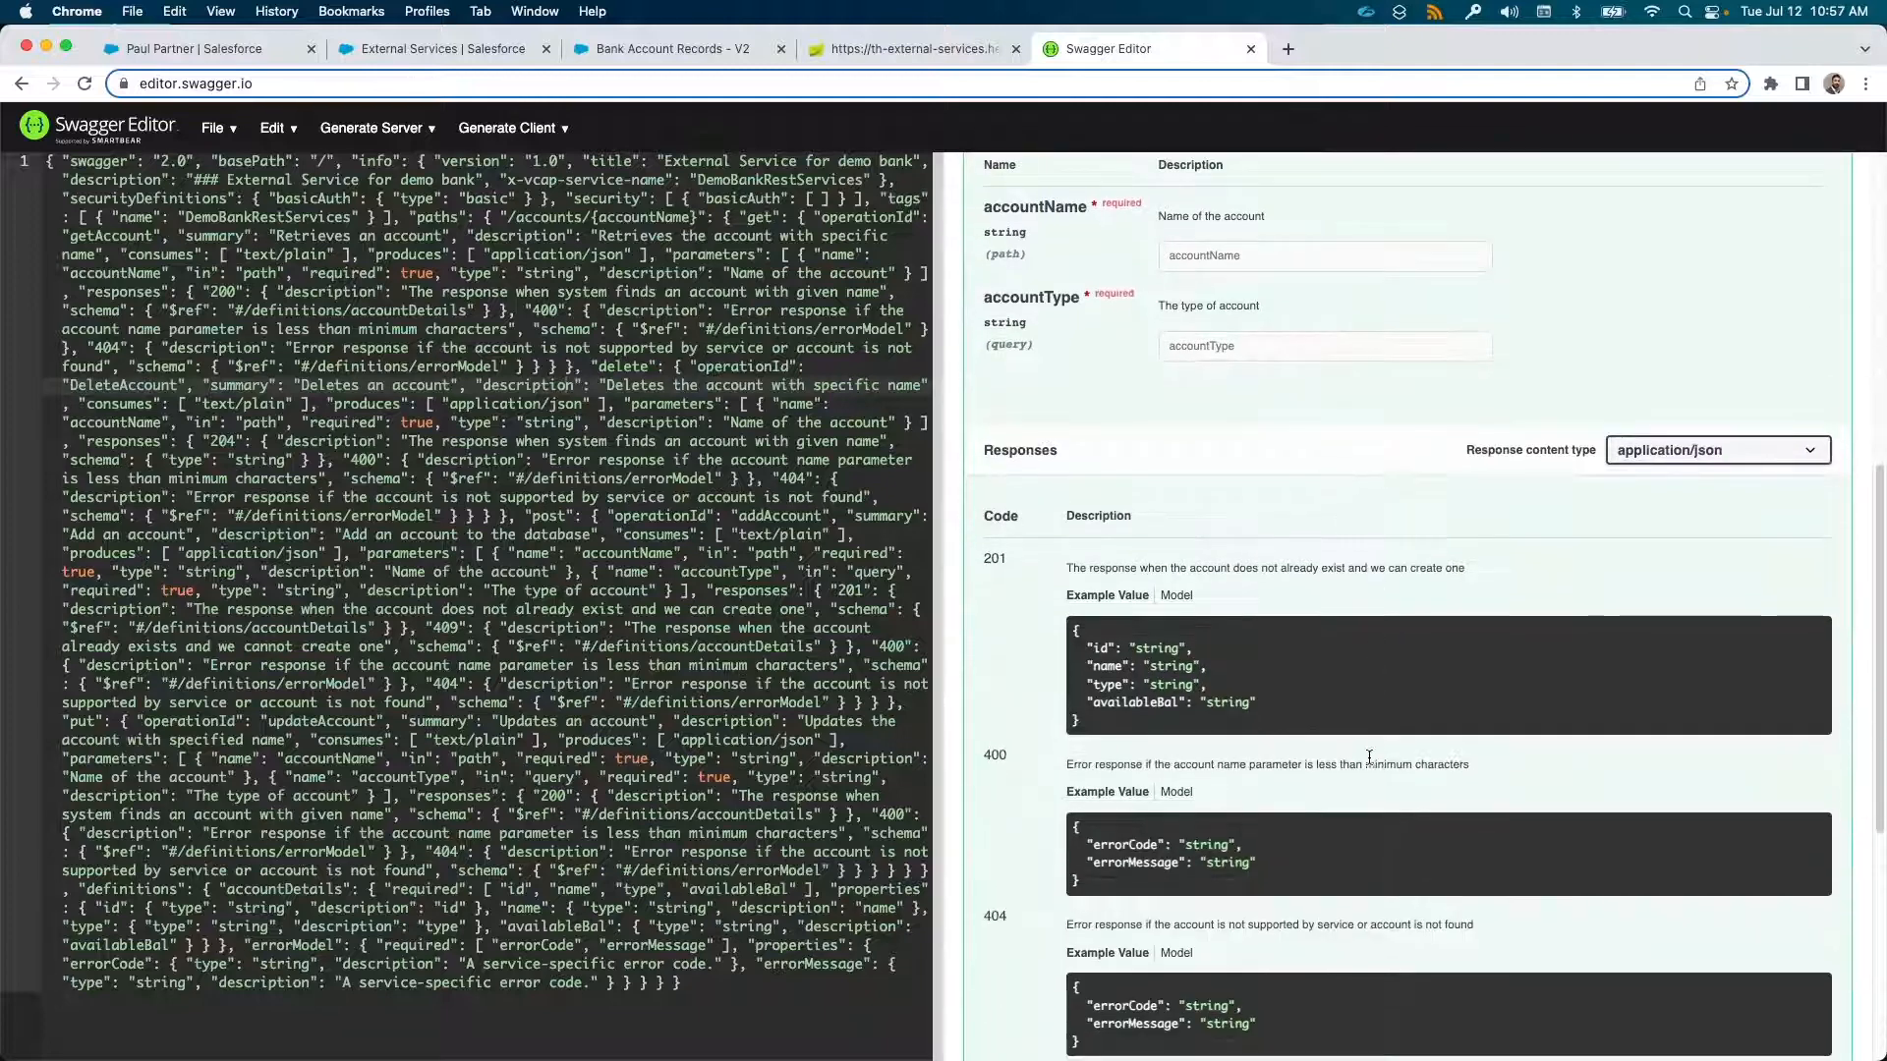
{"action": "scroll", "scroll_direction": "down", "scroll_amount": 3}
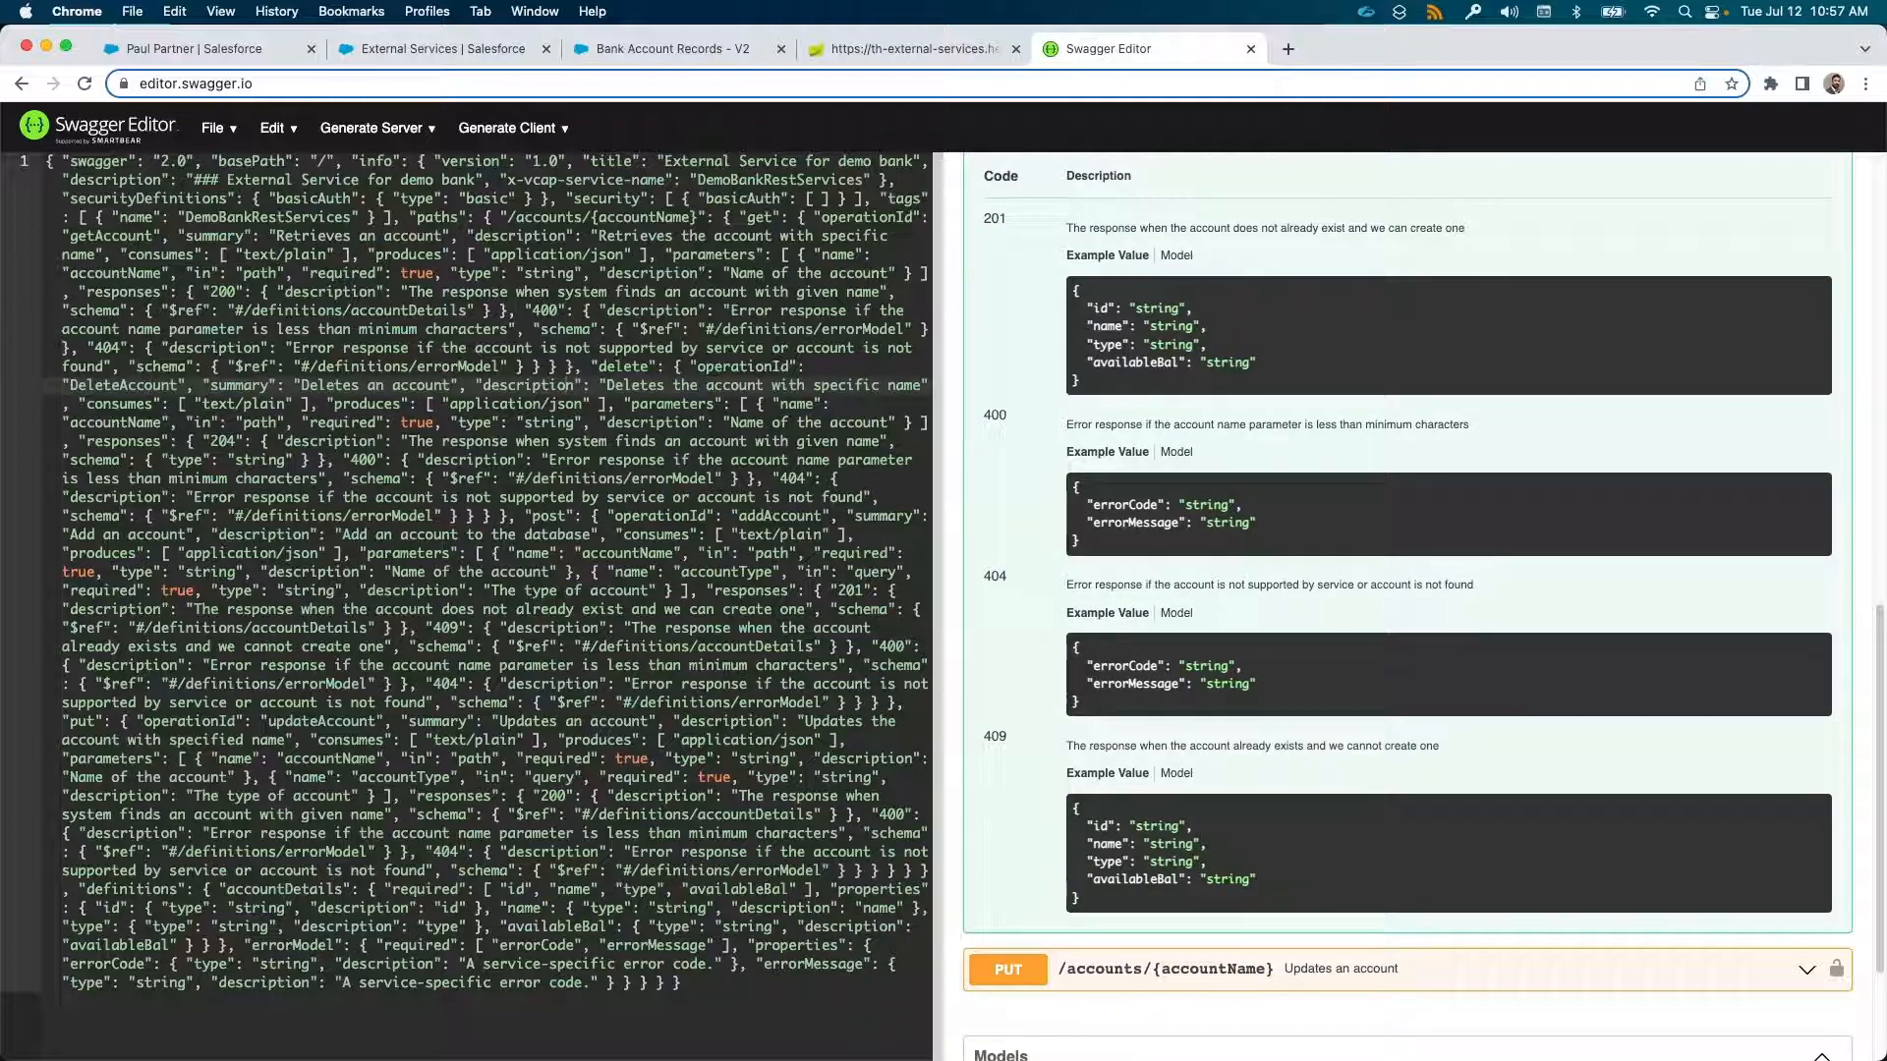
{"action": "left_click", "coordinate": [670, 47]}
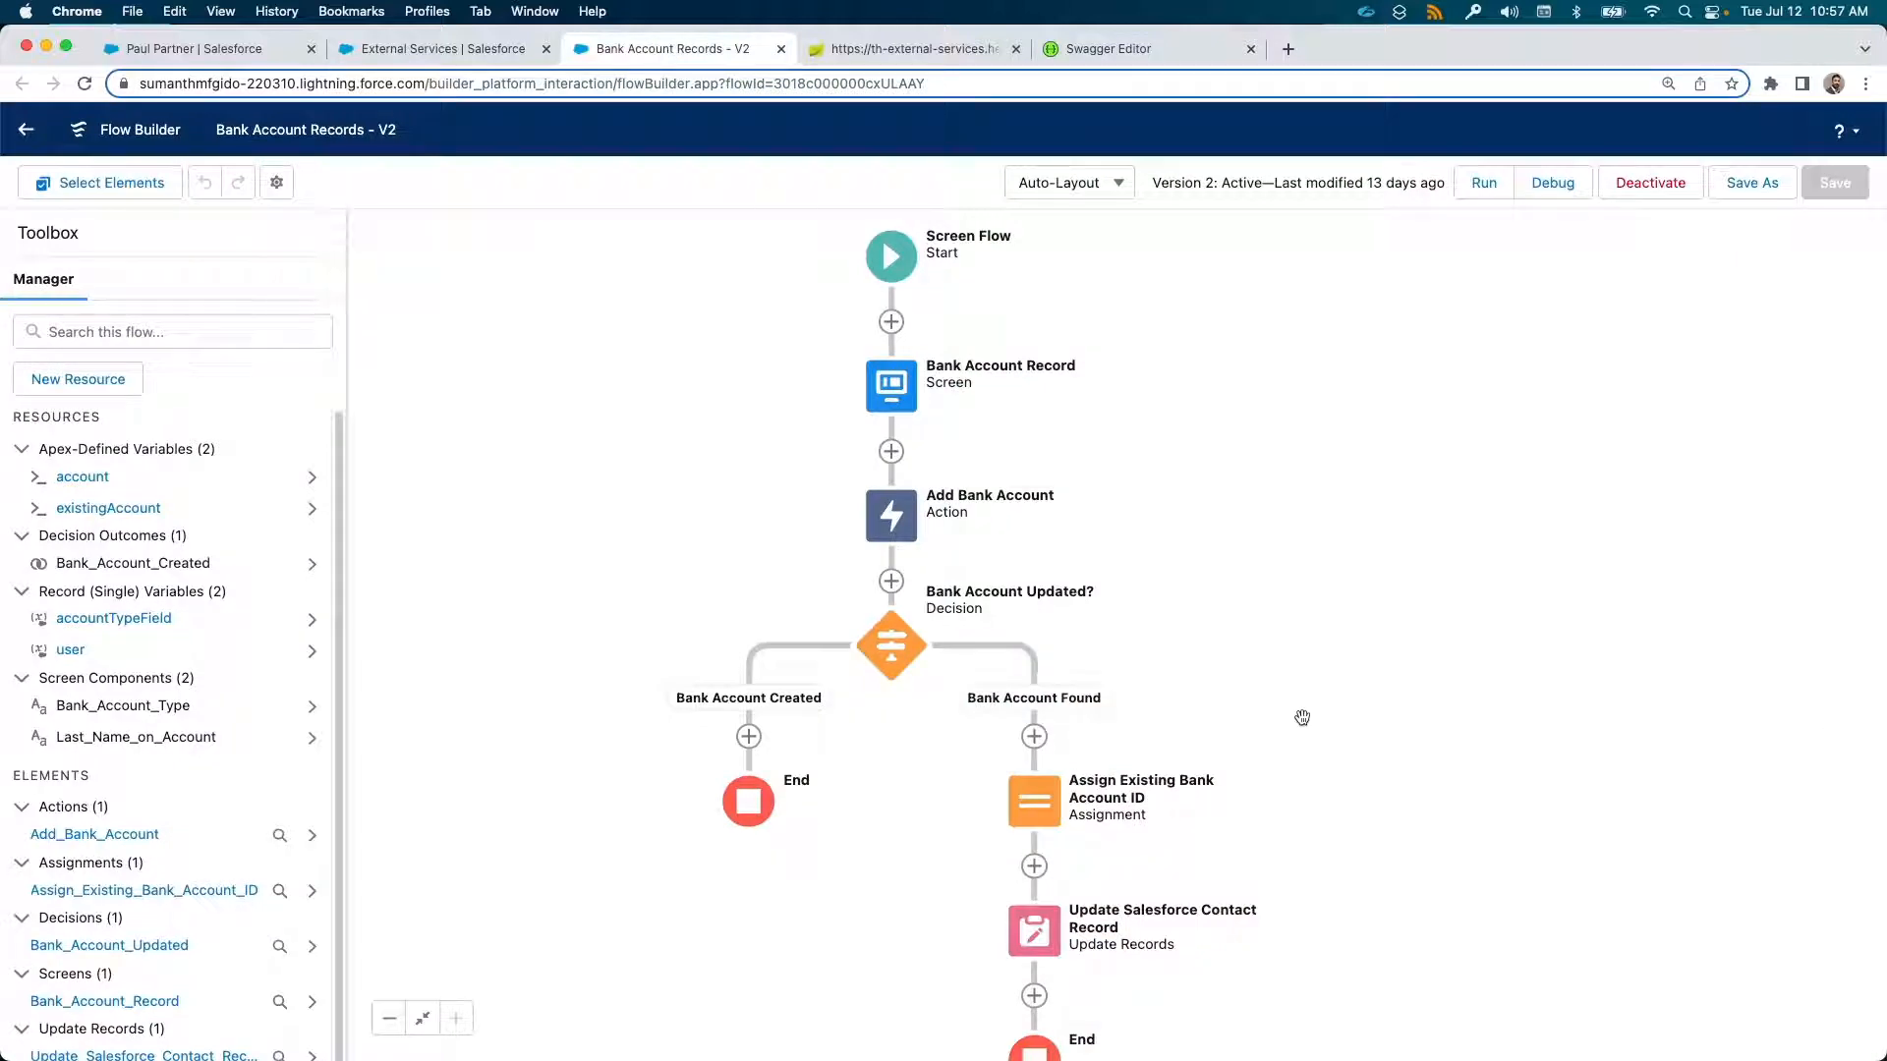
{"action": "left_click", "coordinate": [891, 515]}
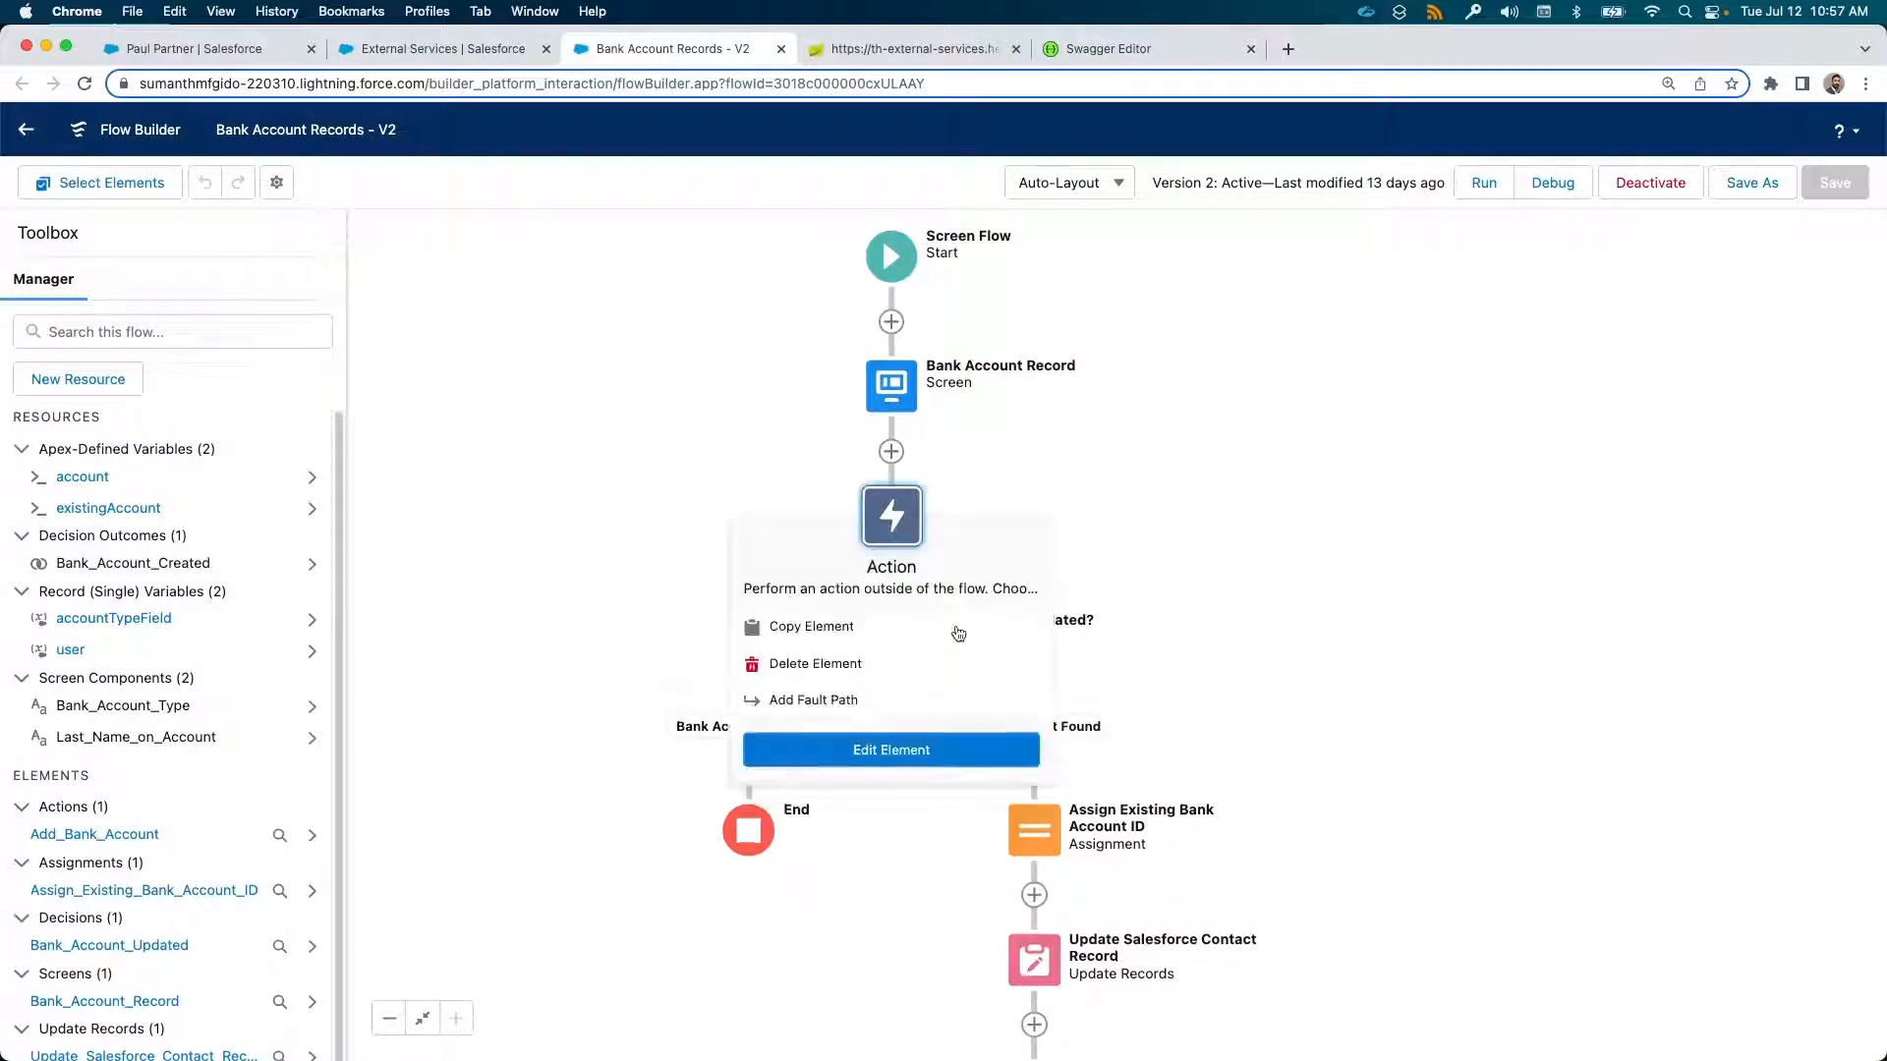
{"action": "left_click", "coordinate": [890, 749]}
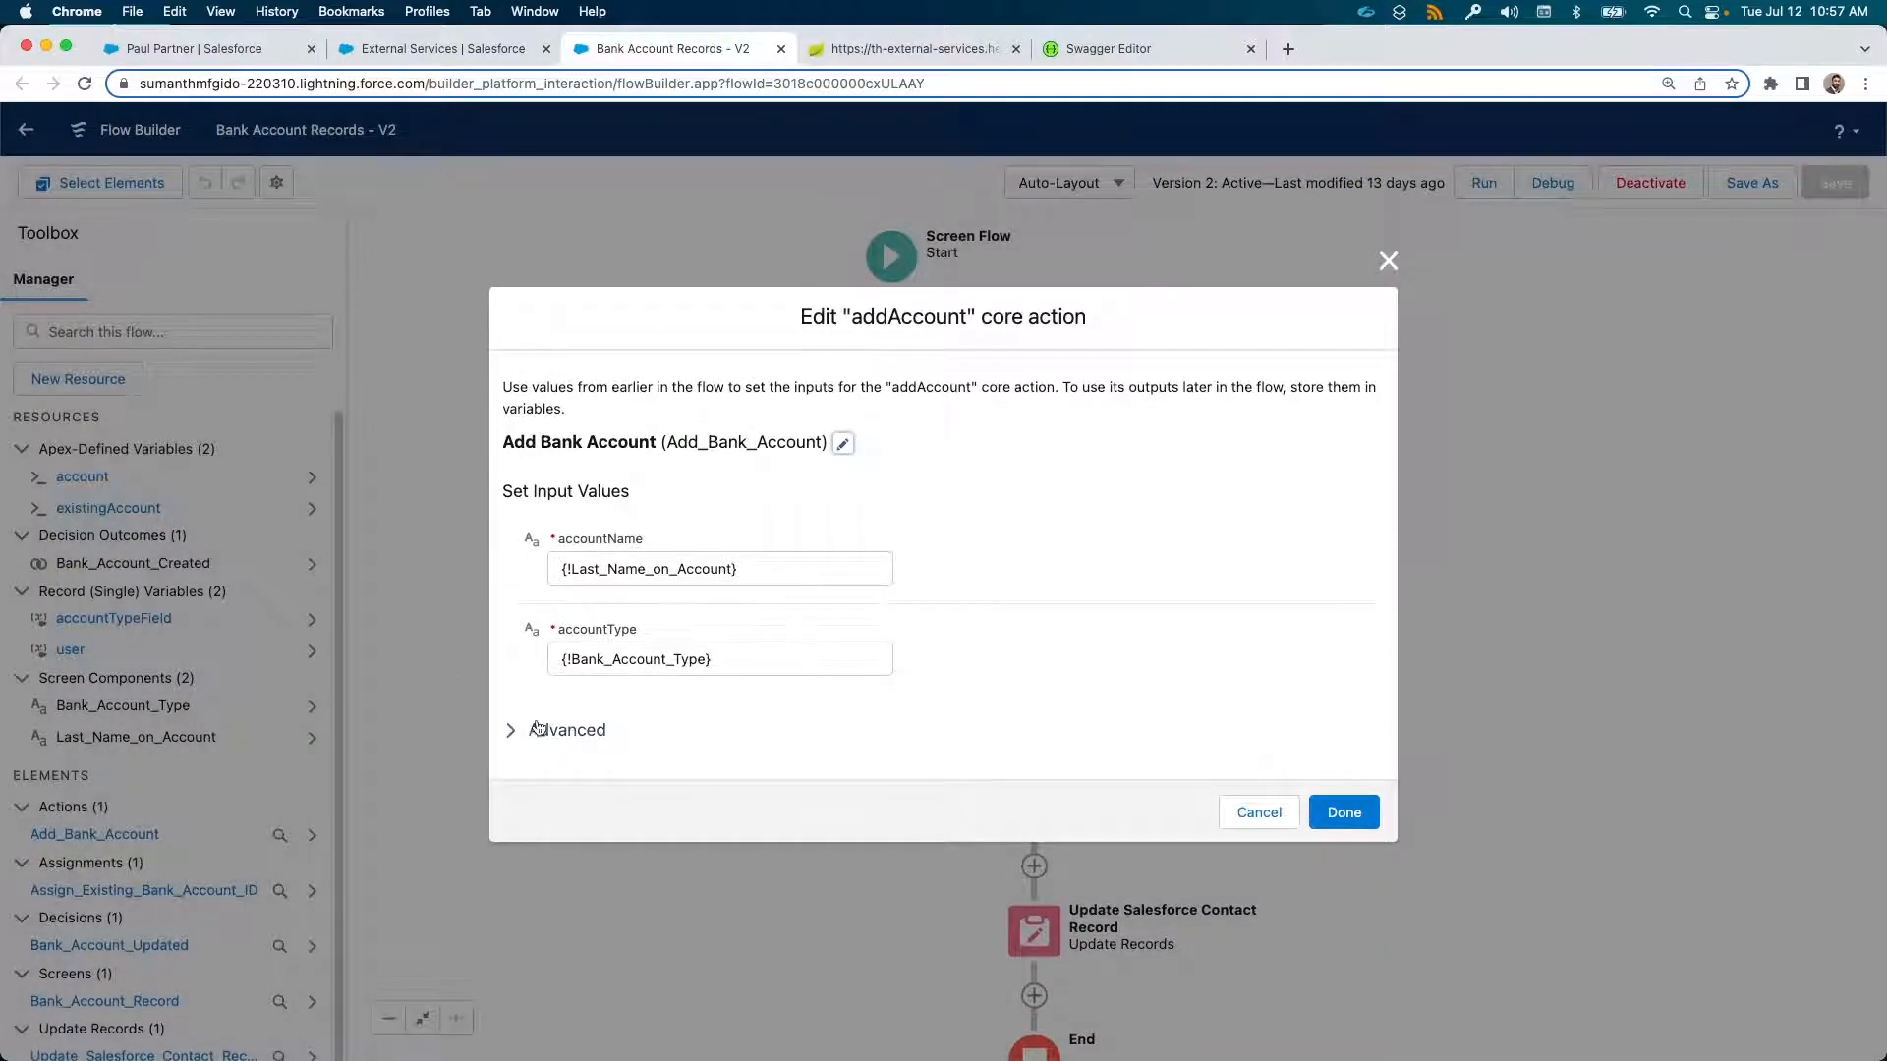
{"action": "left_click", "coordinate": [566, 729]}
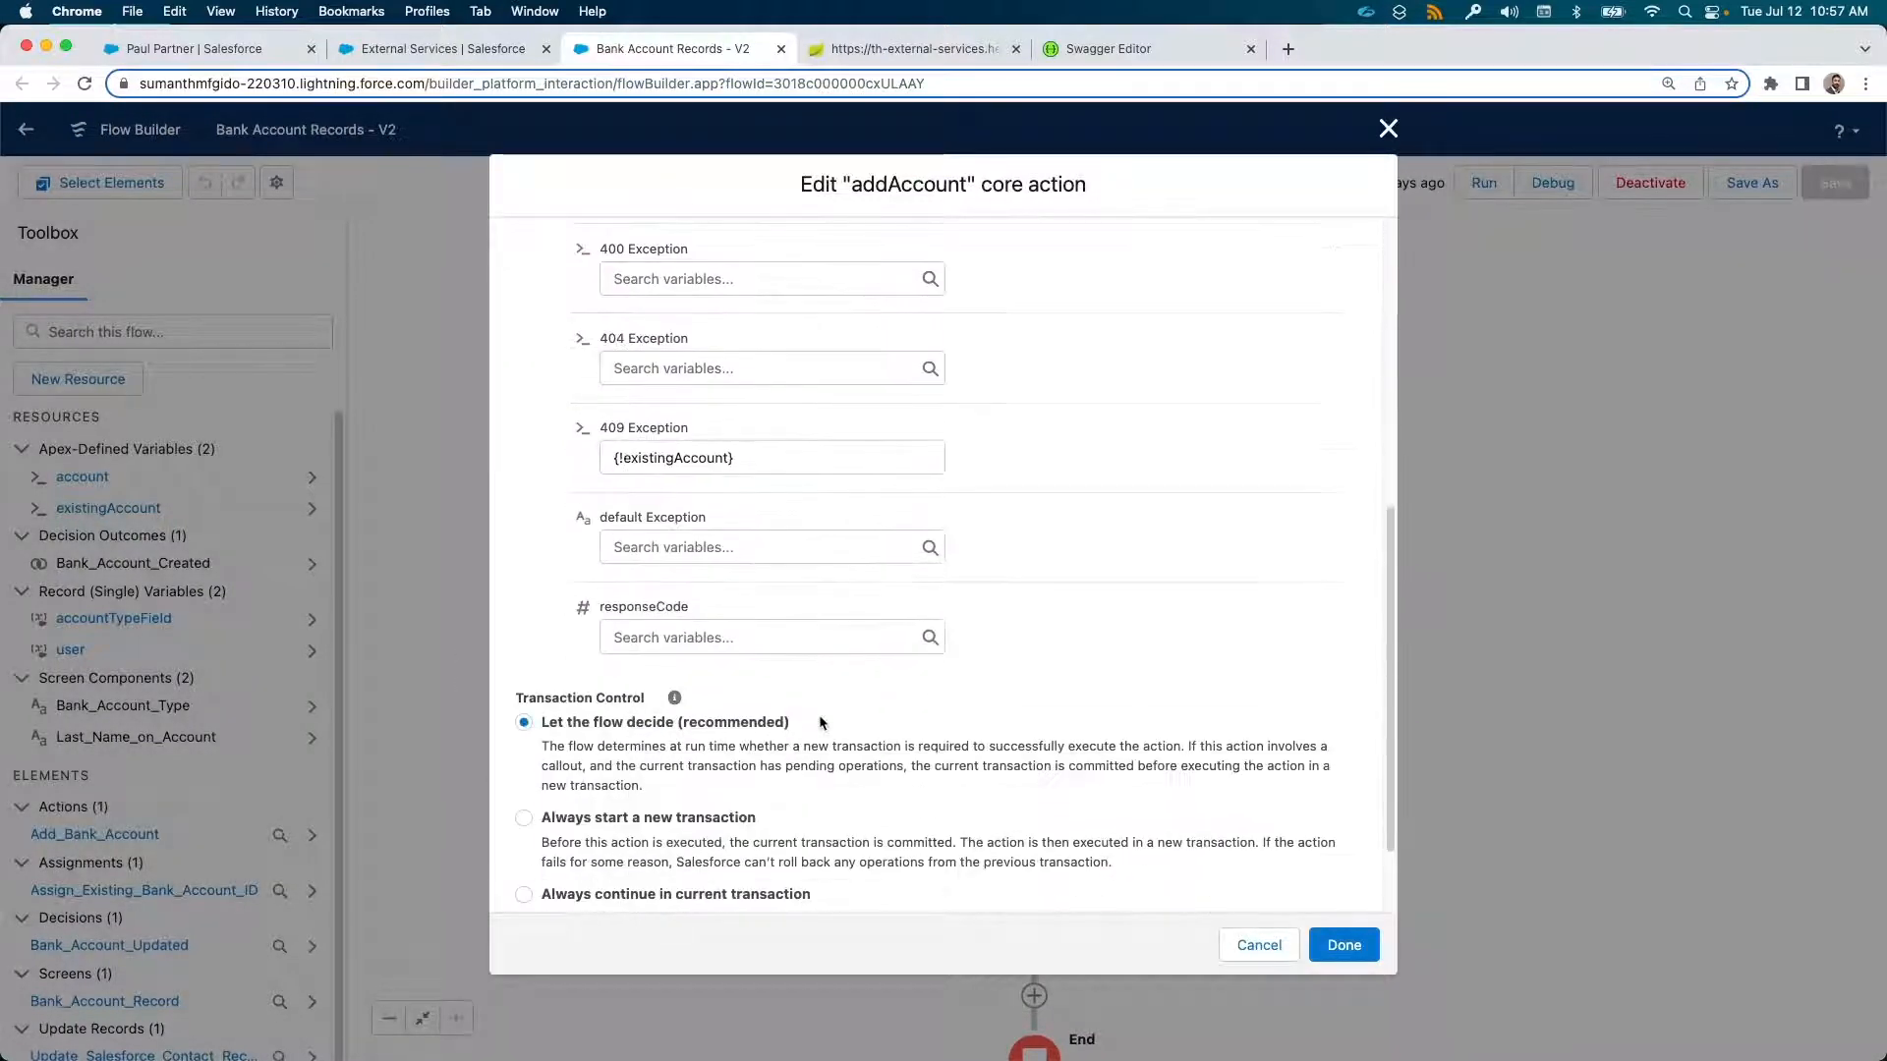
{"action": "left_click", "coordinate": [773, 550]}
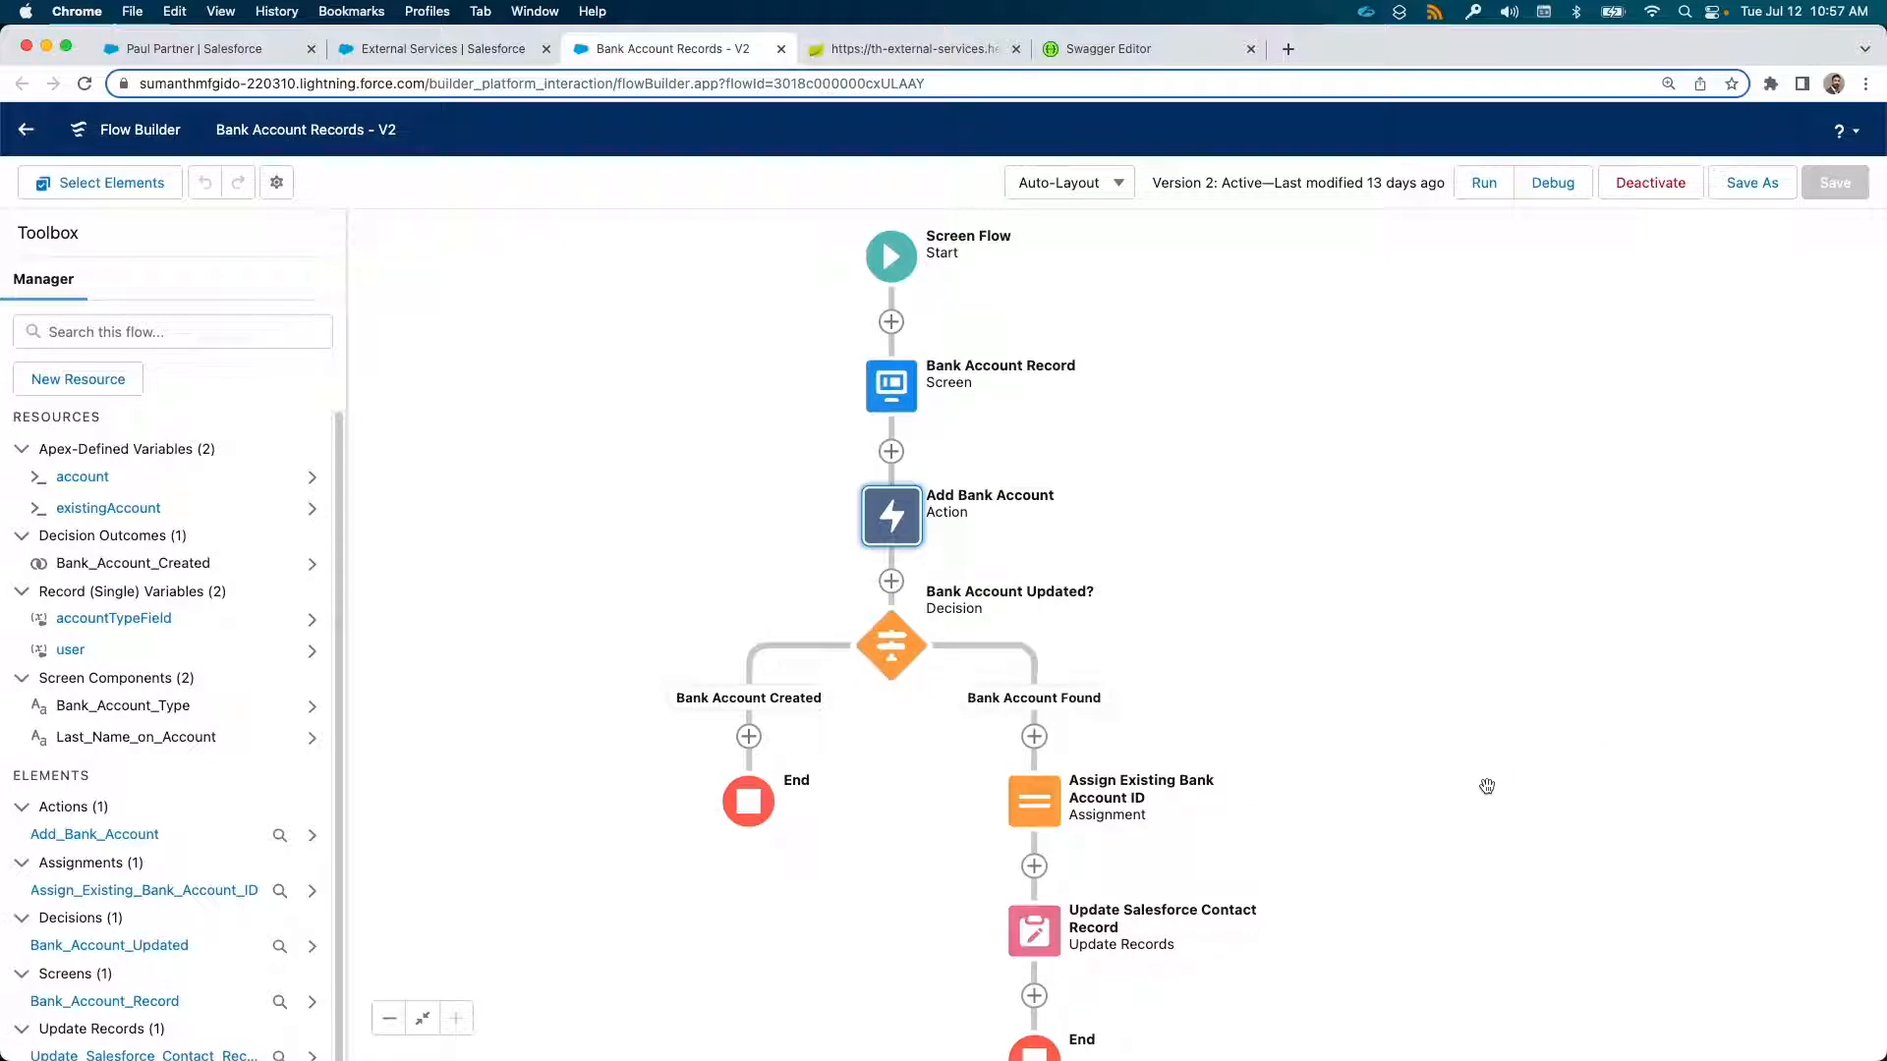
{"action": "mouse_move", "coordinate": [1478, 774]}
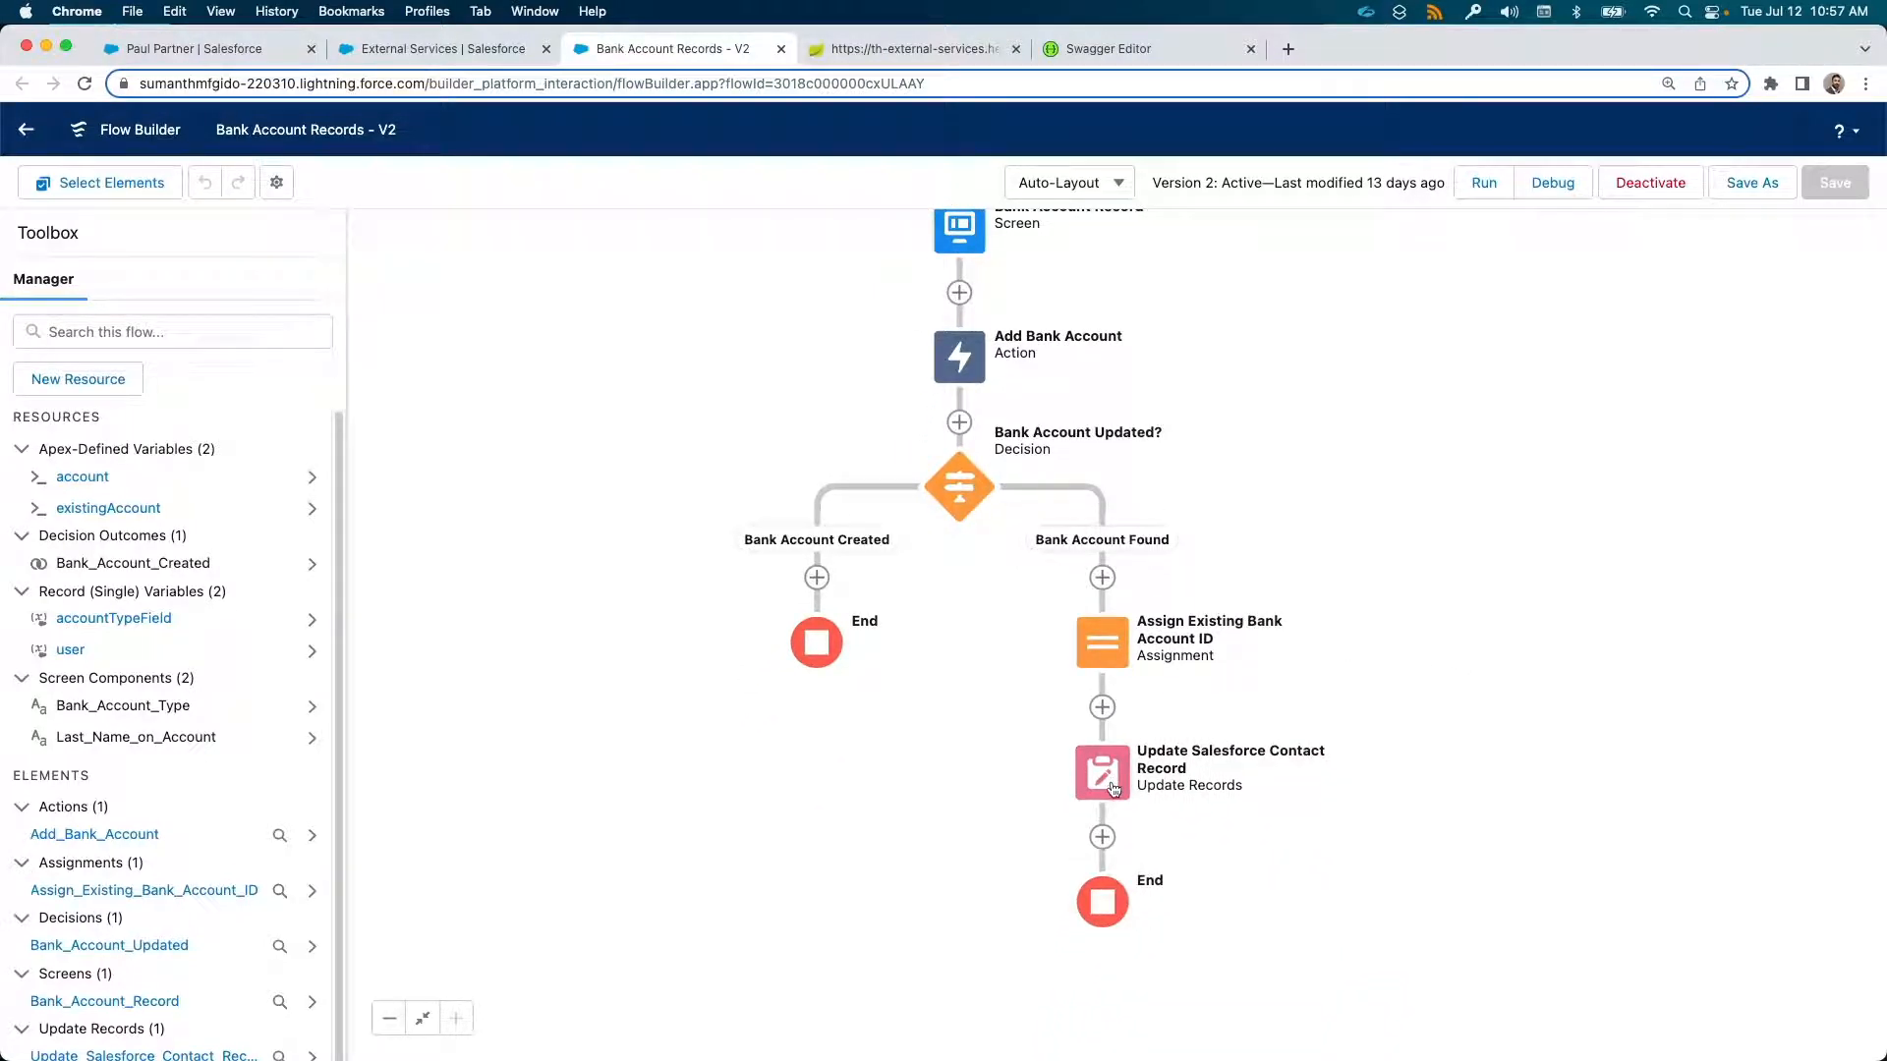
Review the Update Salesforce Contact Record element setting Account_ID__c to account id, then go to the contact record page
{"action": "left_click", "coordinate": [1101, 770]}
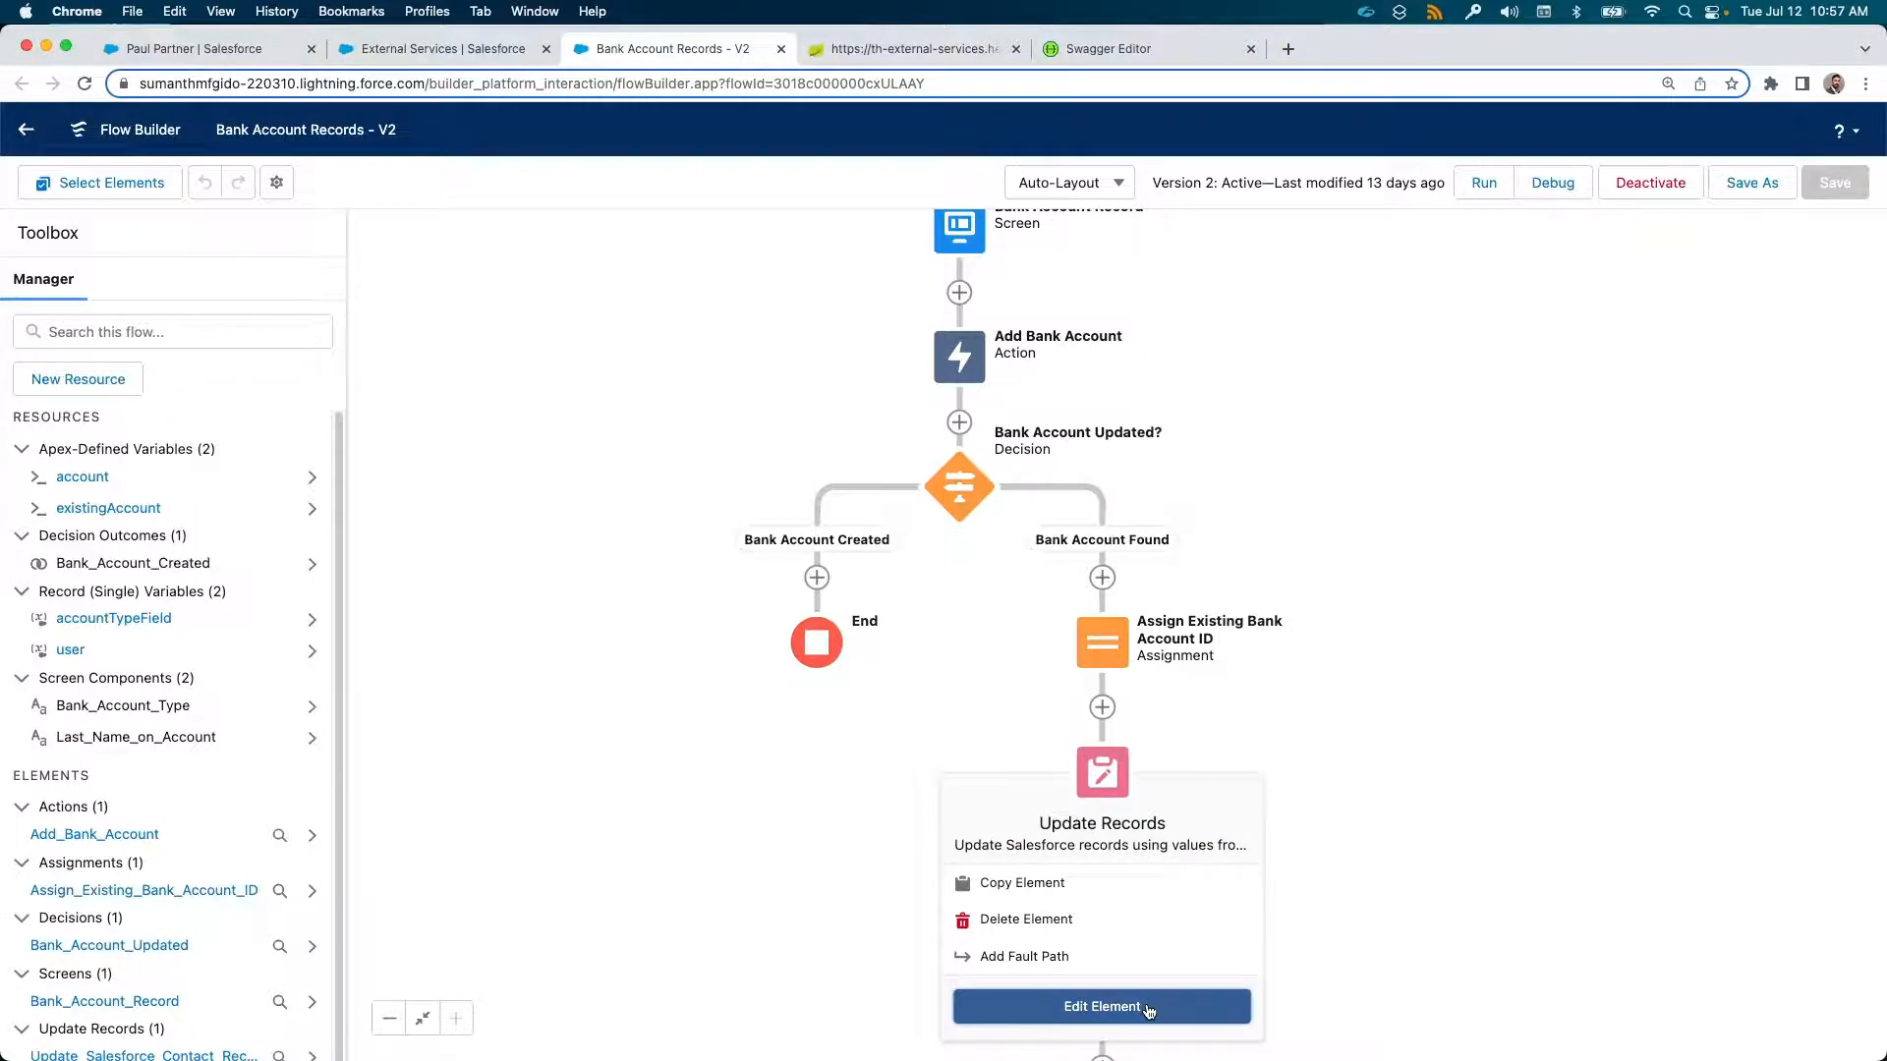
{"action": "left_click", "coordinate": [1101, 1006]}
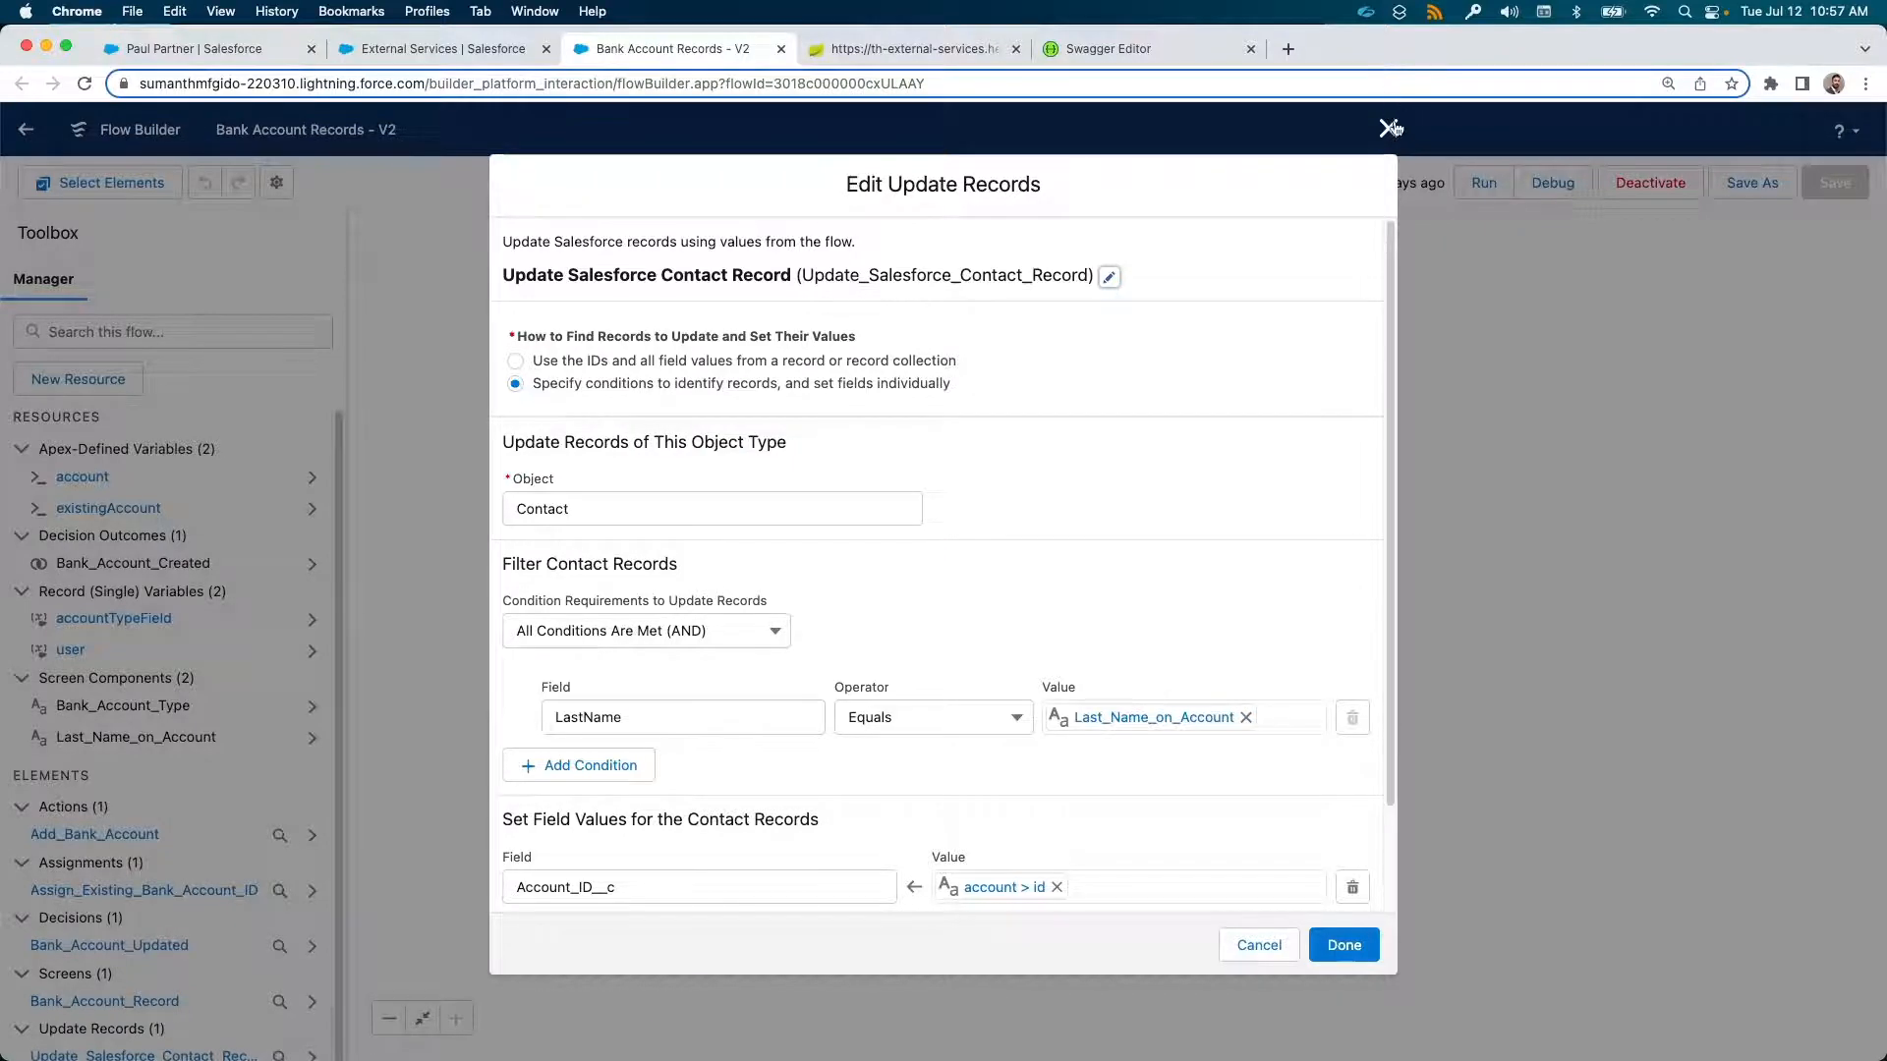
{"action": "left_click", "coordinate": [1392, 130]}
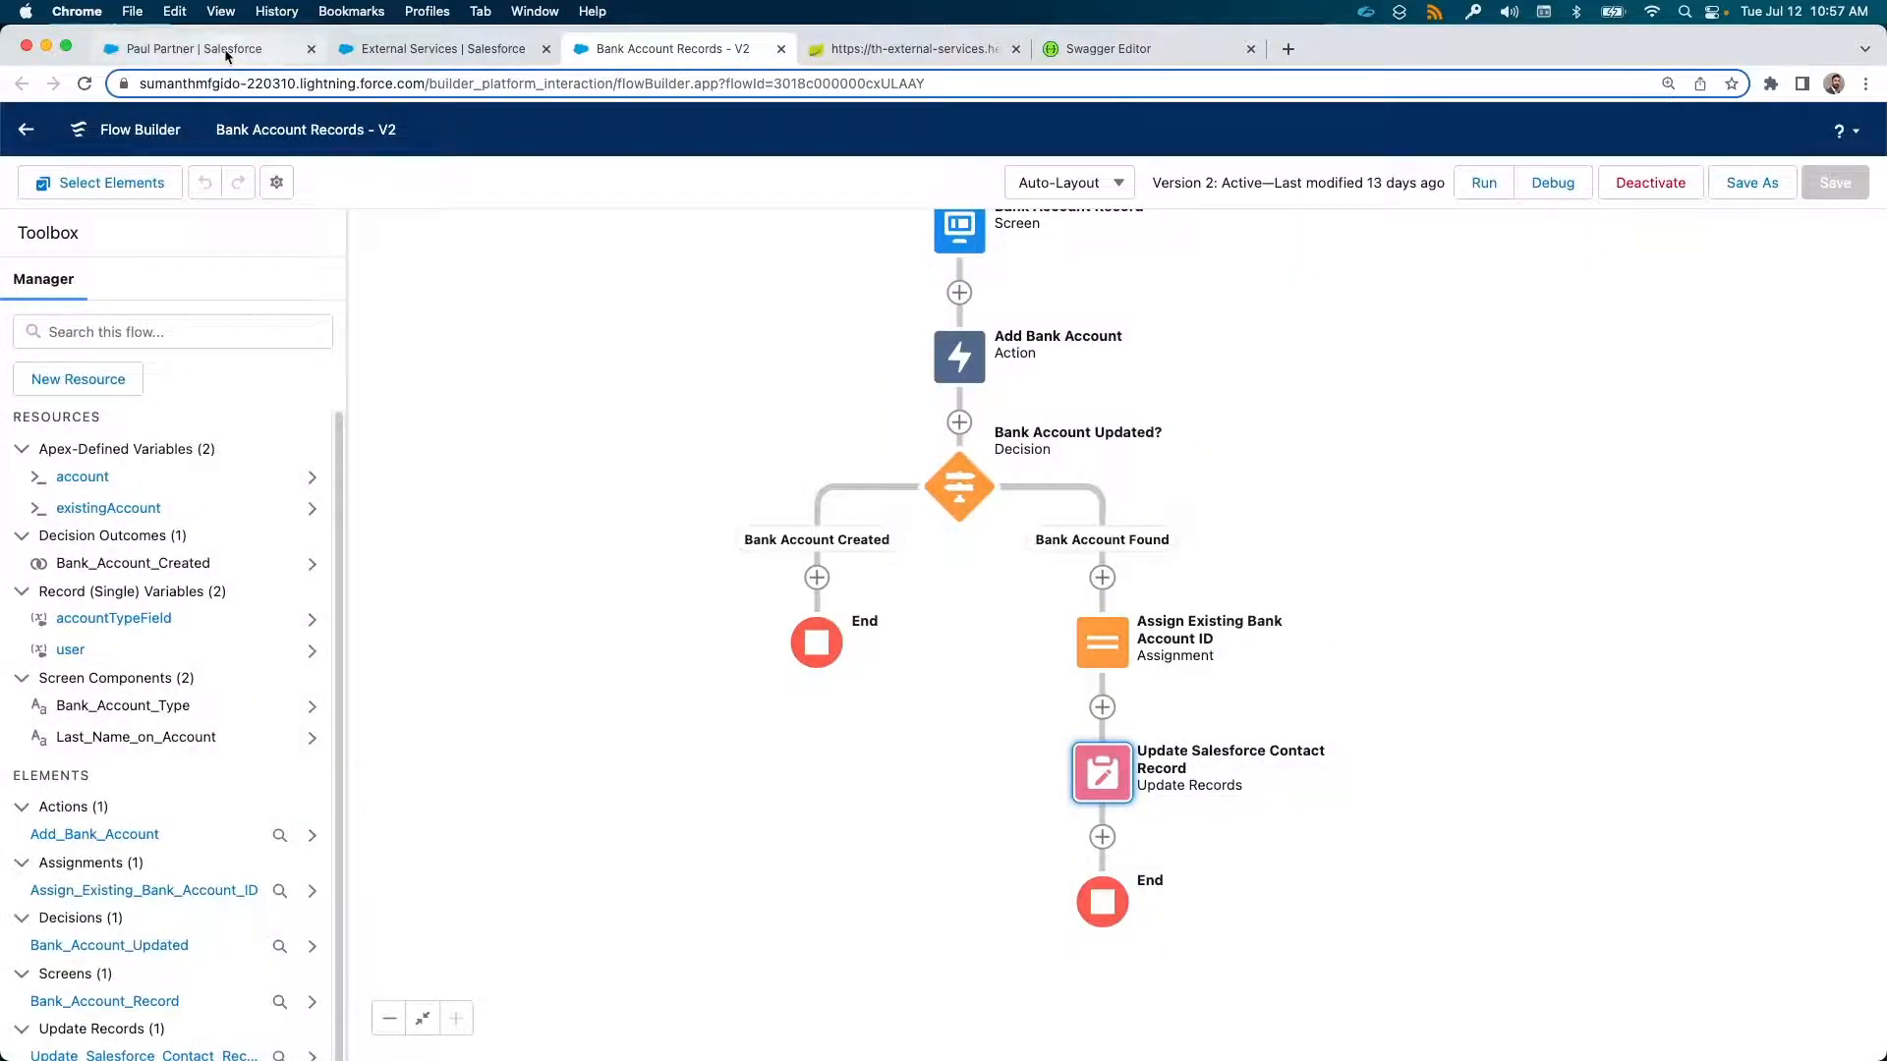
{"action": "left_click", "coordinate": [183, 47]}
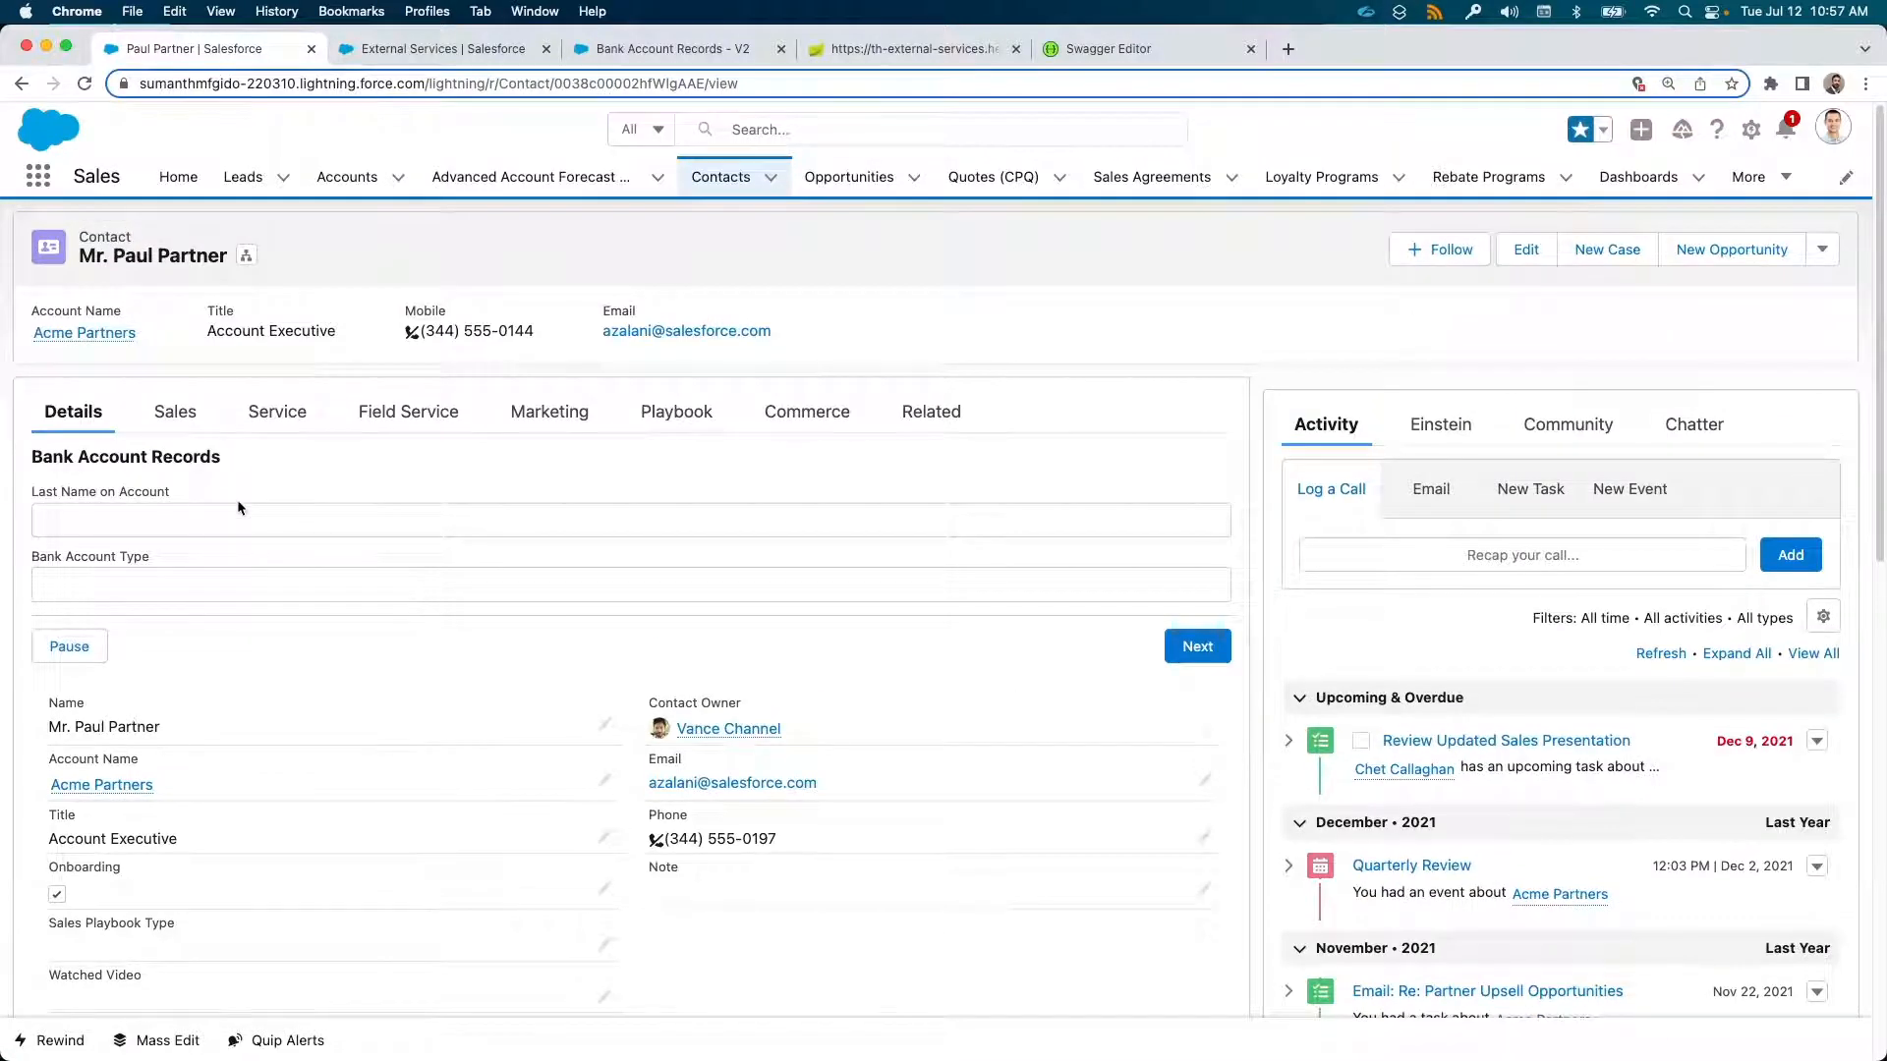
Enter last name Partner and account type Checking, submit, and see Account ID 110 and Account Type Checking on the contact
{"action": "left_click", "coordinate": [240, 519]}
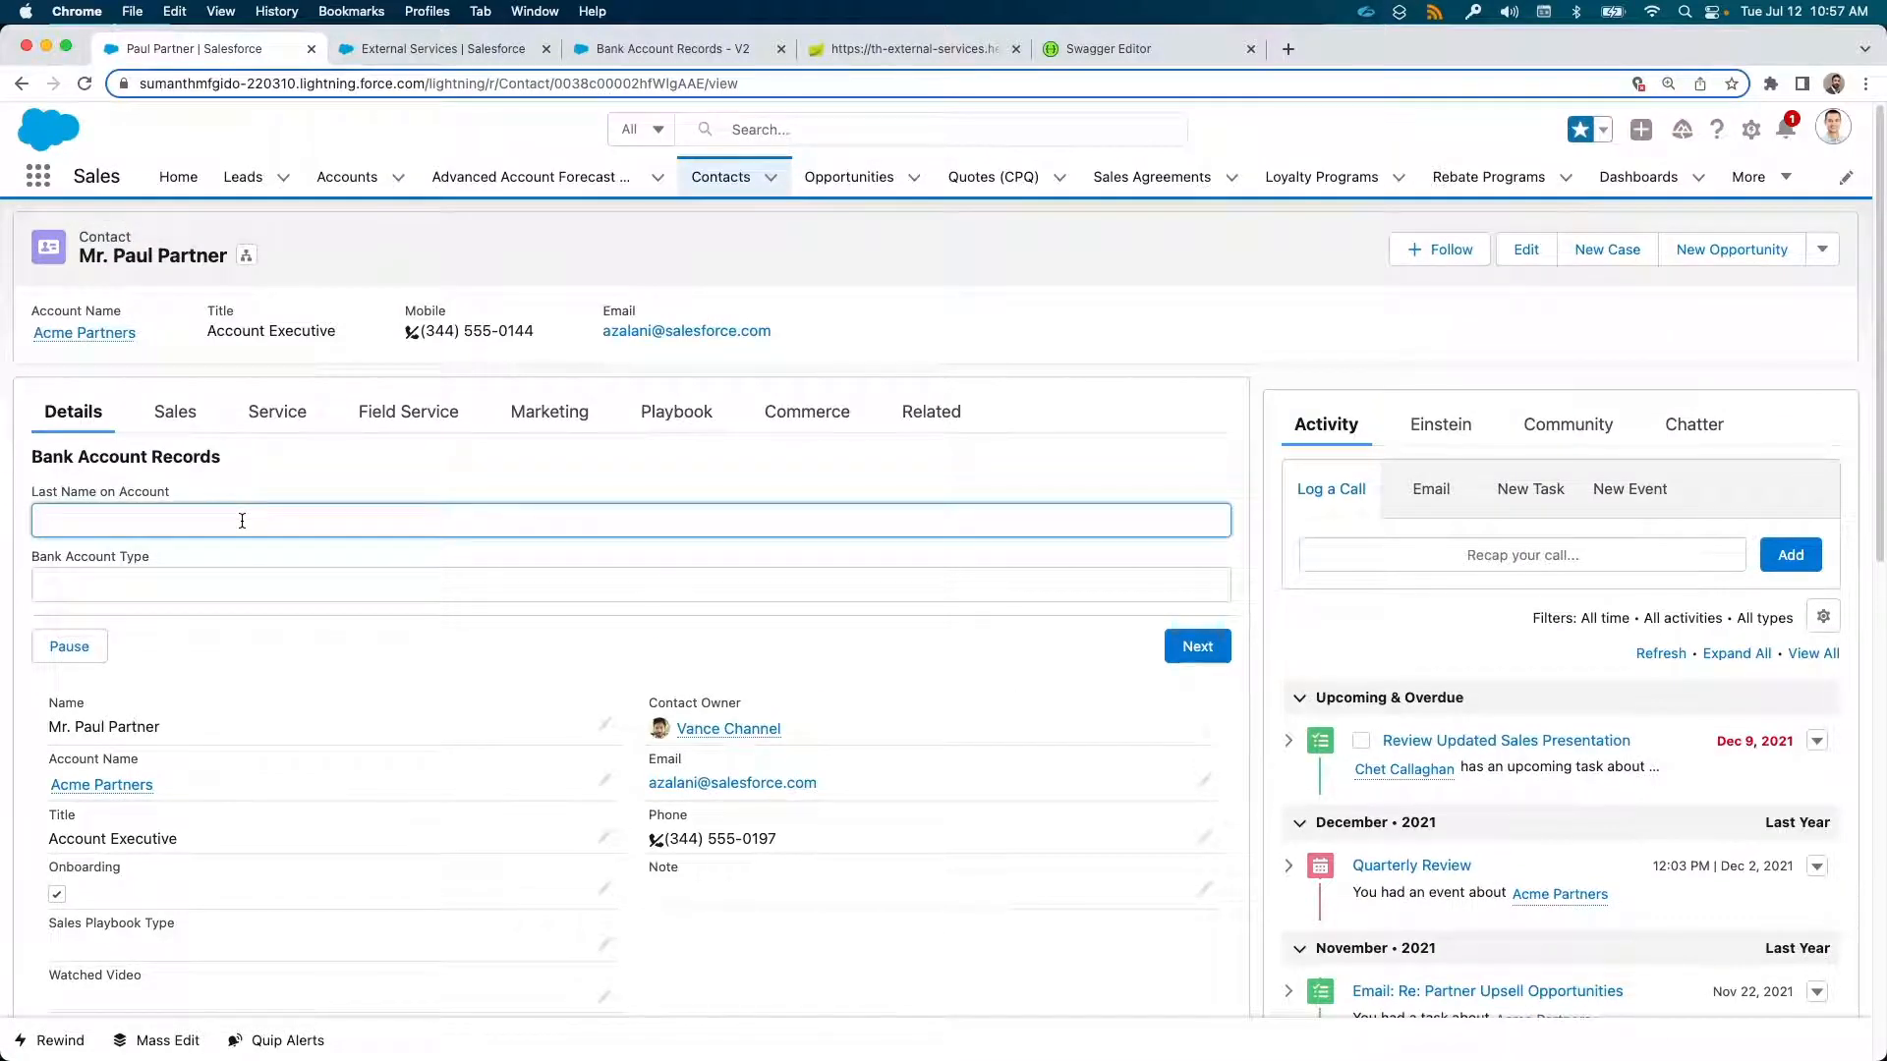
{"action": "type", "text": "Partner"}
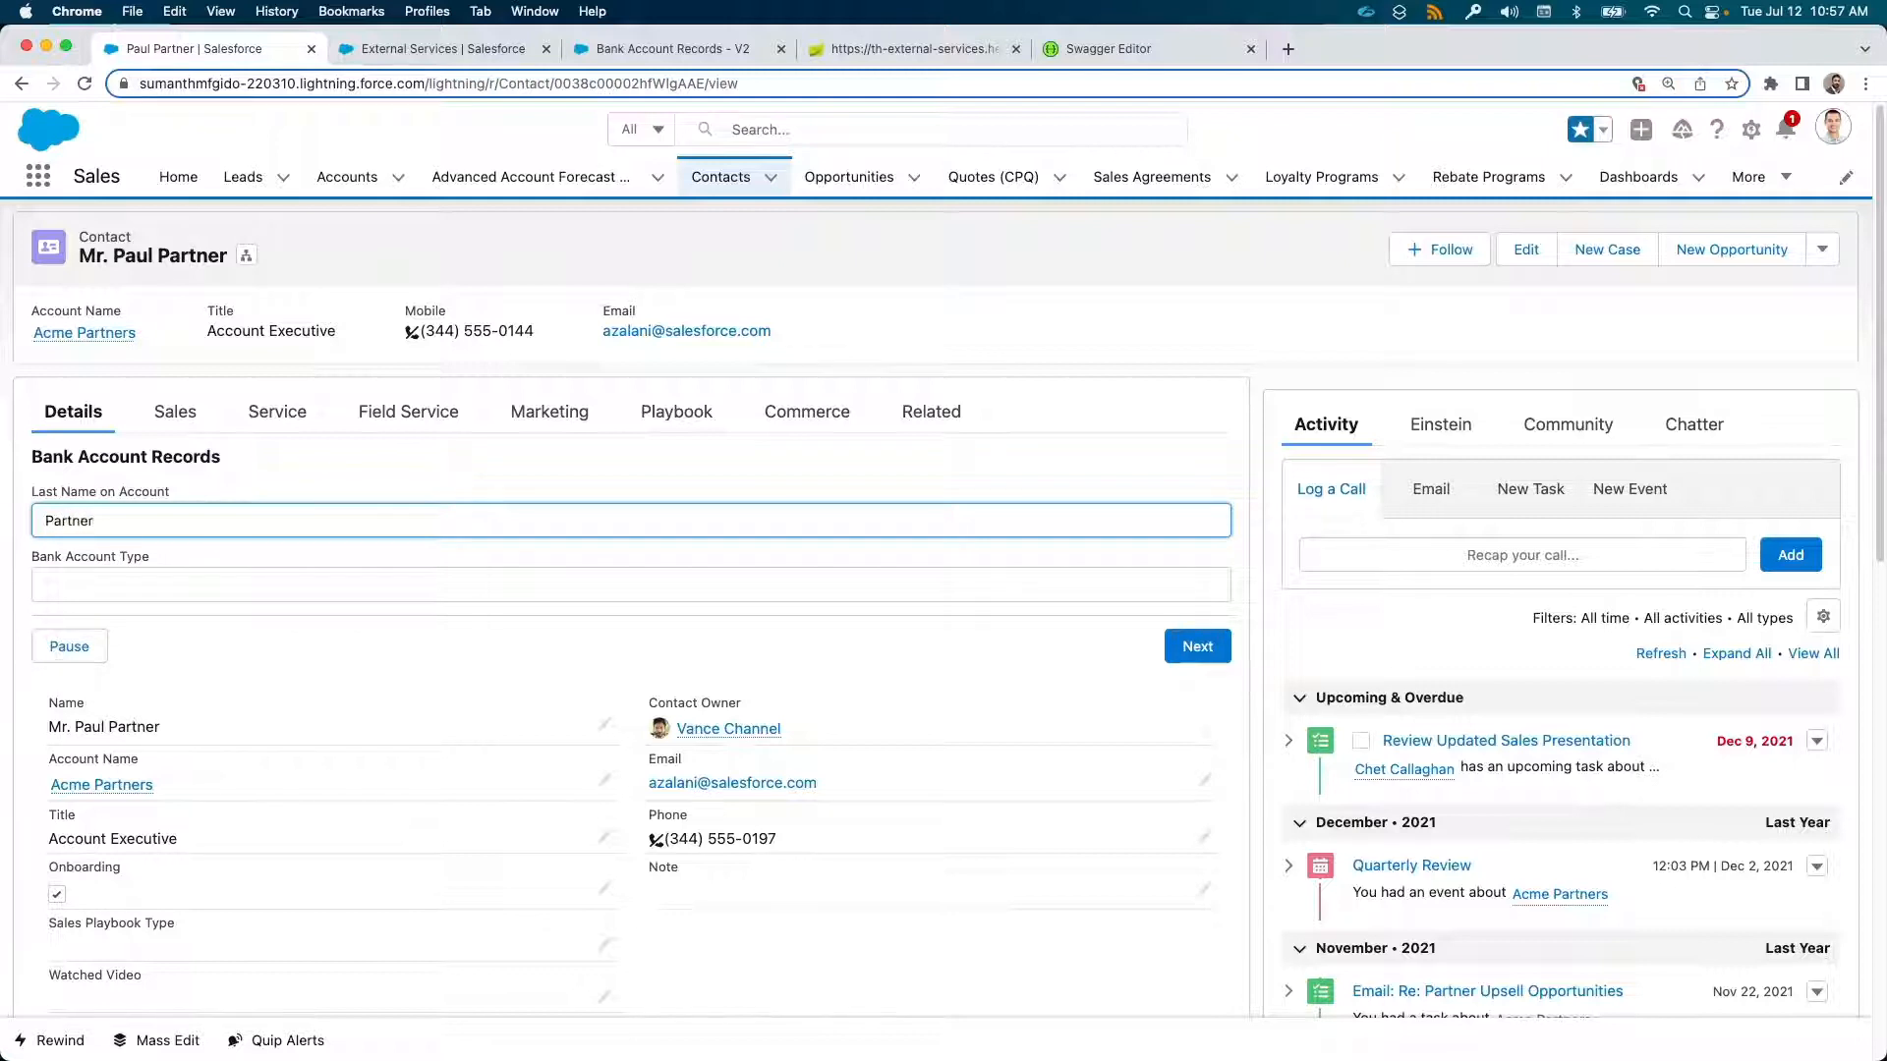
{"action": "left_click", "coordinate": [631, 583]}
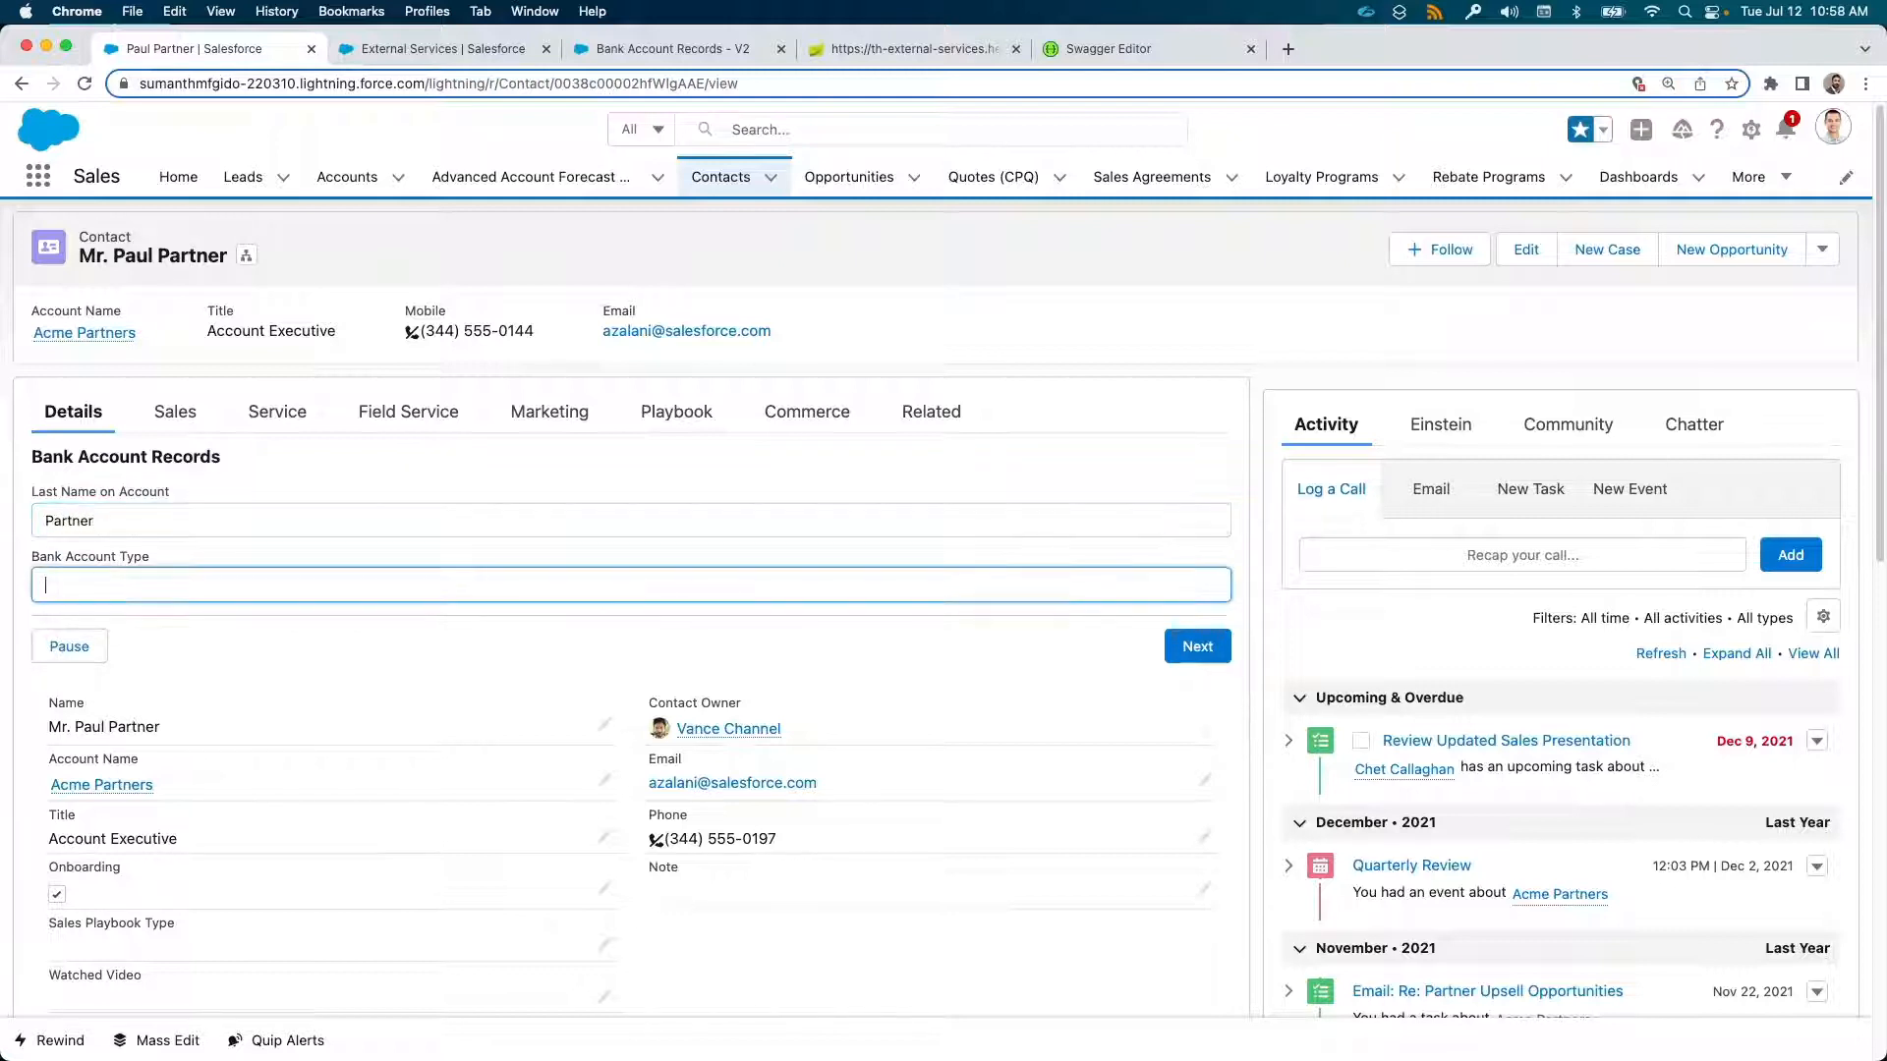
{"action": "type", "text": "Checking"}
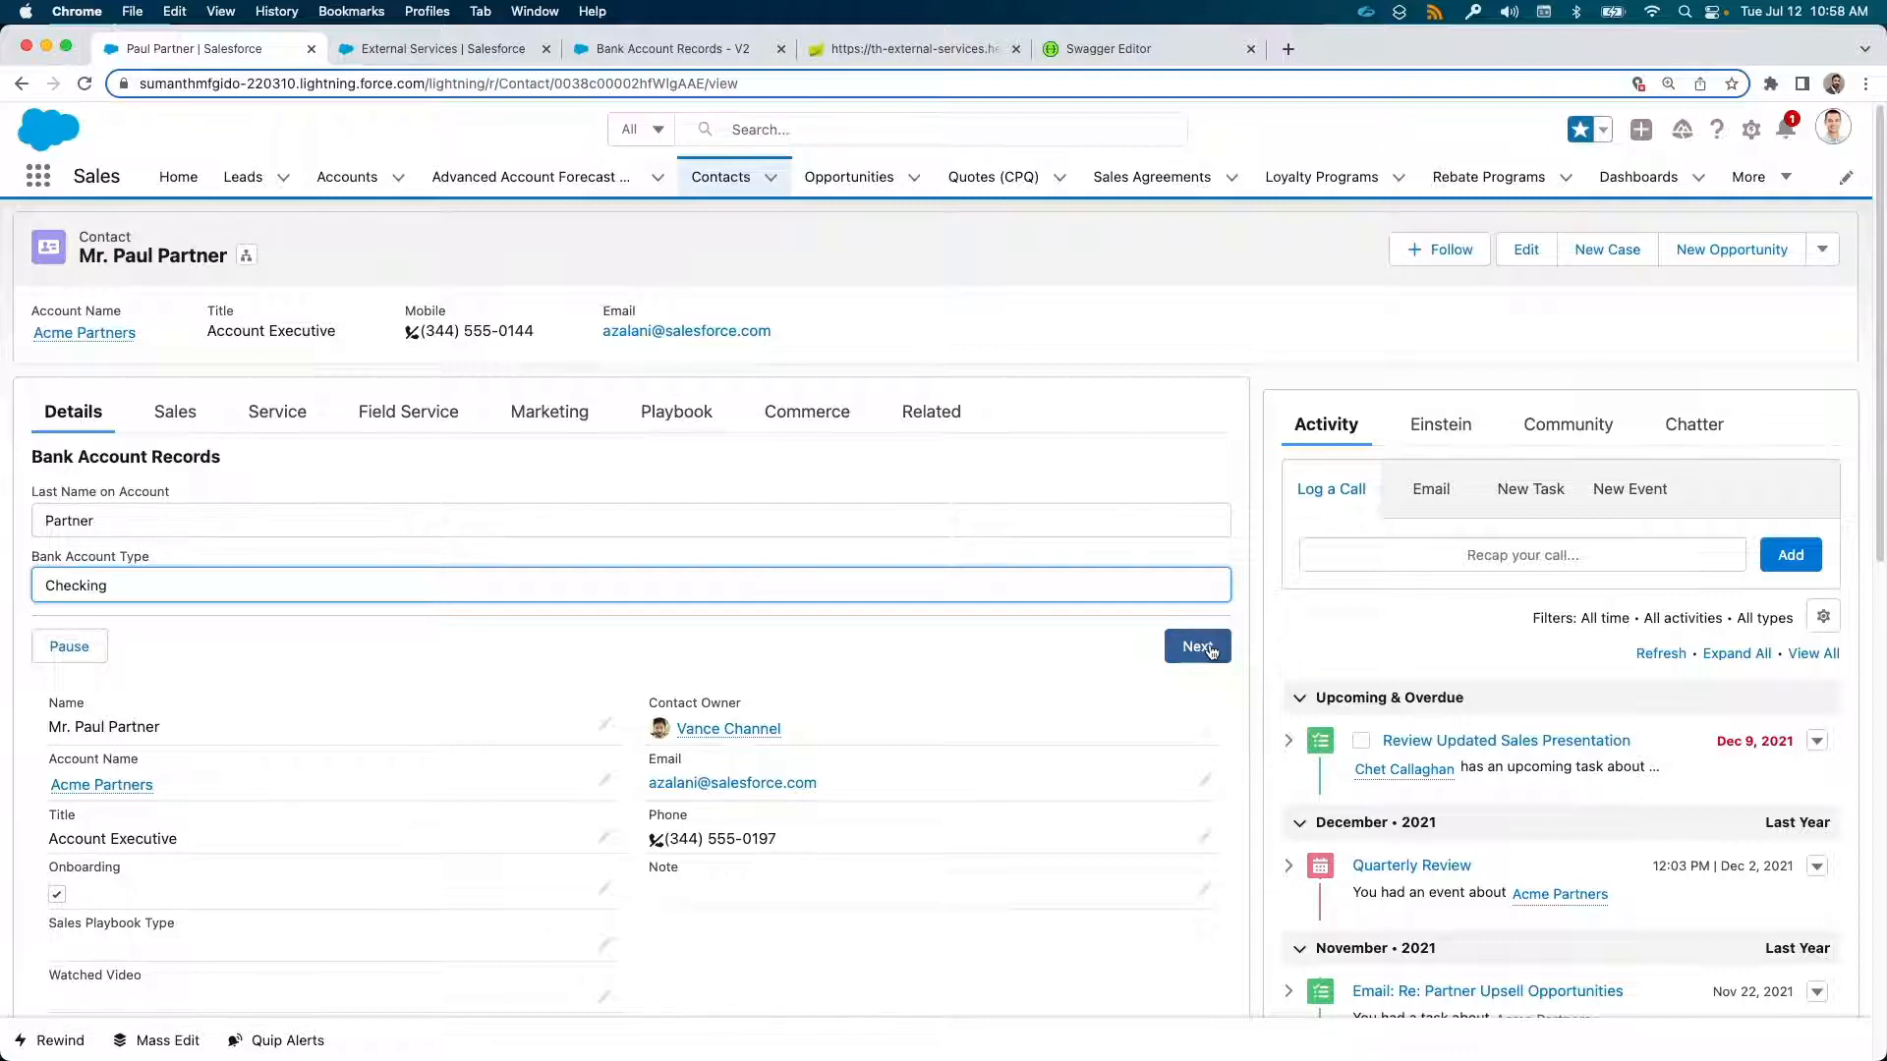
{"action": "left_click", "coordinate": [1197, 647]}
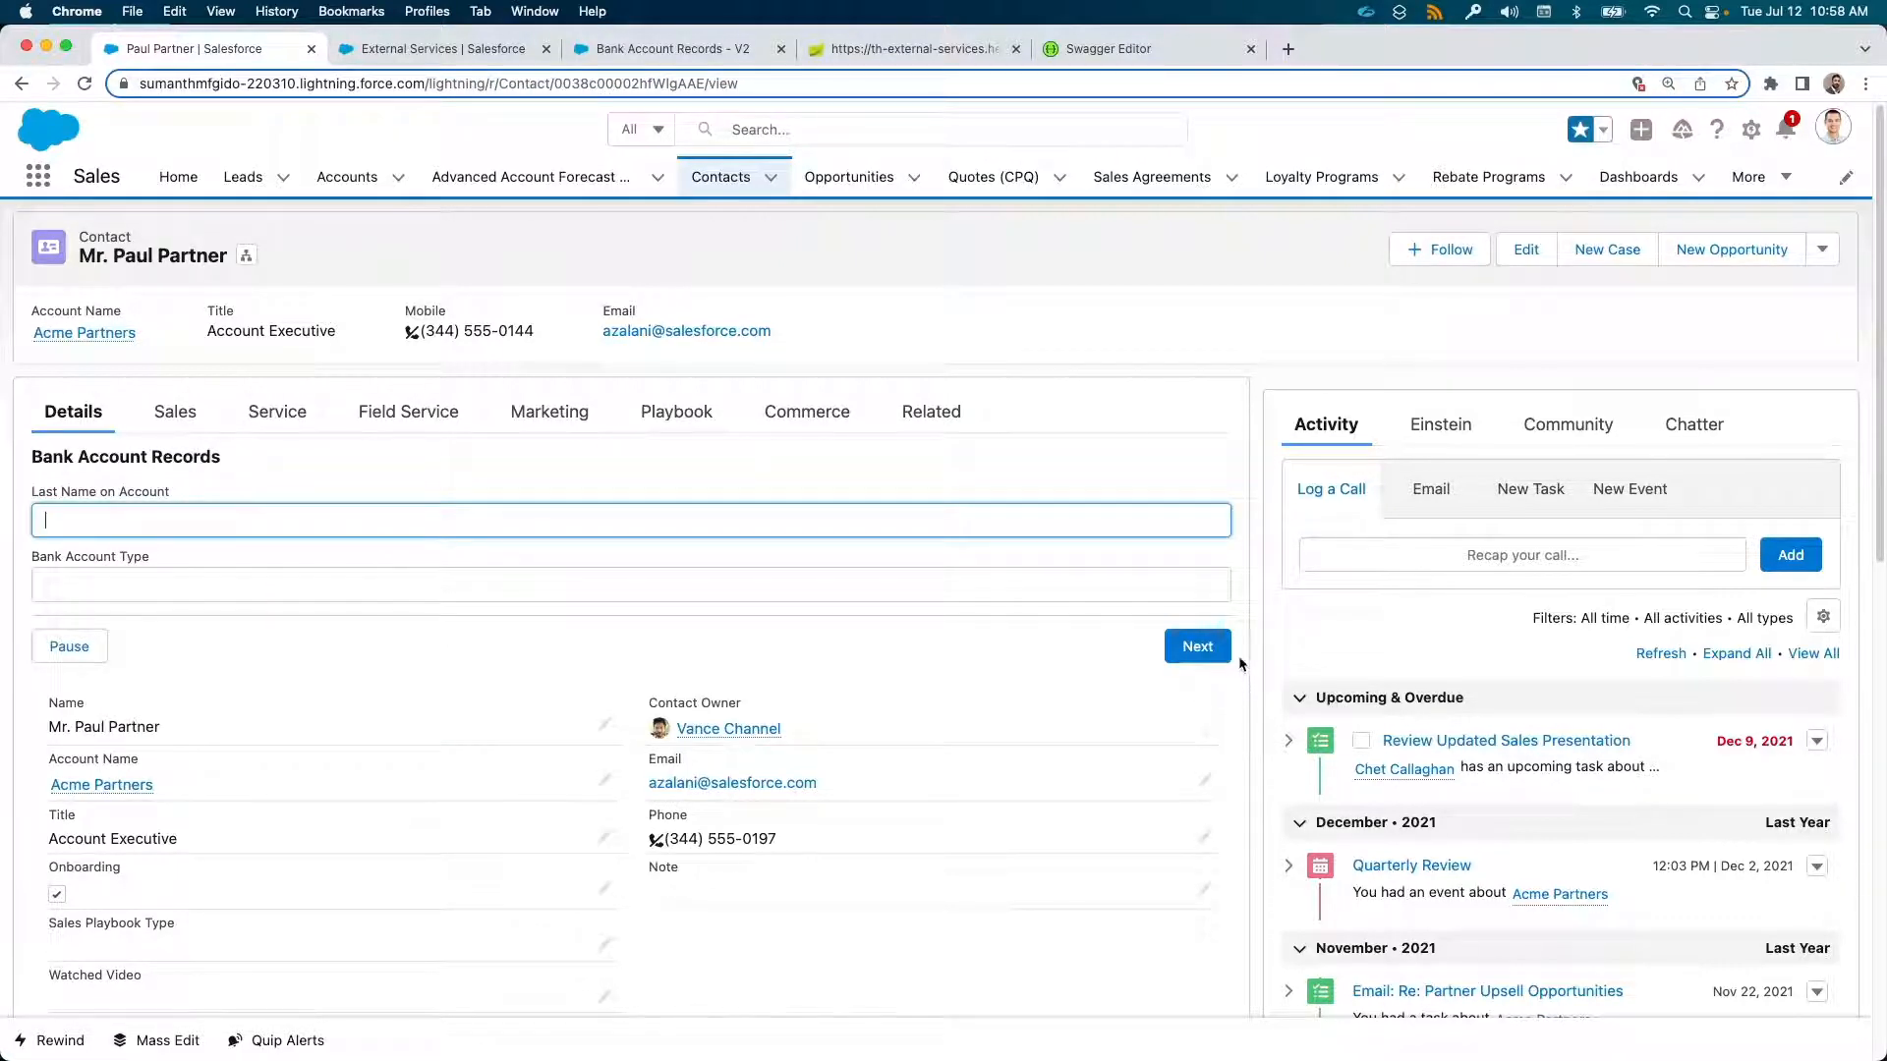
{"action": "scroll", "scroll_direction": "down", "scroll_amount": 3}
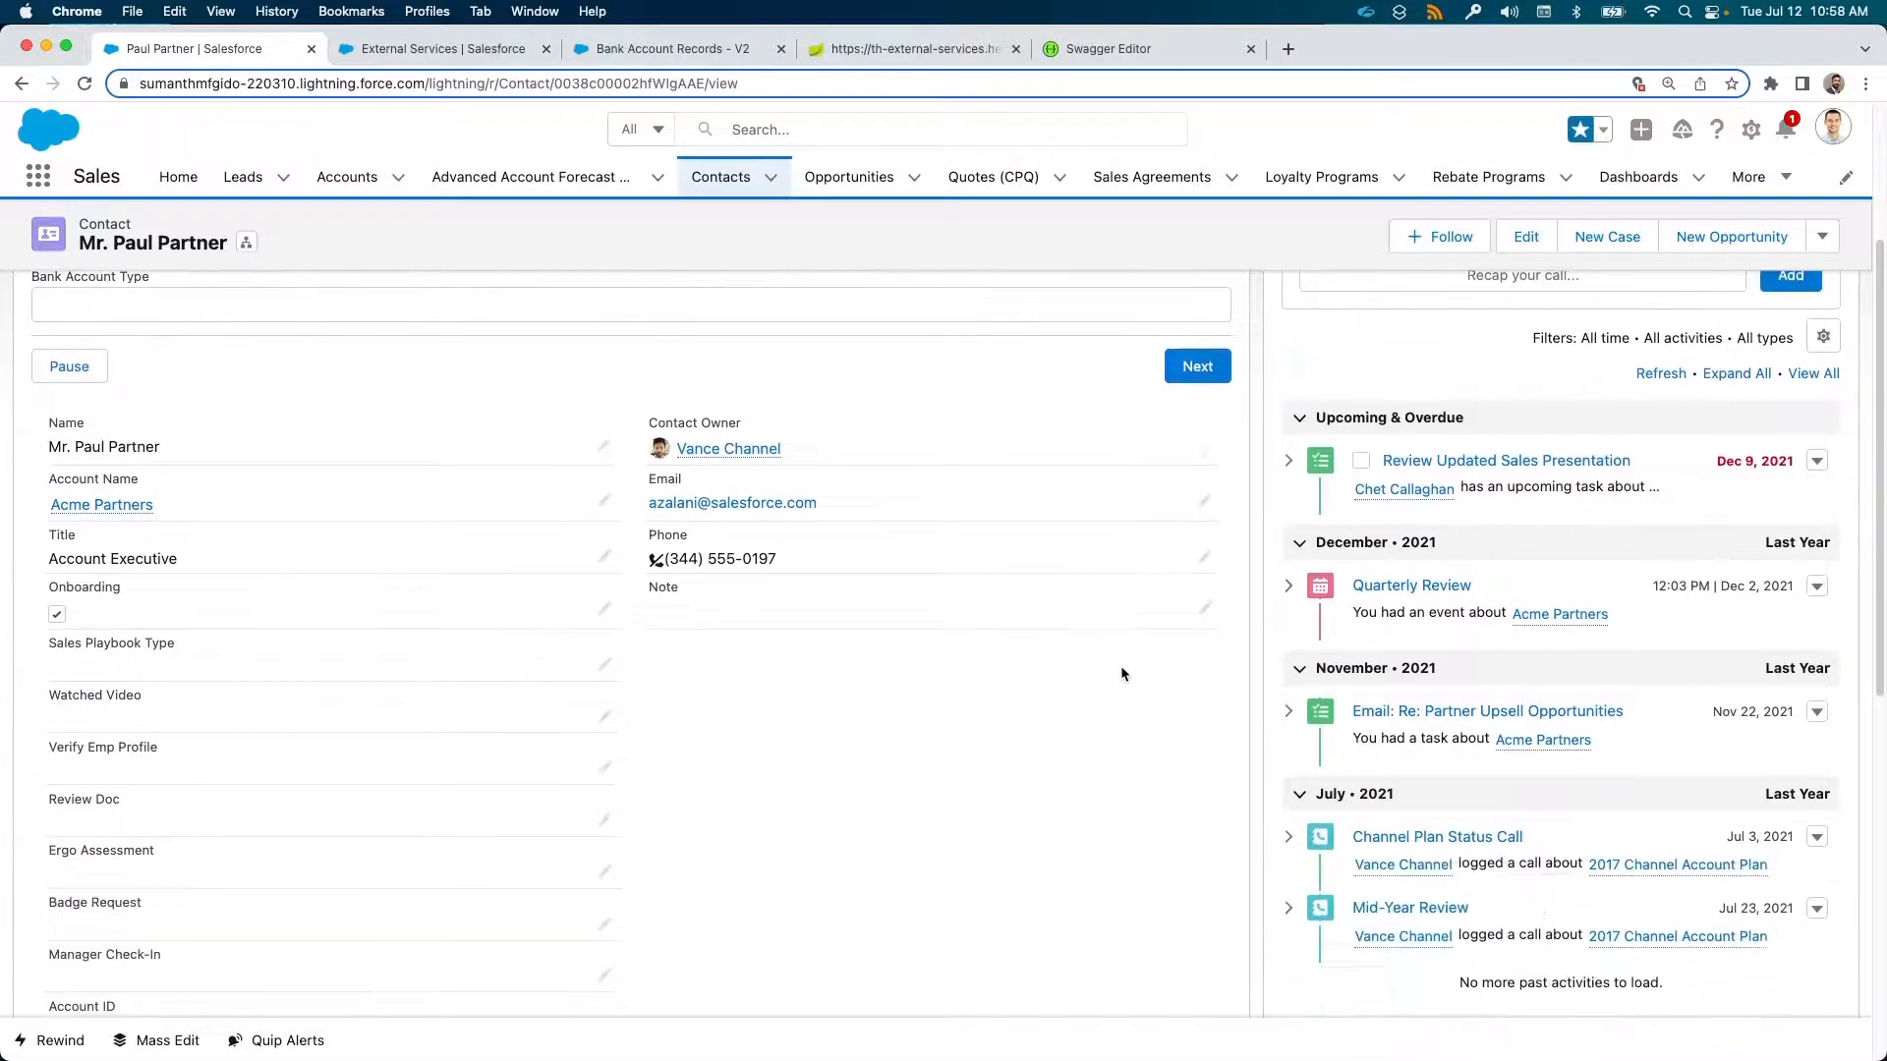
{"action": "scroll", "scroll_direction": "down", "scroll_amount": 3}
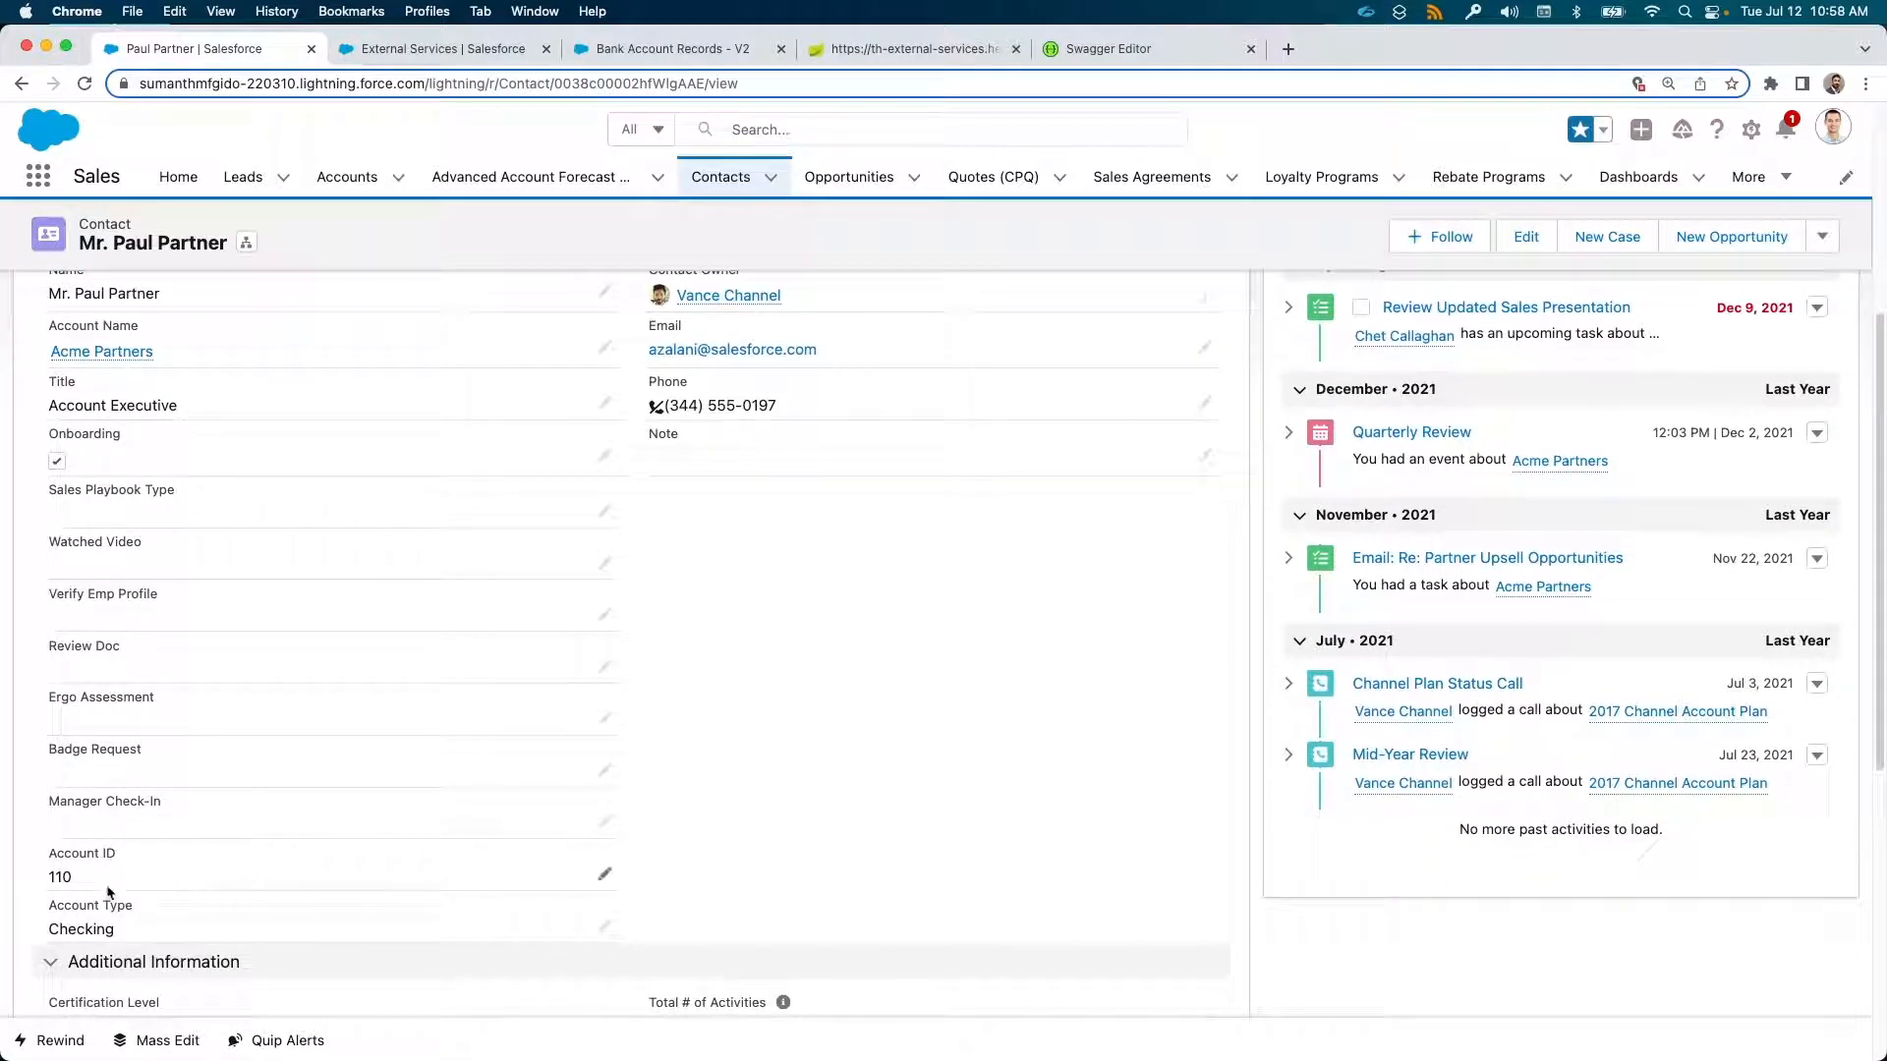